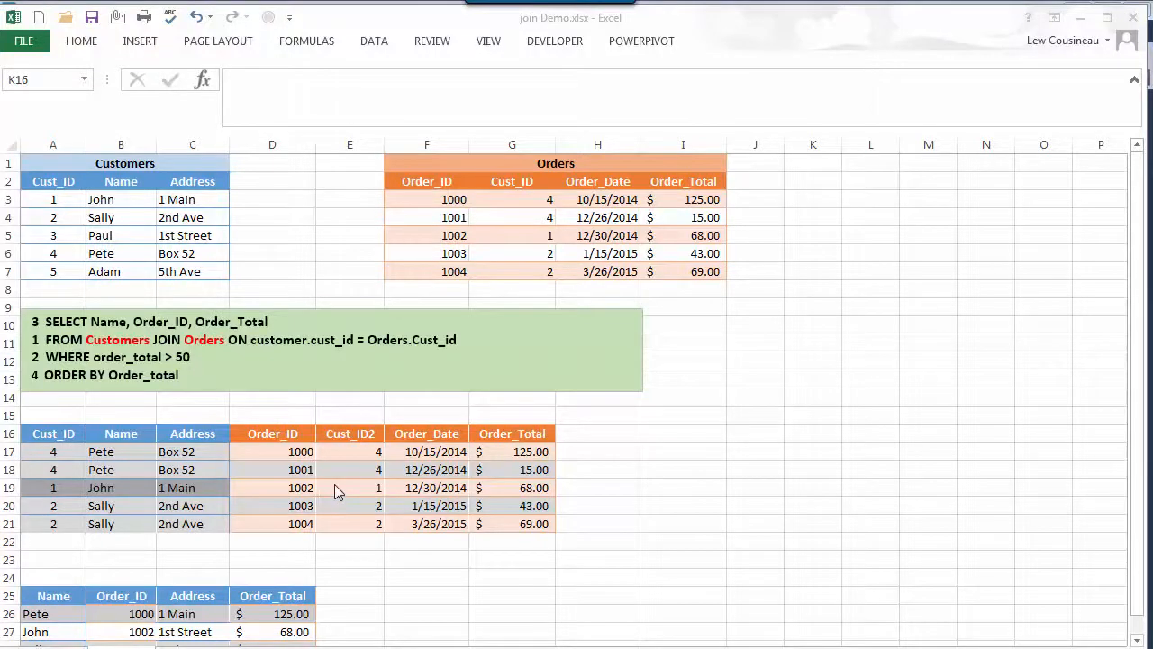
mouse_move(112, 404)
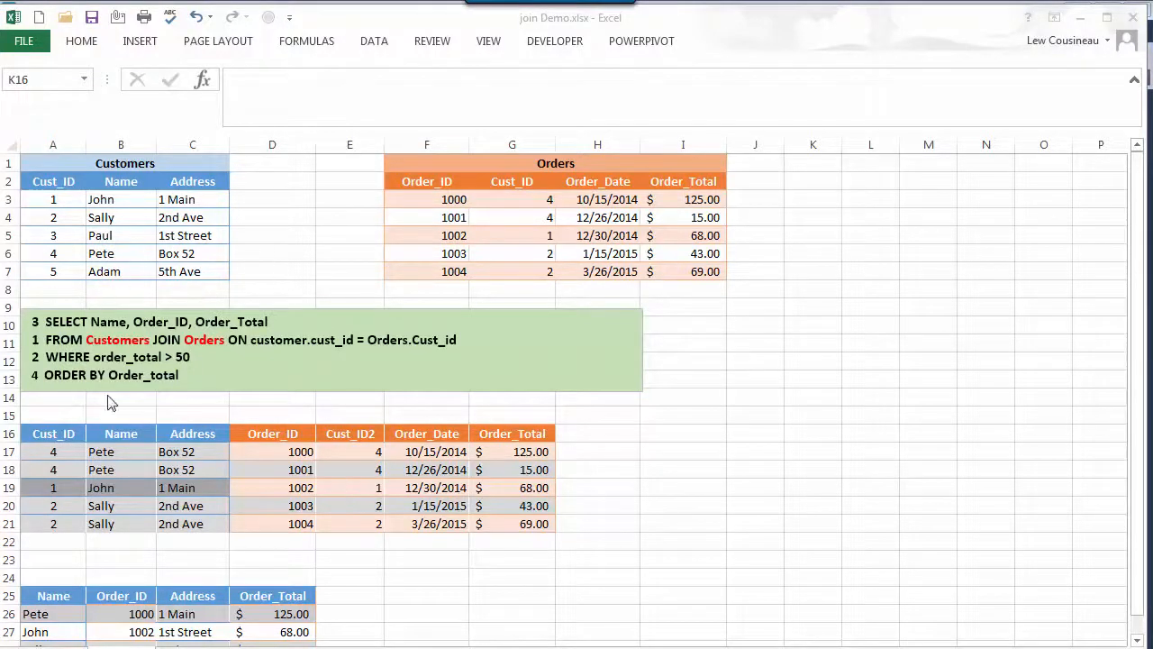
mouse_move(147, 373)
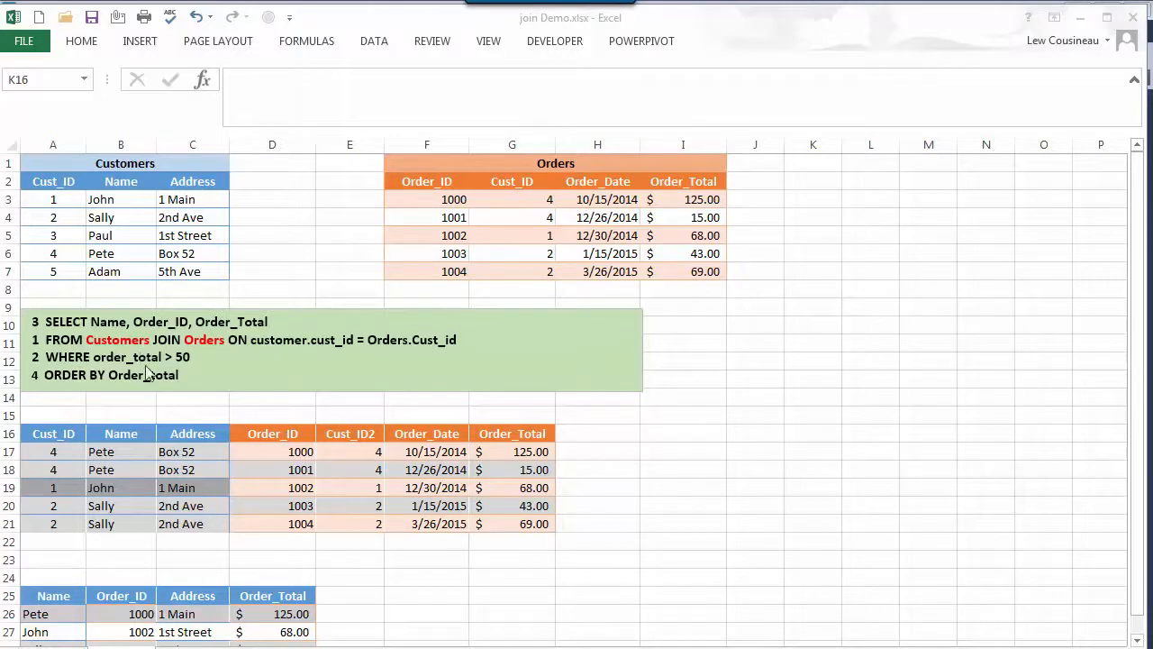
mouse_move(343, 438)
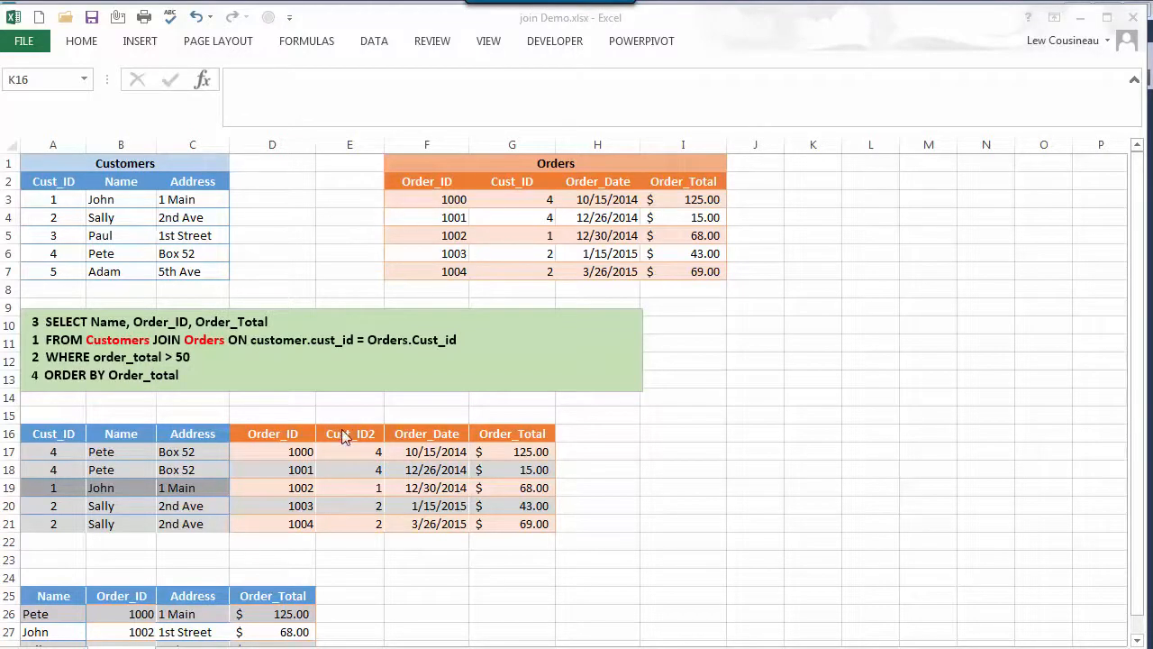
mouse_move(332, 396)
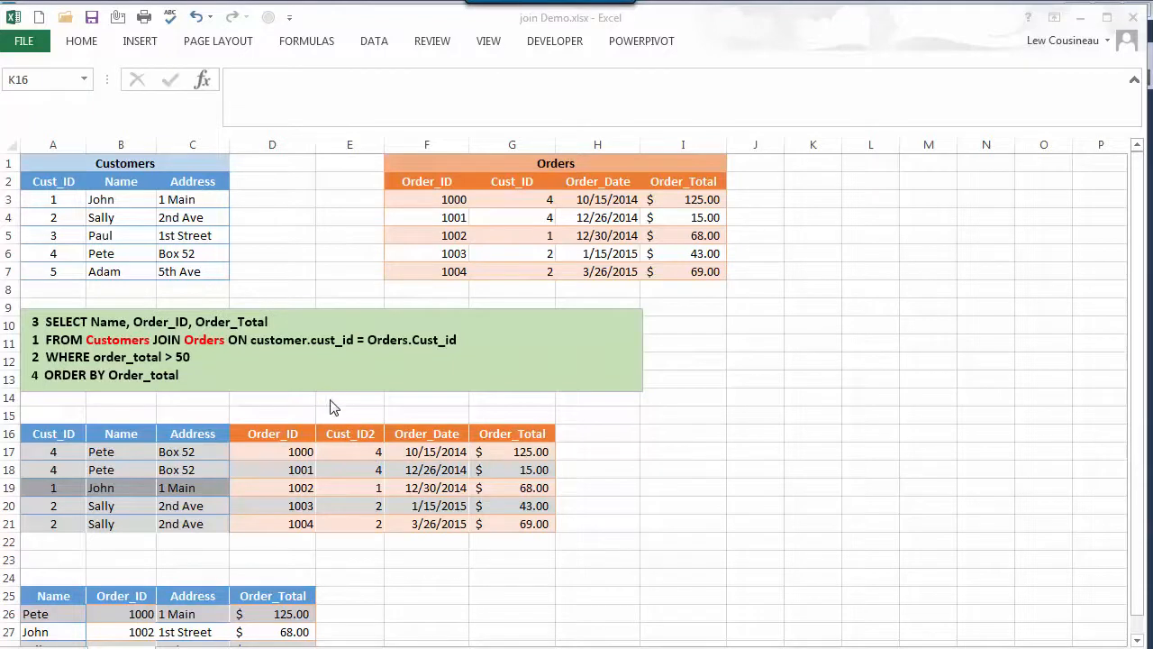
mouse_move(432, 253)
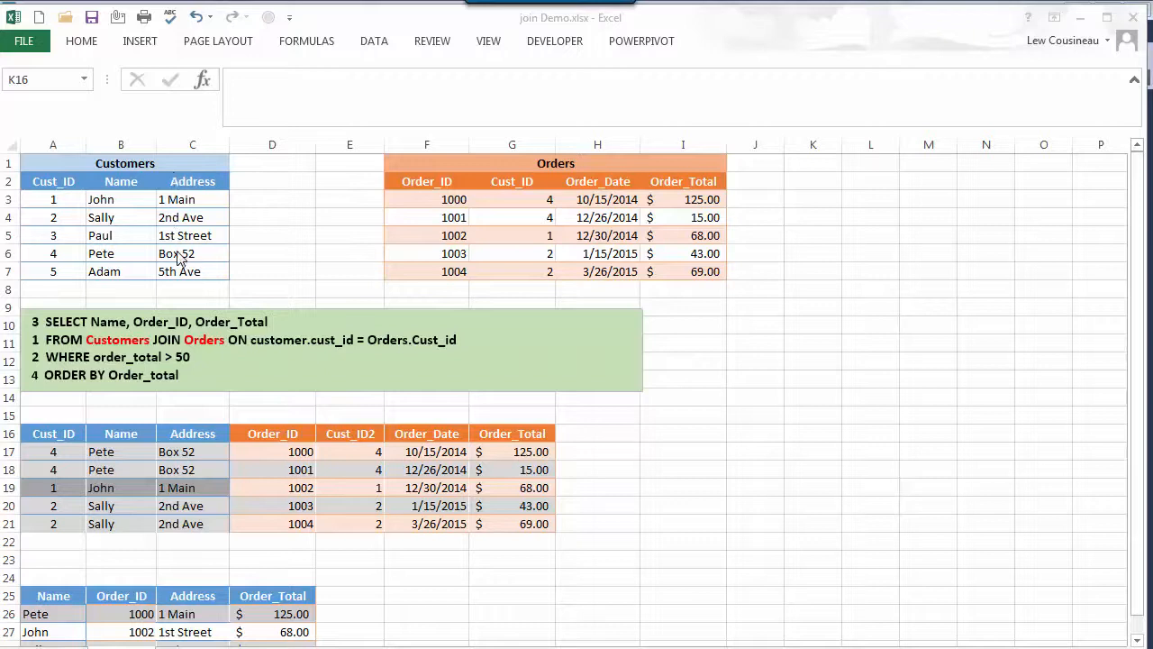
mouse_move(112, 313)
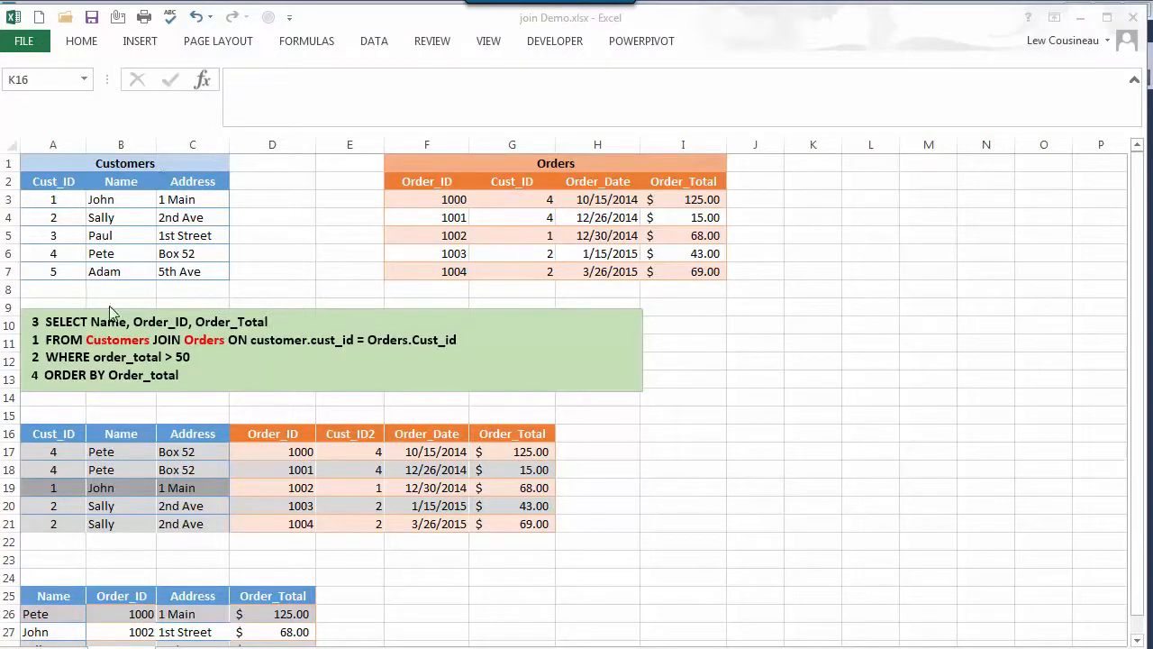
mouse_move(148, 195)
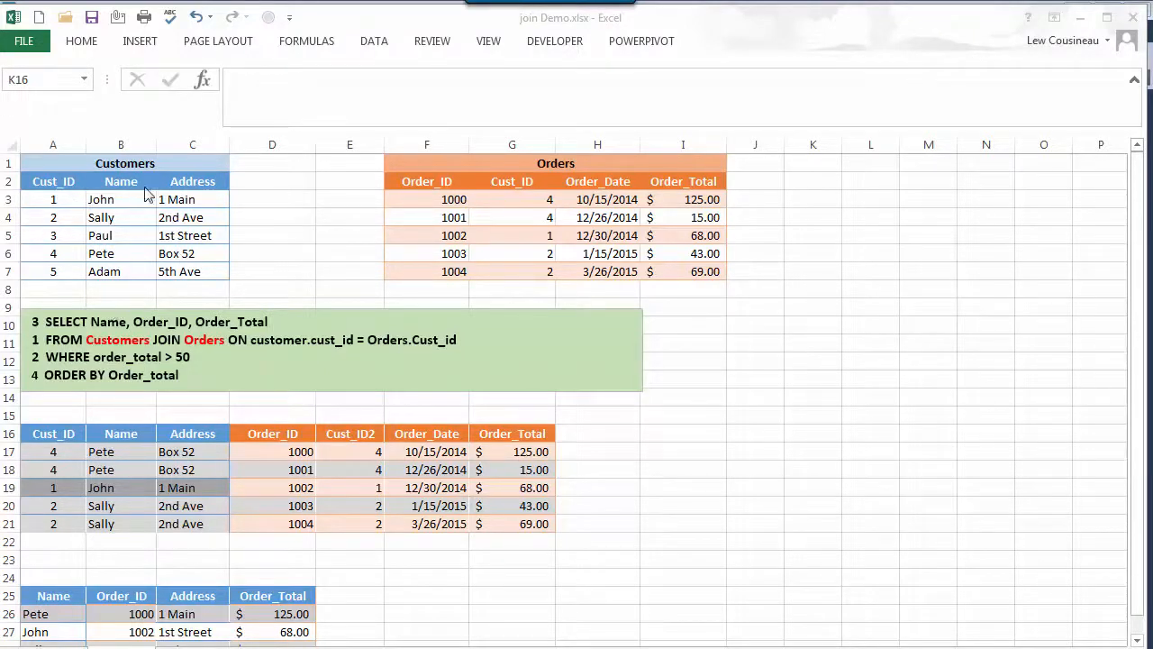
mouse_move(87, 177)
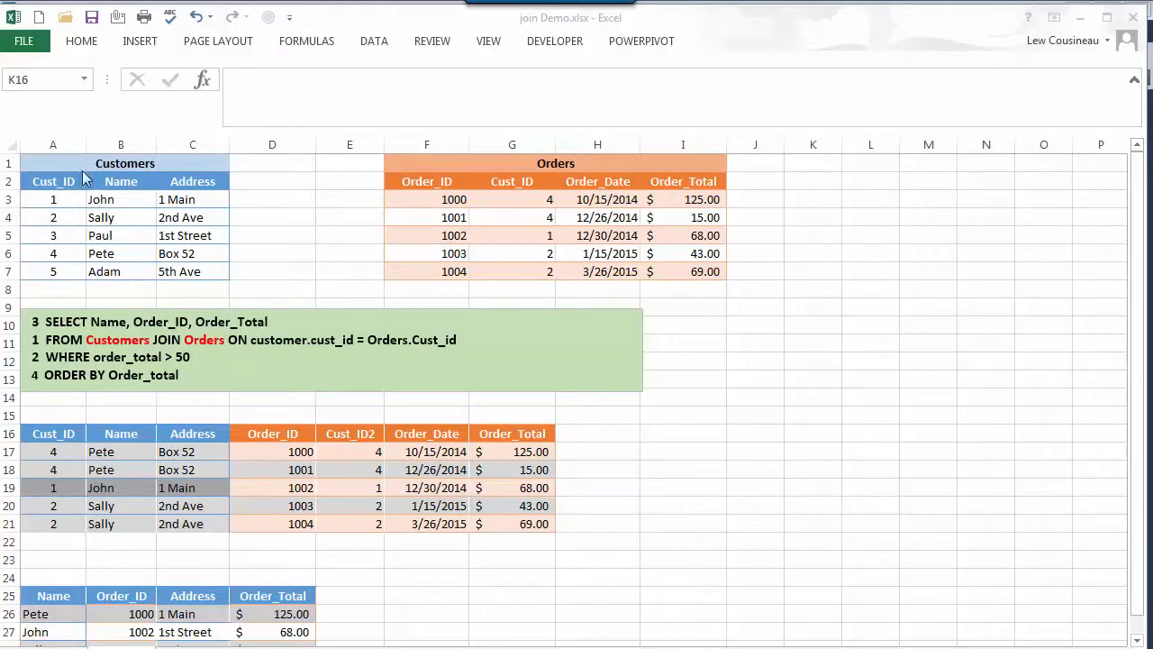
mouse_move(54, 276)
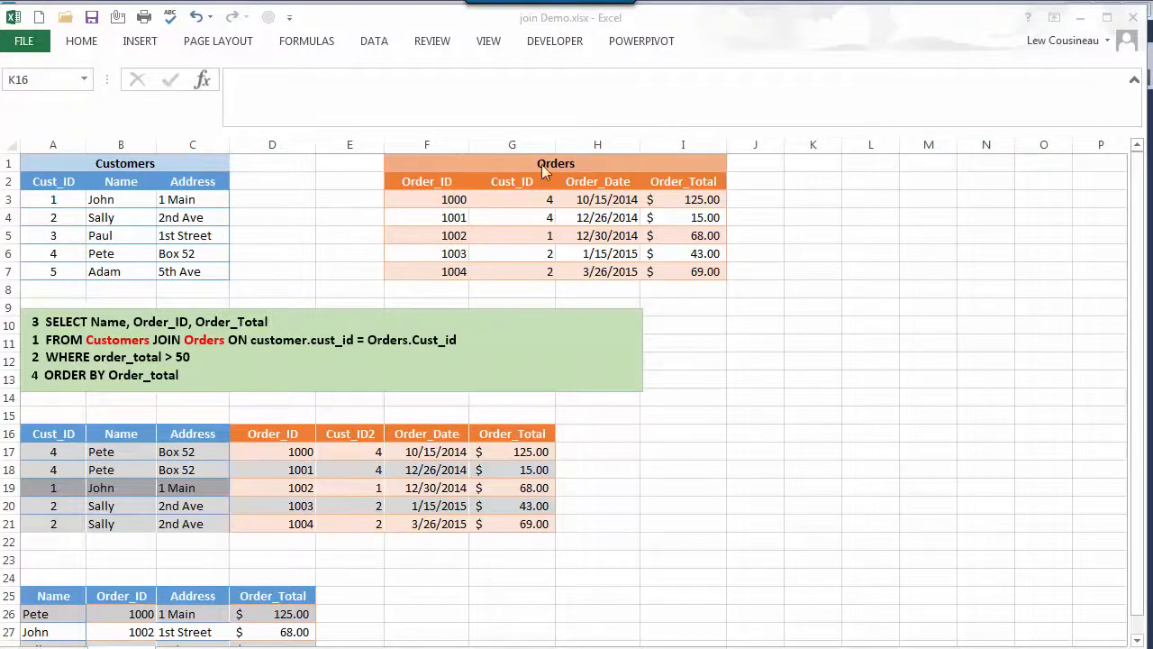
mouse_move(593, 173)
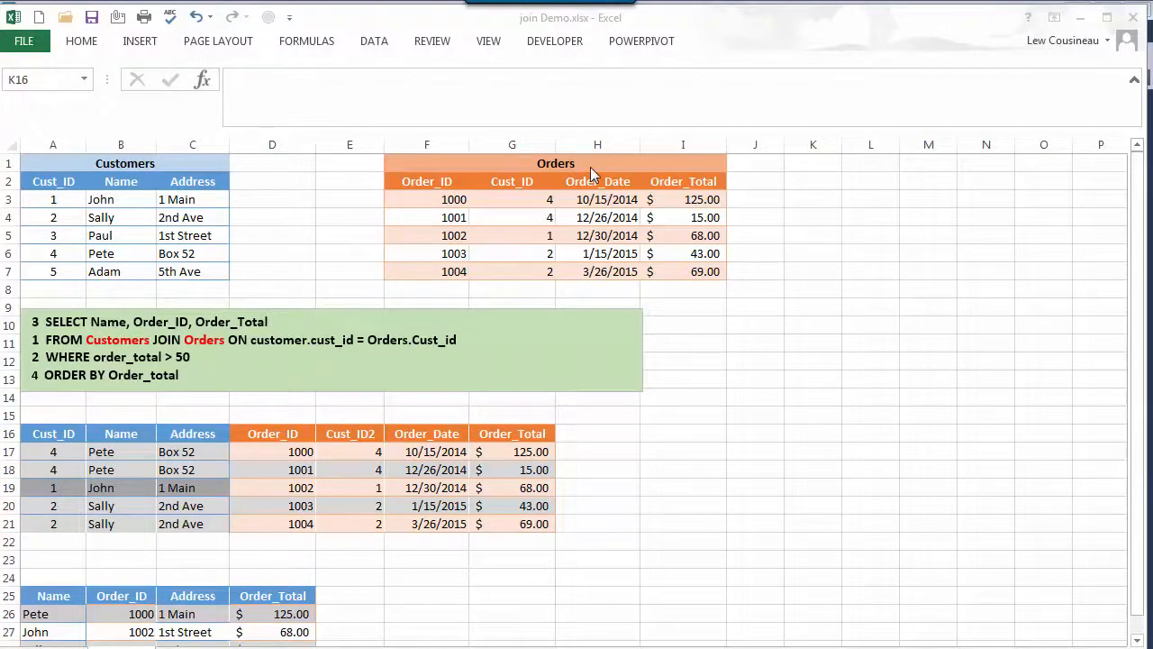
mouse_move(461, 191)
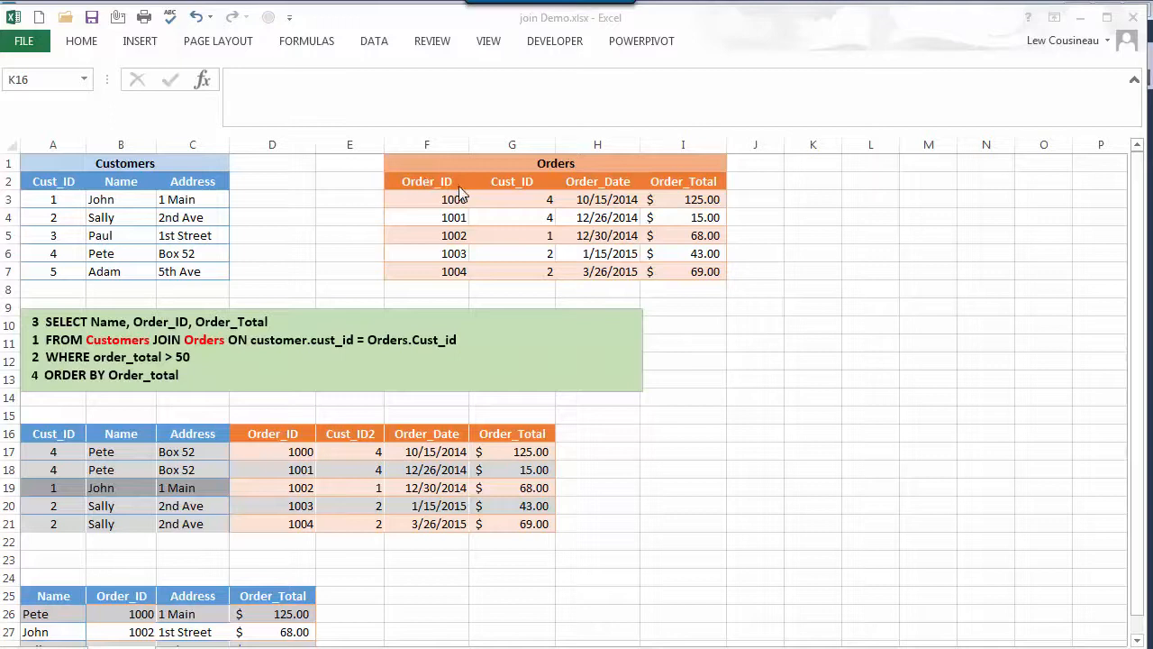
mouse_move(460, 250)
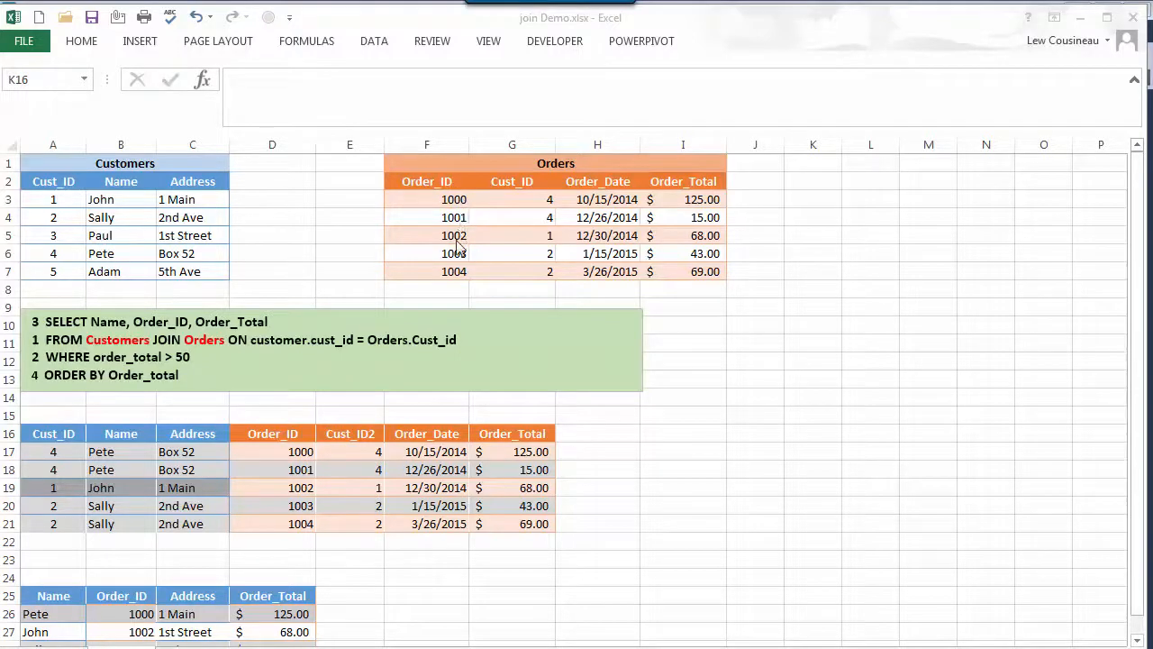
mouse_move(476, 292)
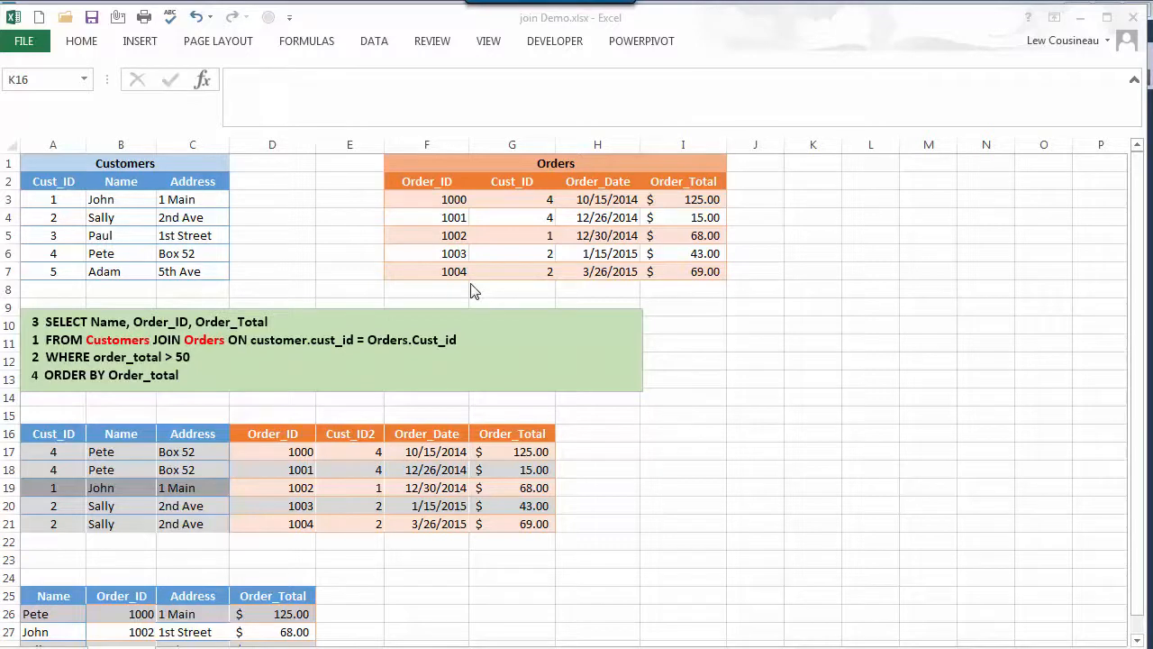
mouse_move(494, 191)
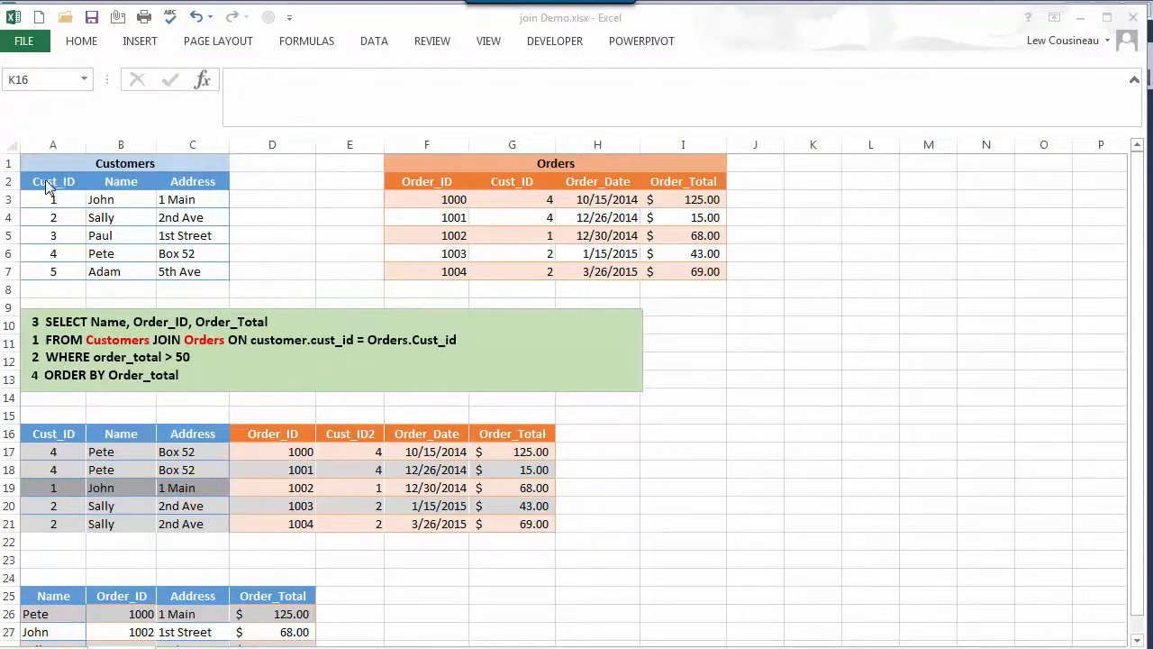
mouse_move(512, 184)
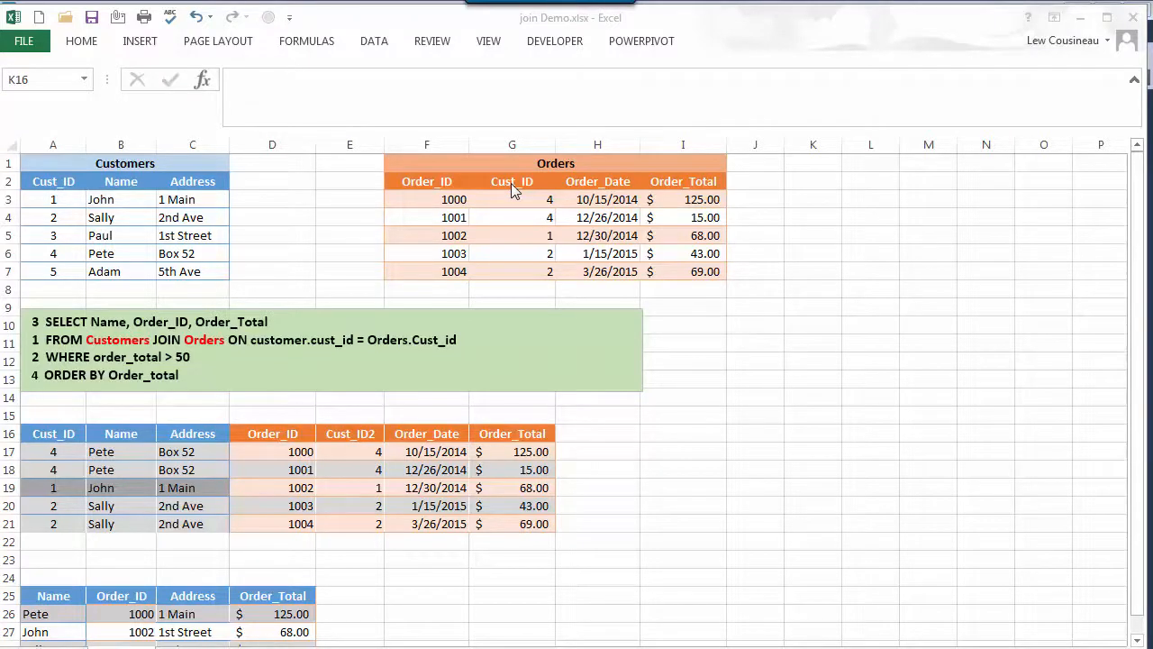
mouse_move(461, 209)
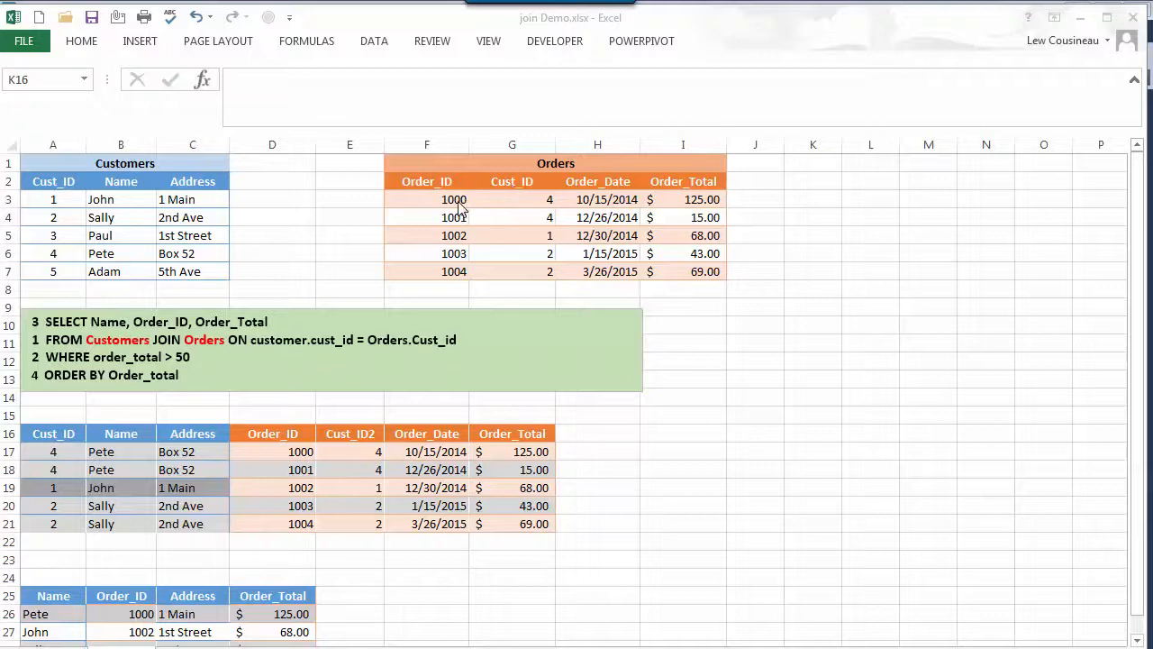
mouse_move(135, 263)
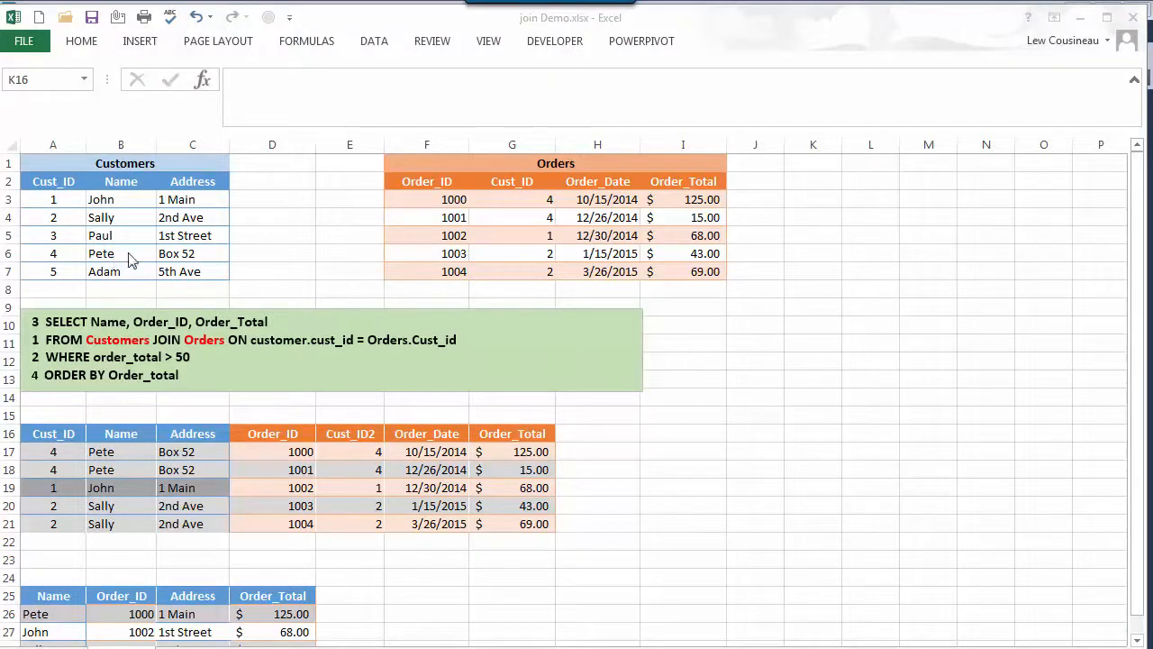
mouse_move(599, 220)
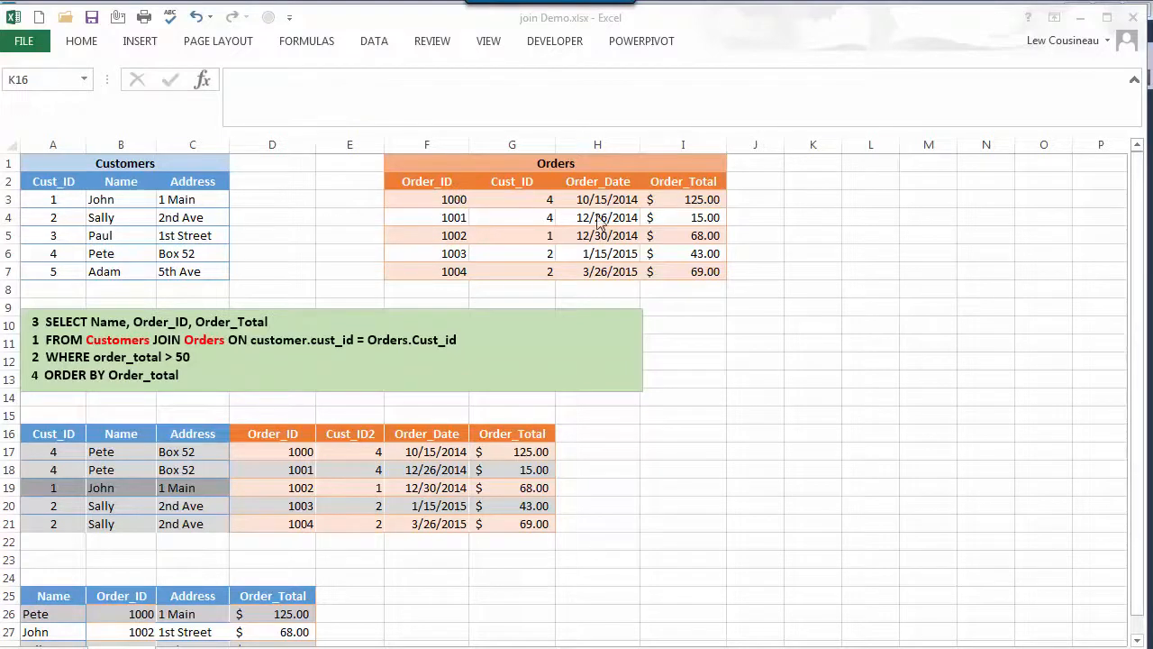
mouse_move(475, 224)
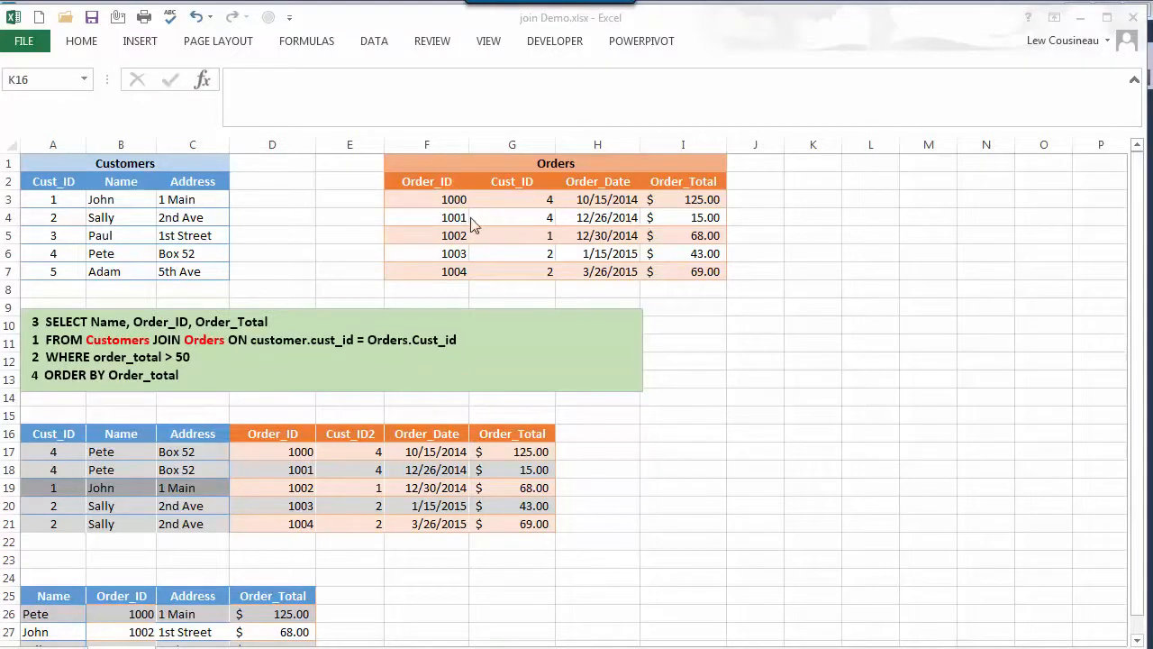
mouse_move(545, 248)
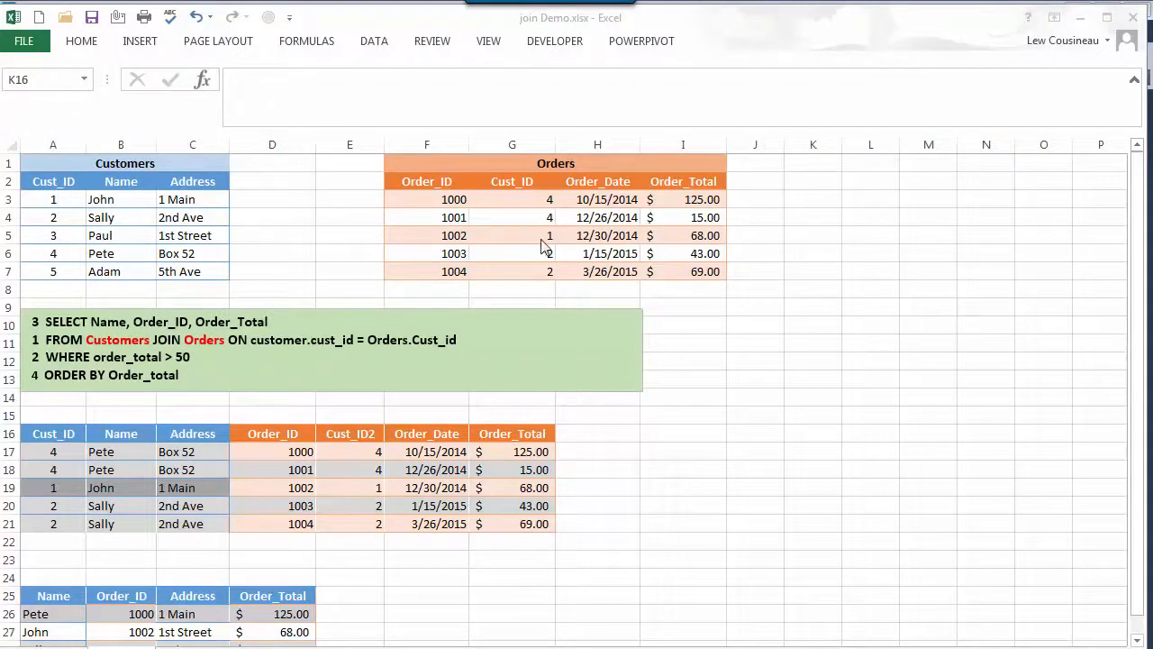
mouse_move(468, 263)
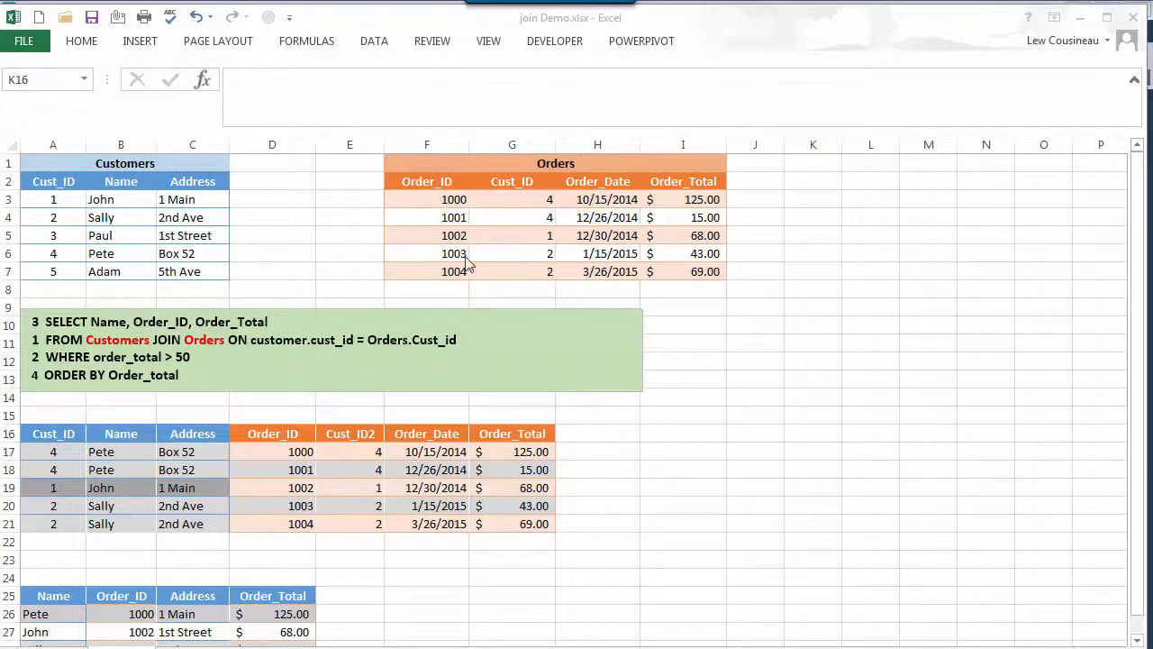
mouse_move(483, 260)
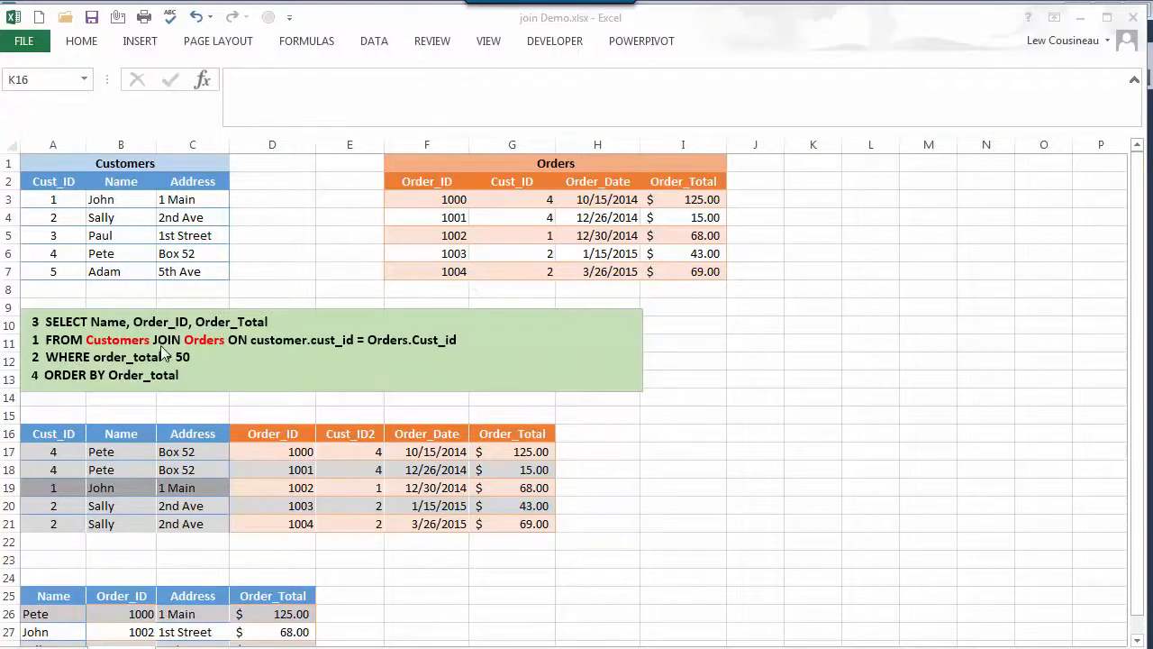
- Highlight the SQL query box and John's row to relate the query to the Customers table
click(813, 433)
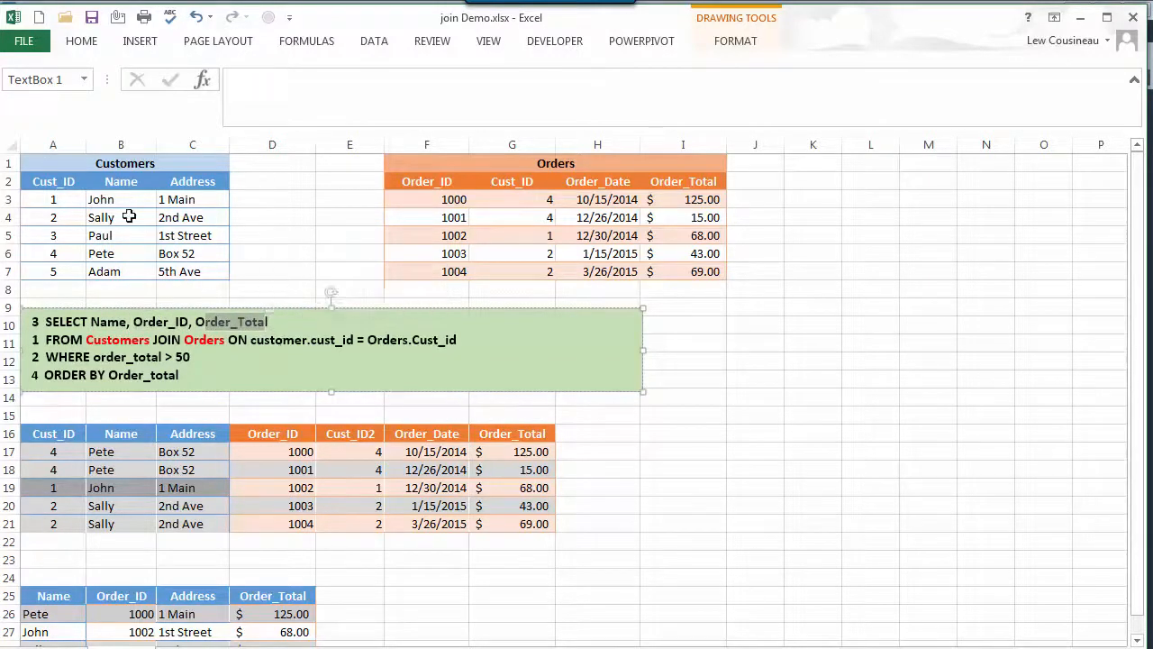
click(121, 198)
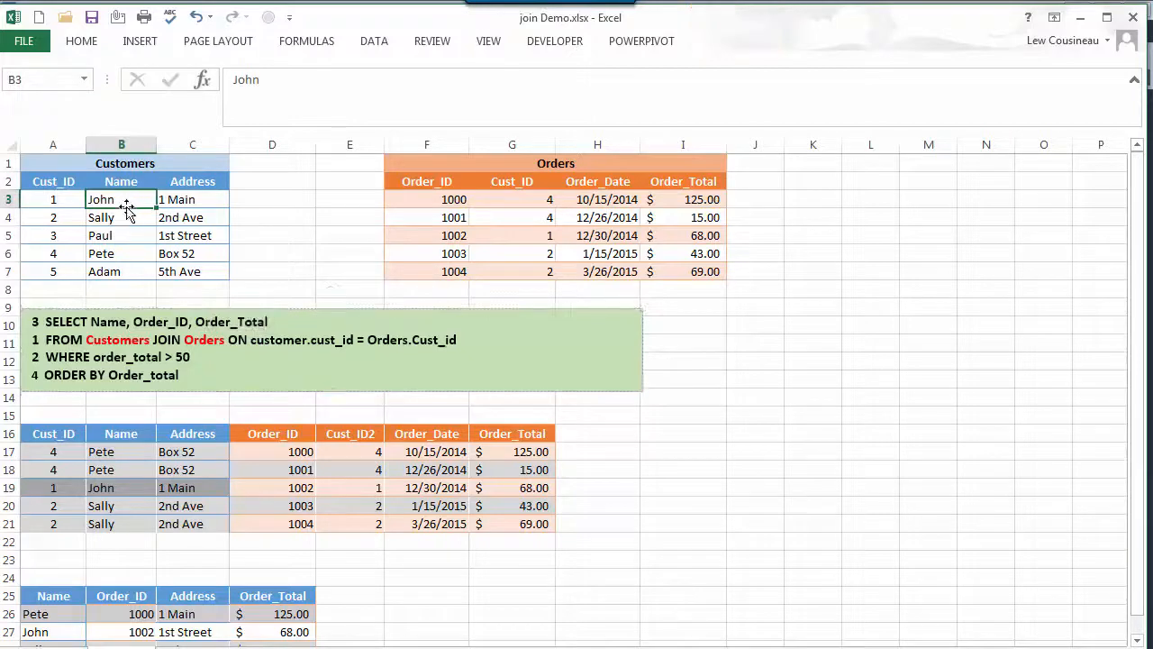
mouse_move(694, 221)
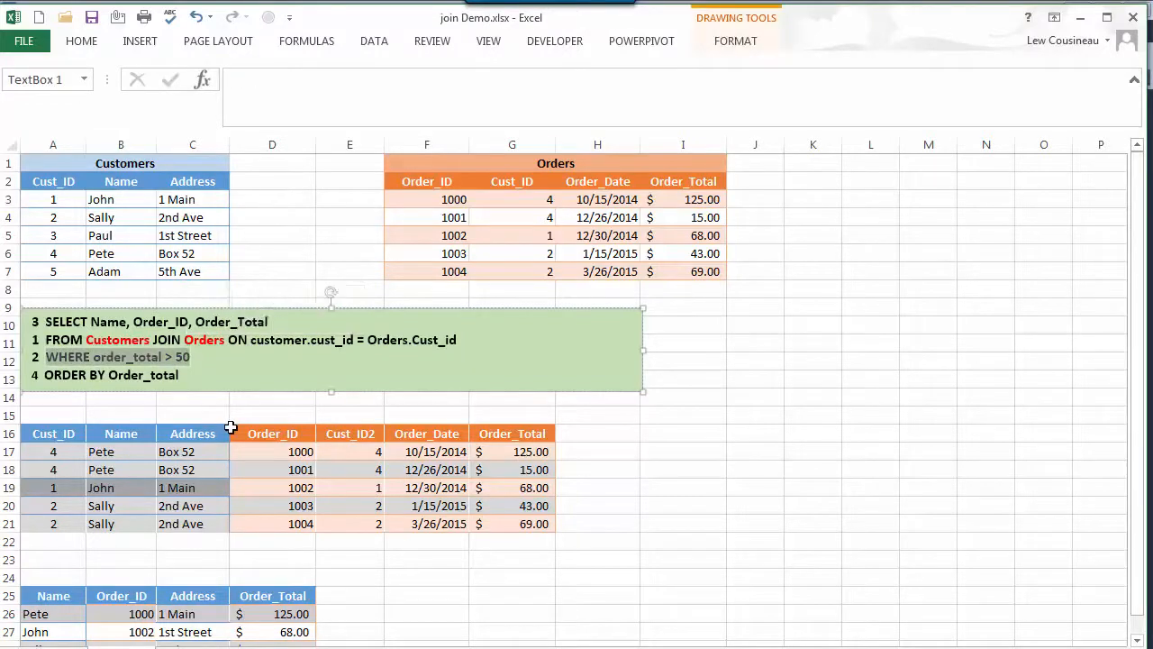
mouse_move(703, 252)
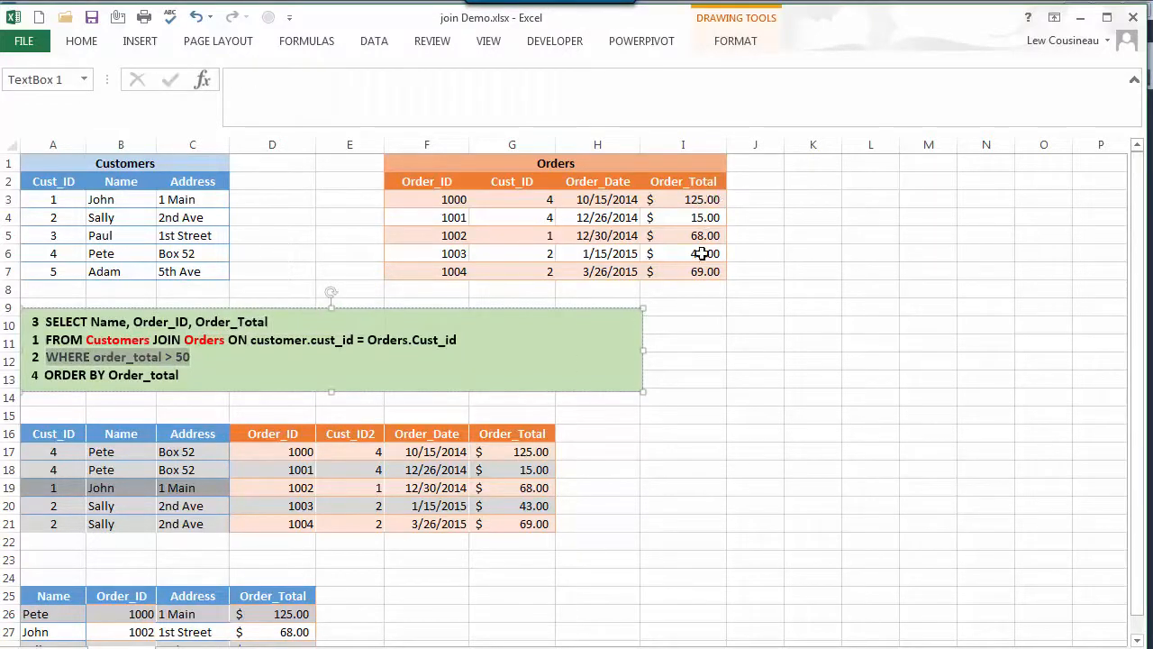
click(683, 216)
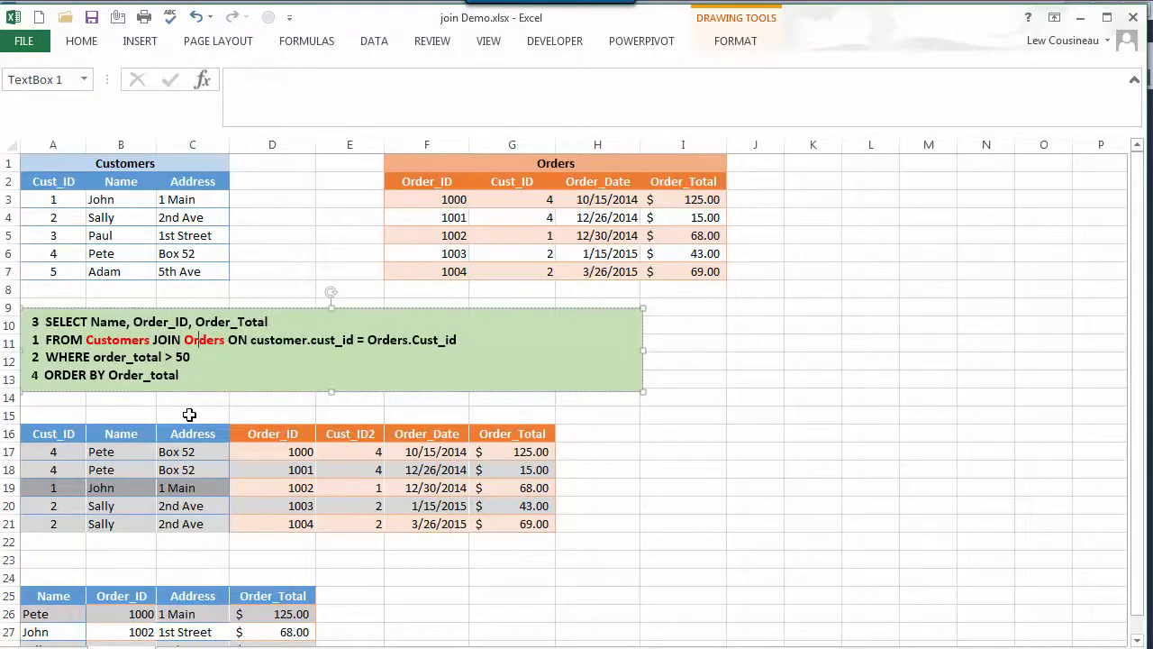
mouse_move(267, 372)
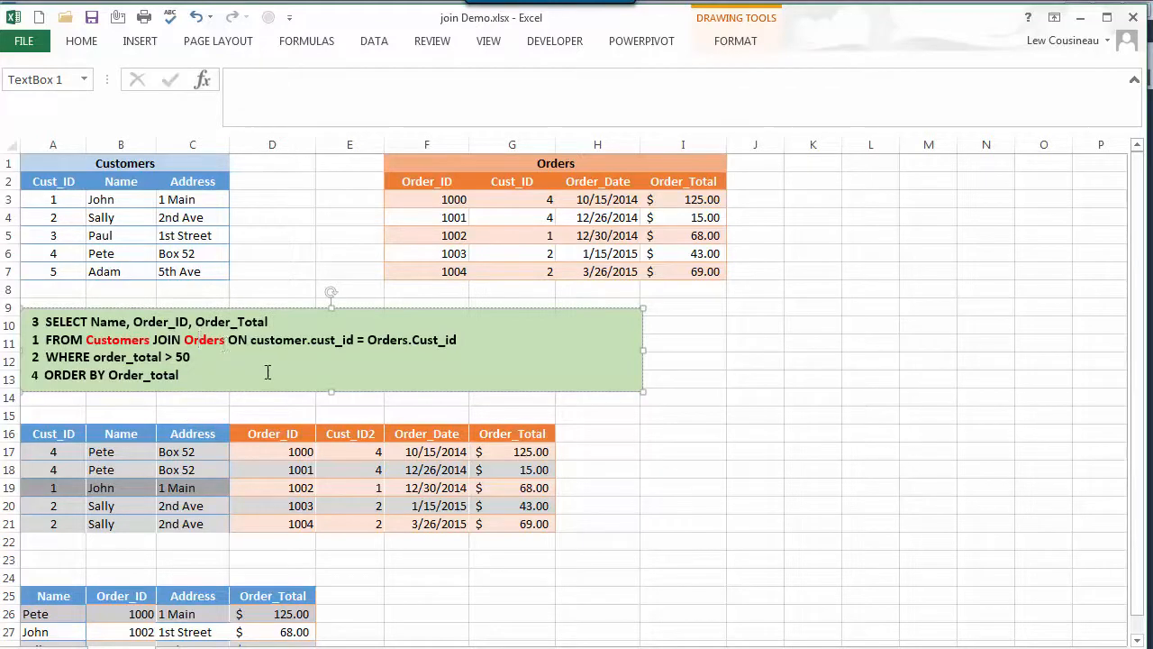
click(53, 198)
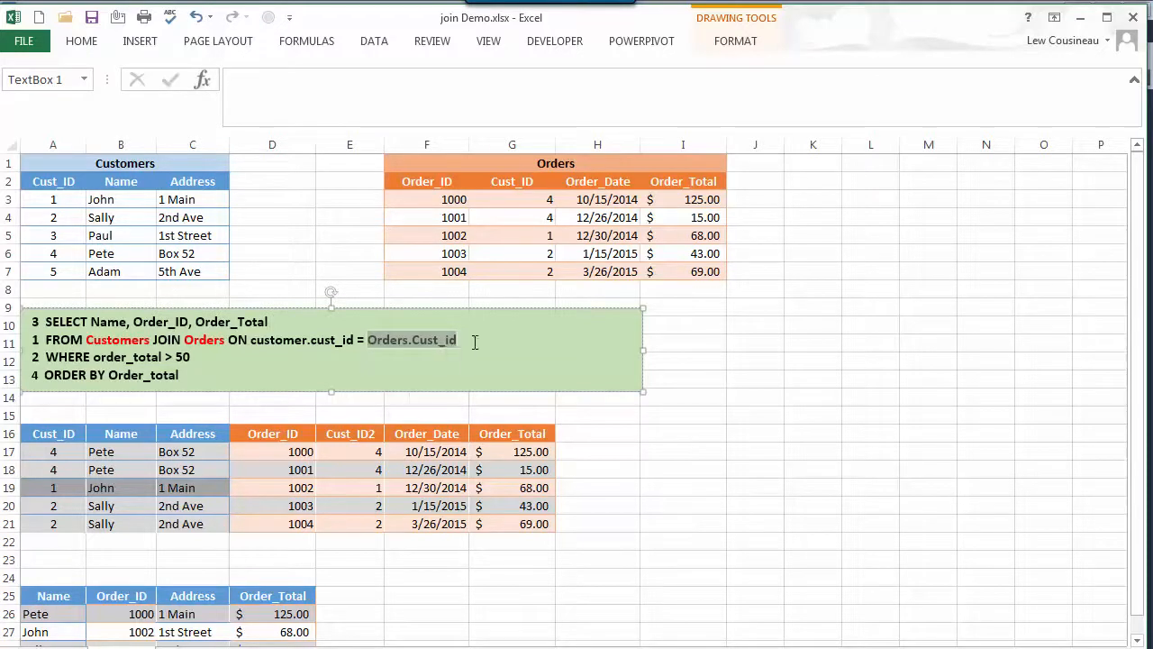
mouse_move(543, 308)
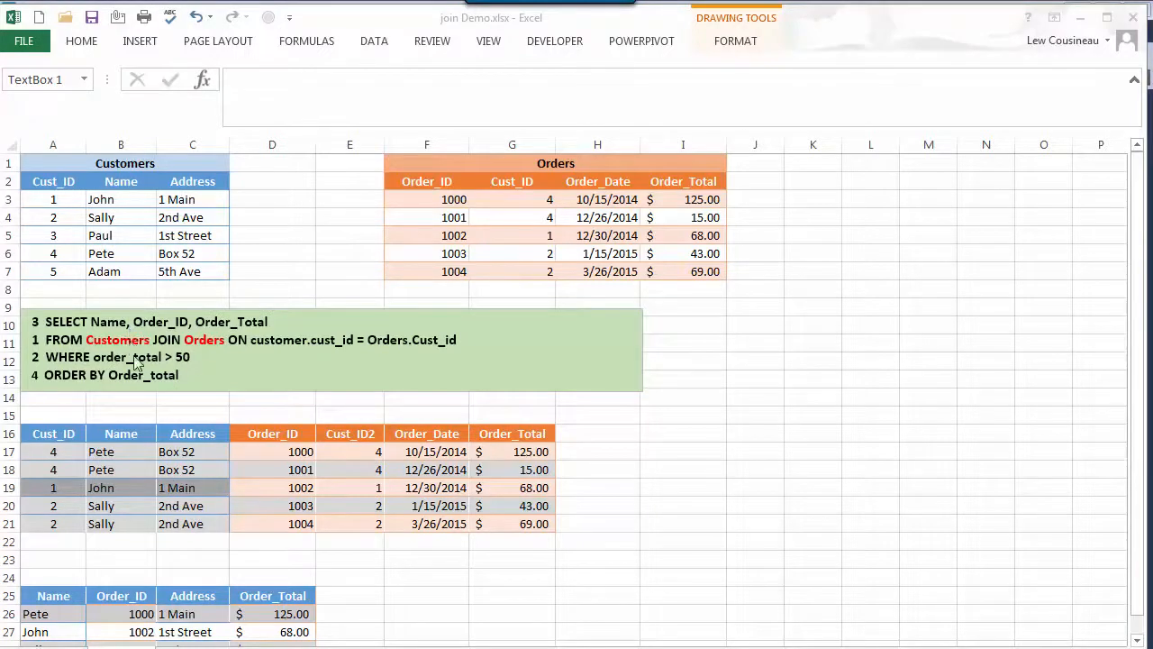
mouse_move(75, 373)
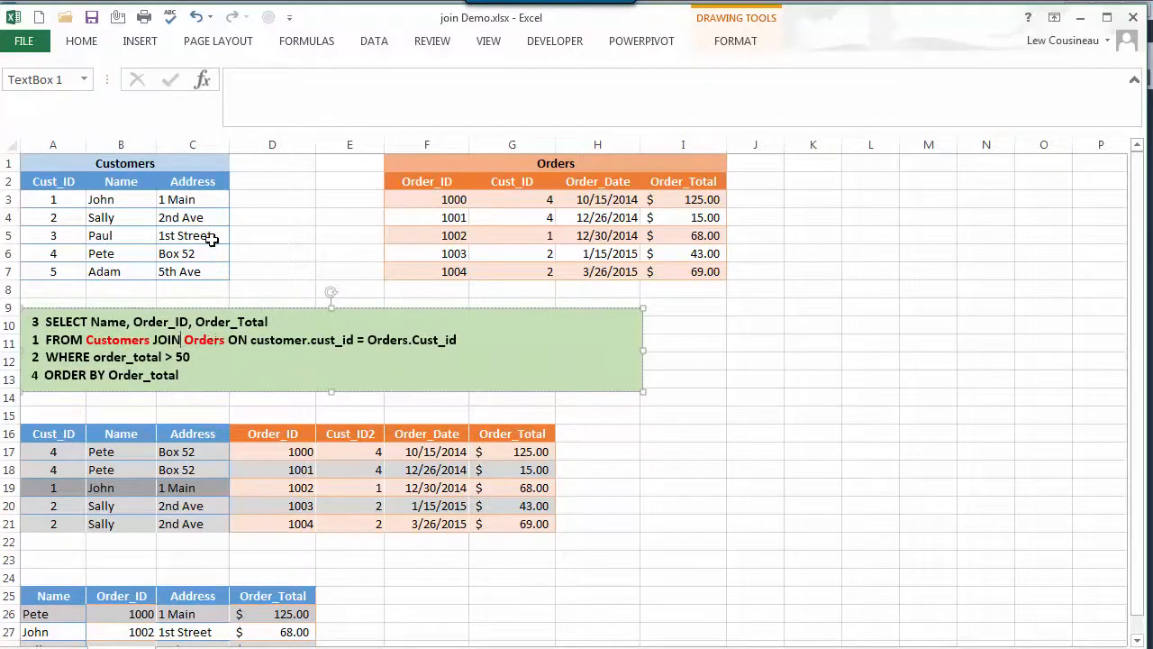
mouse_move(122, 547)
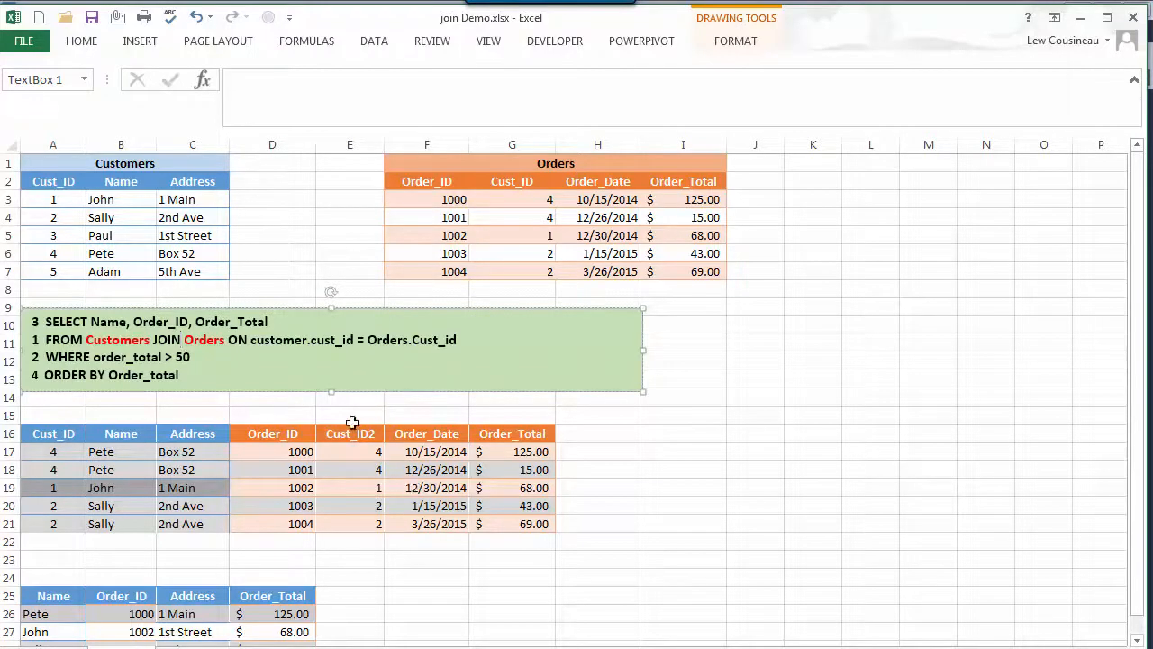
mouse_move(342, 331)
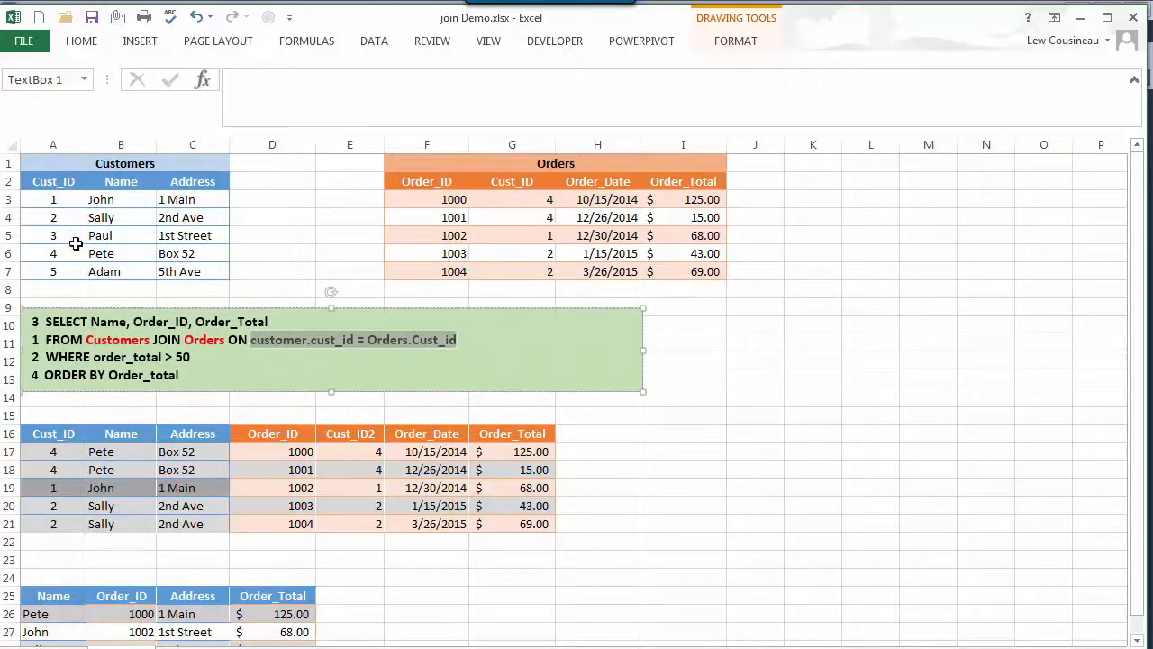
- Trace the Cust_ID matches between Customers and Orders for John, Sally, Adam and Paul
click(52, 252)
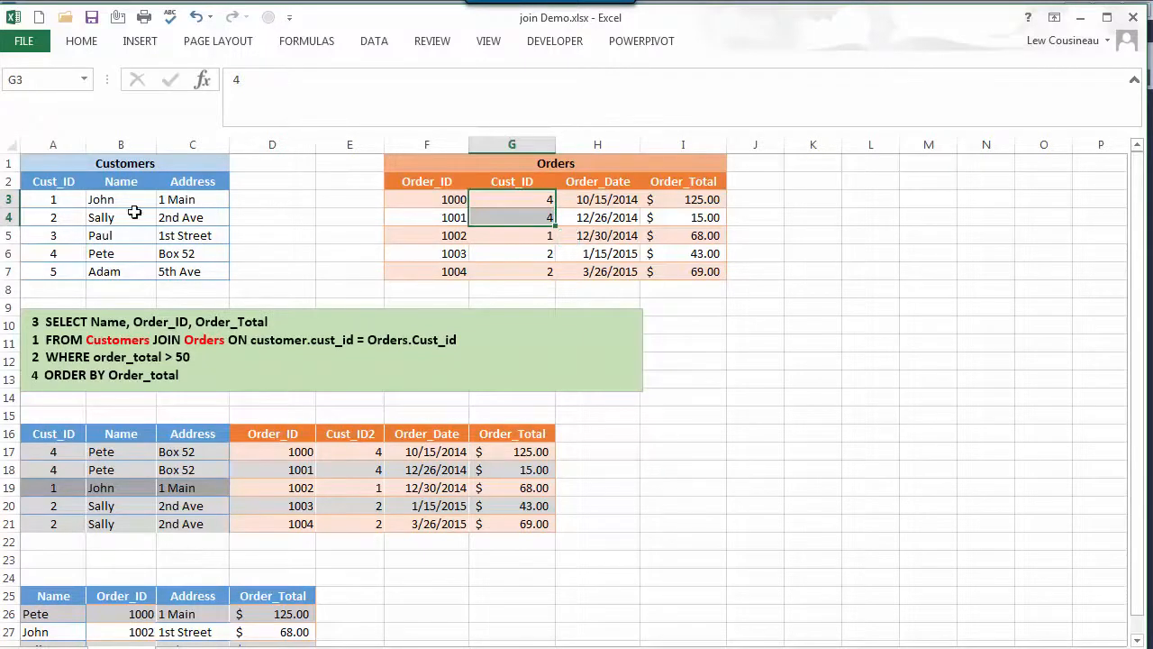
click(52, 198)
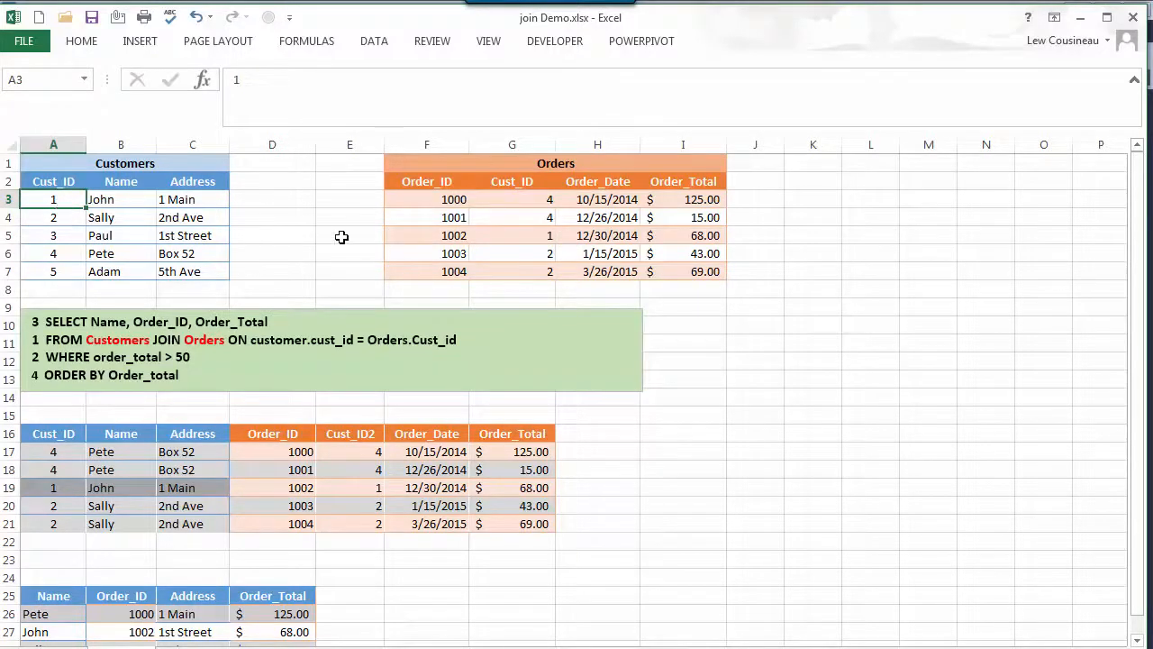
click(512, 234)
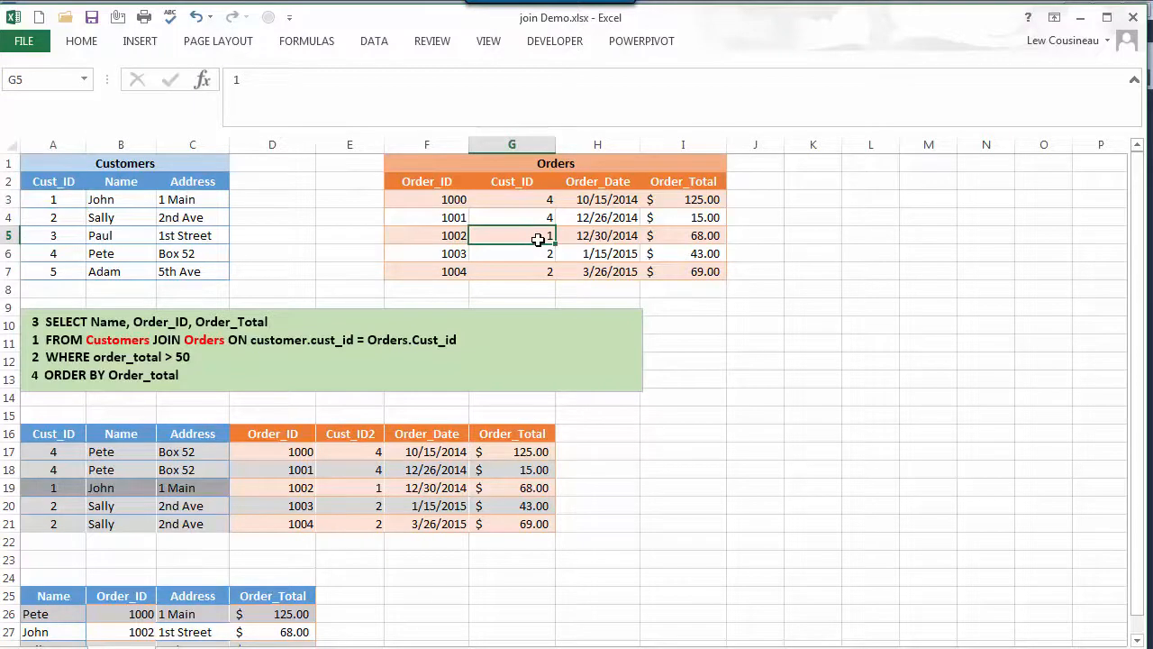
click(54, 217)
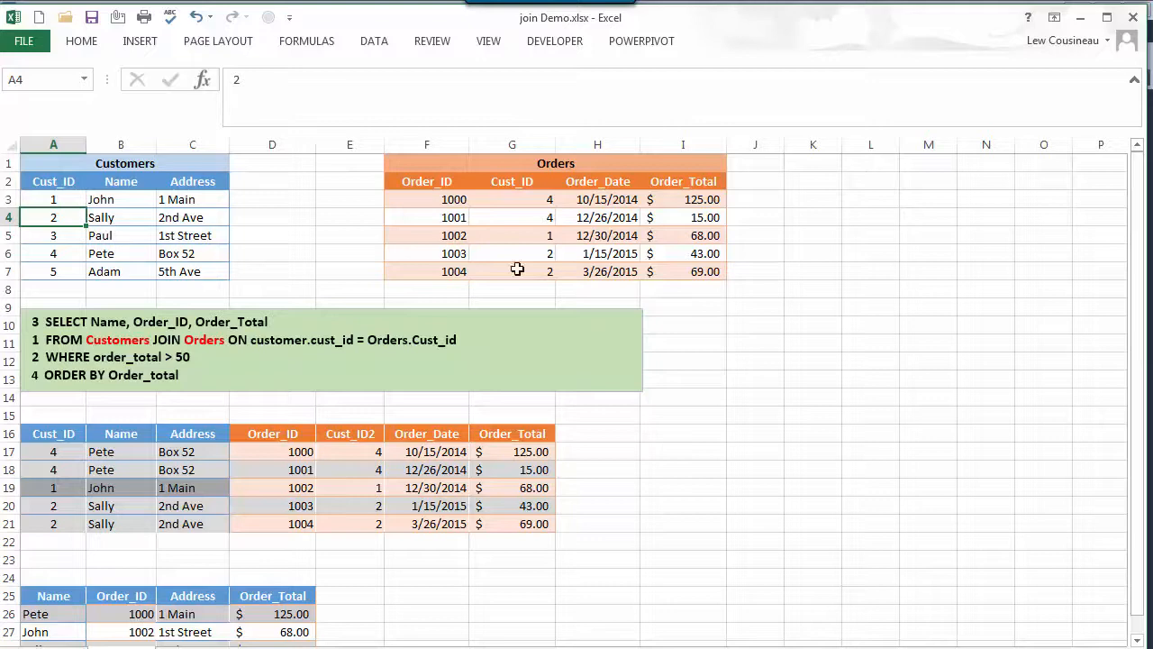
mouse_move(54, 272)
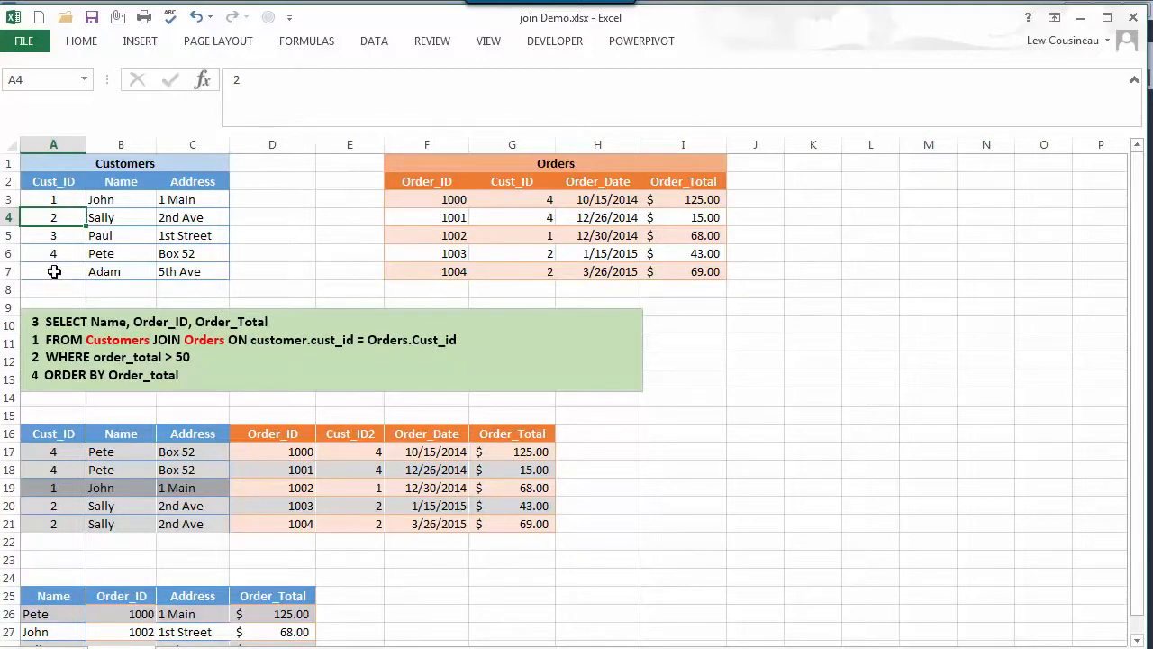
click(55, 270)
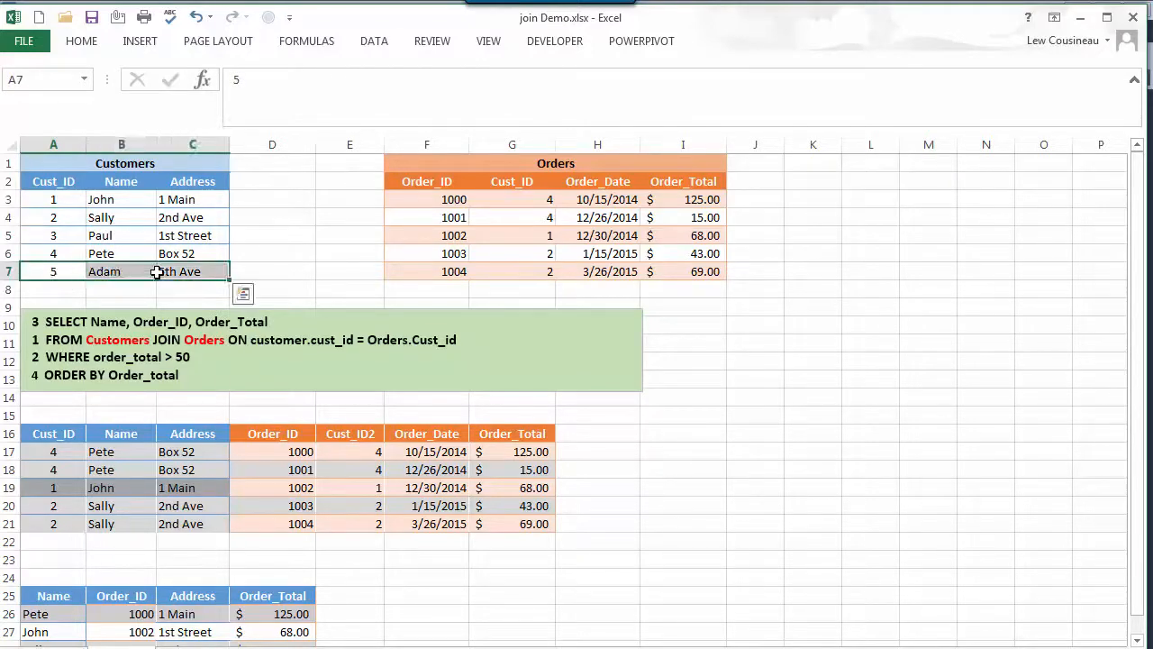
mouse_move(541, 235)
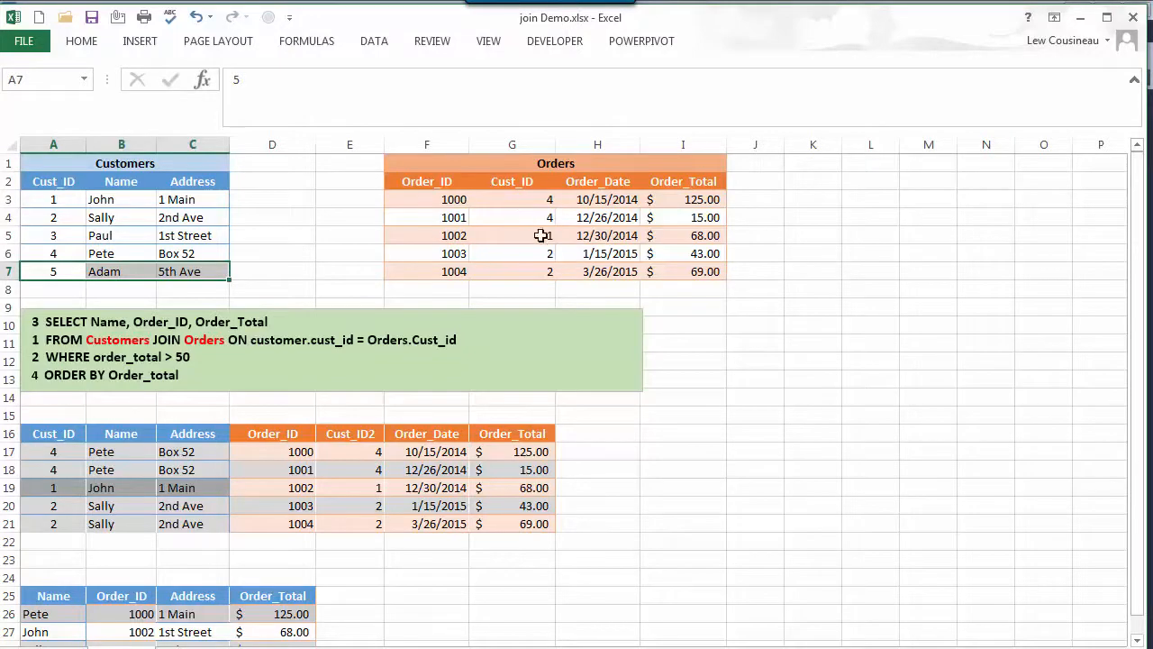
click(54, 234)
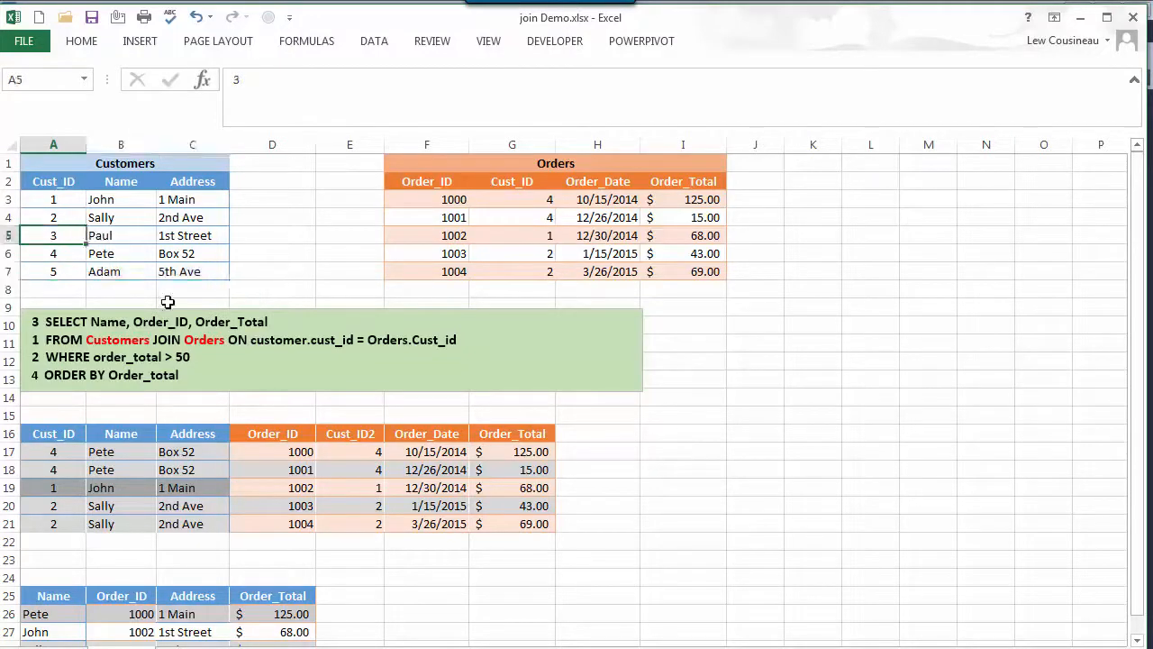
mouse_move(548, 256)
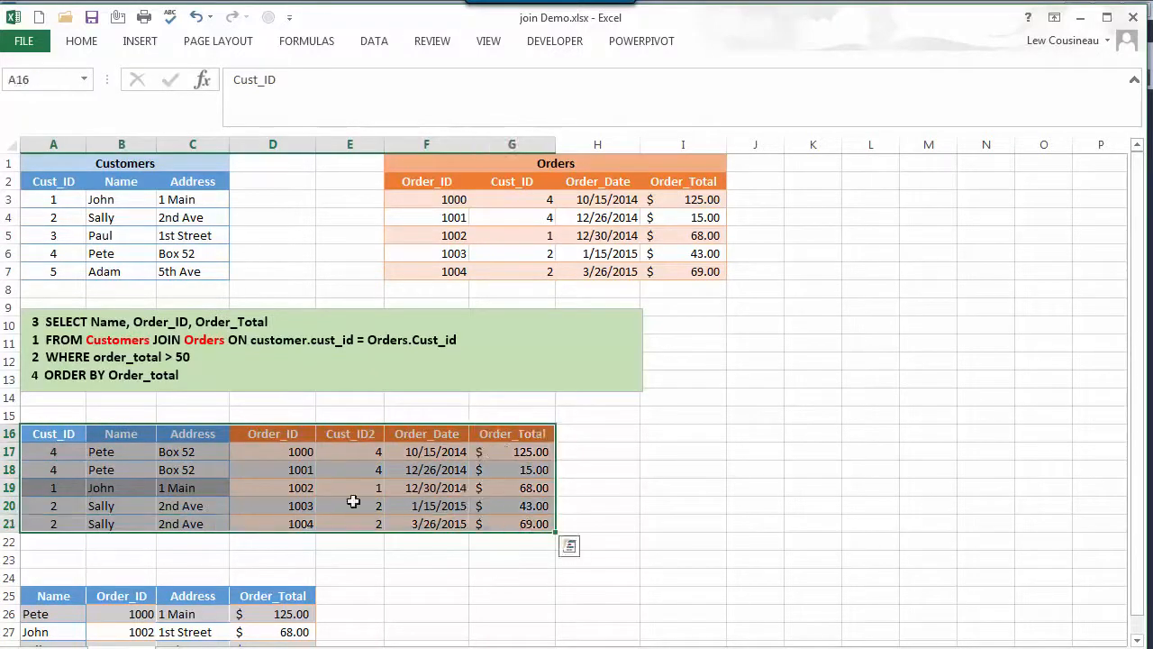
mouse_move(256, 442)
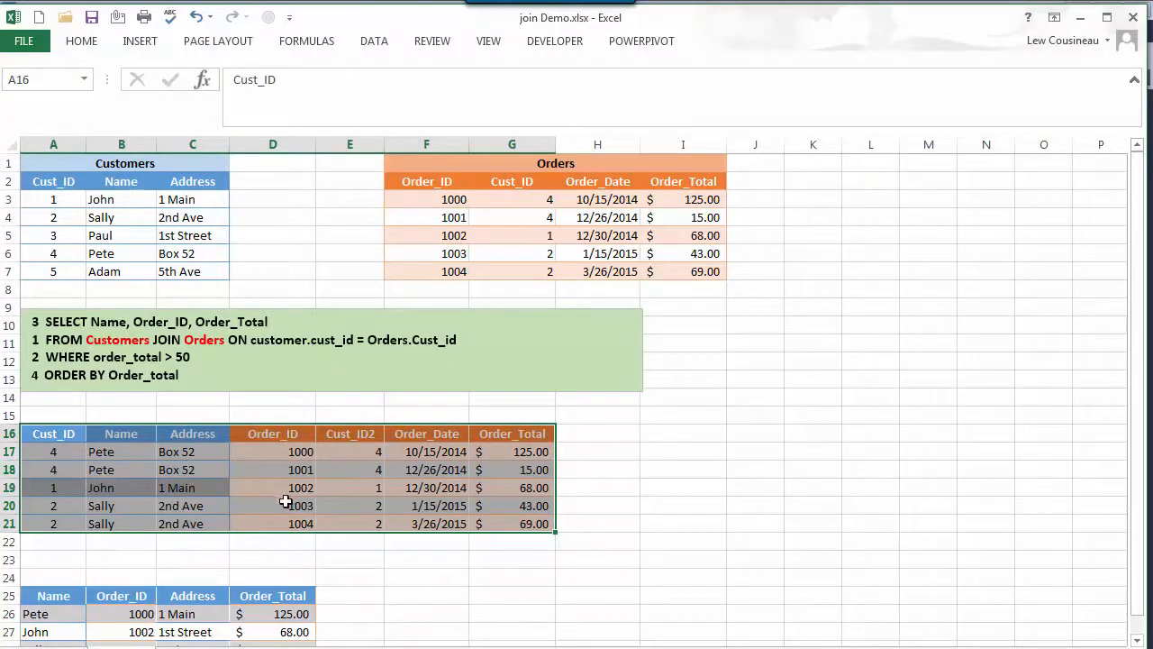
mouse_move(209, 360)
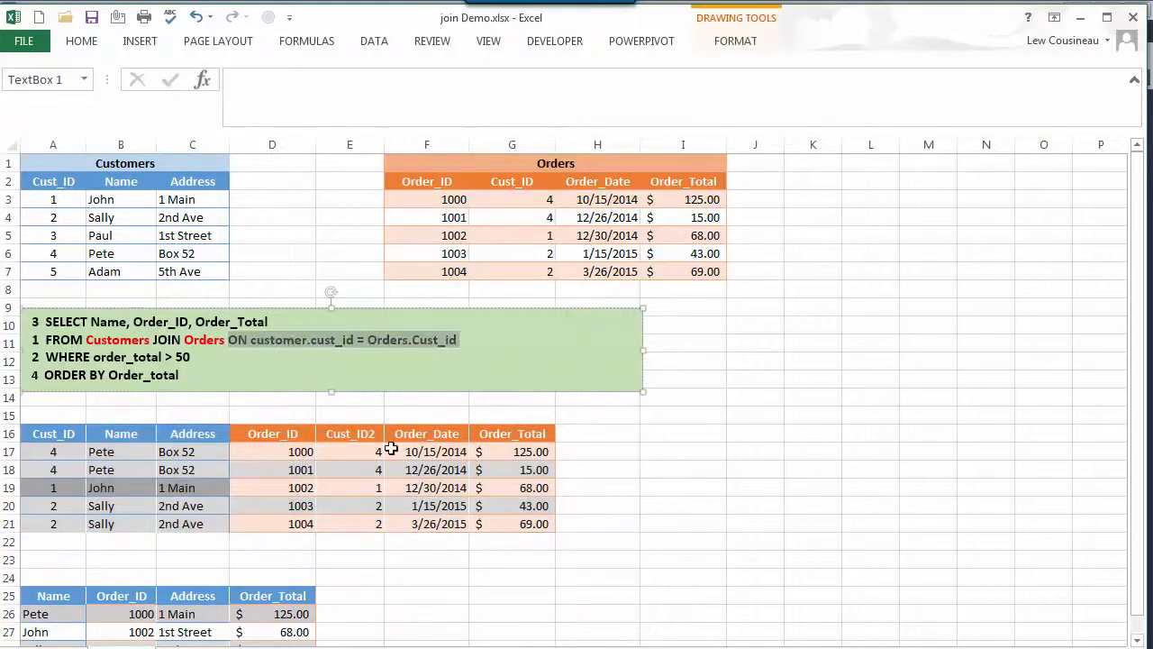
mouse_move(418, 515)
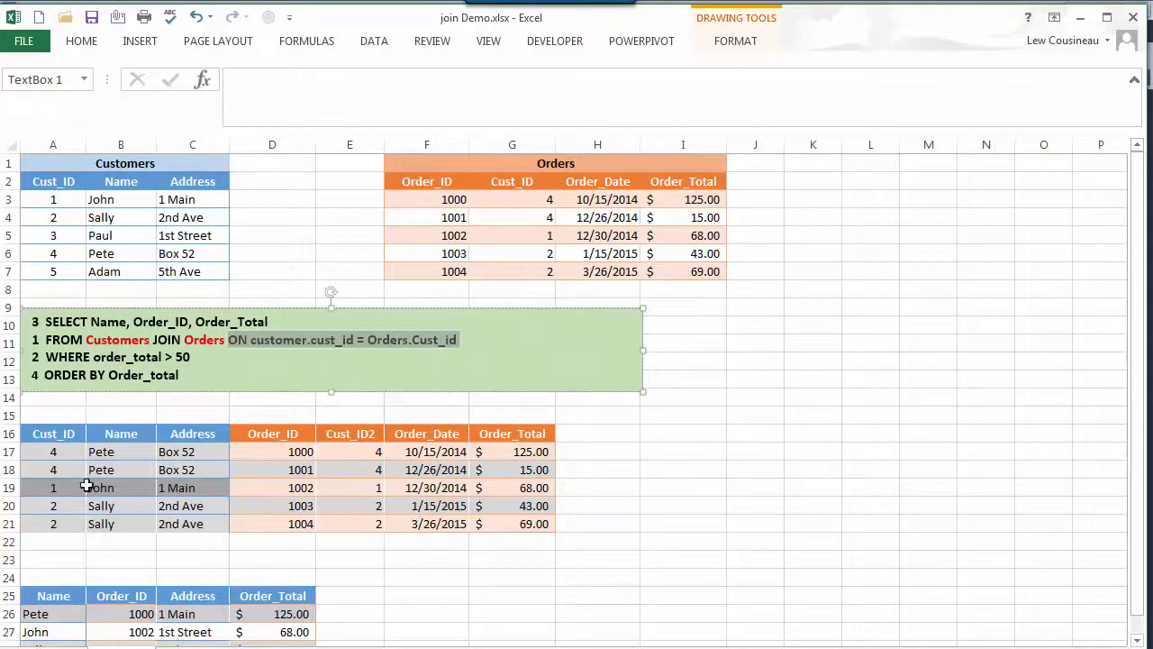
mouse_move(181, 493)
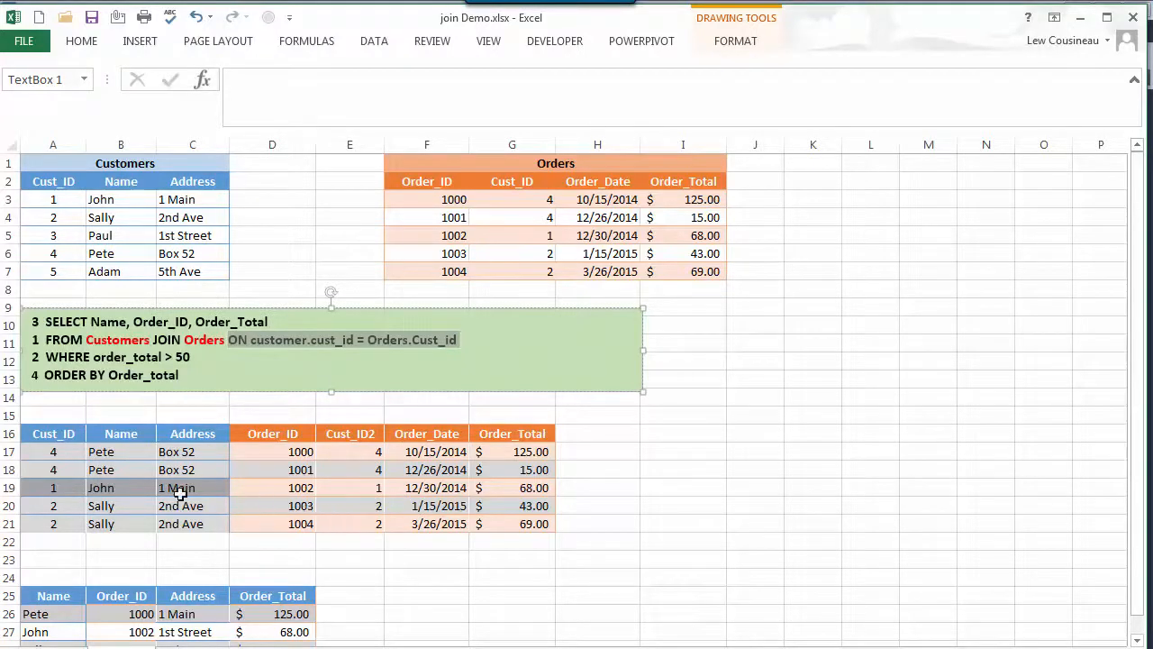
mouse_move(286, 486)
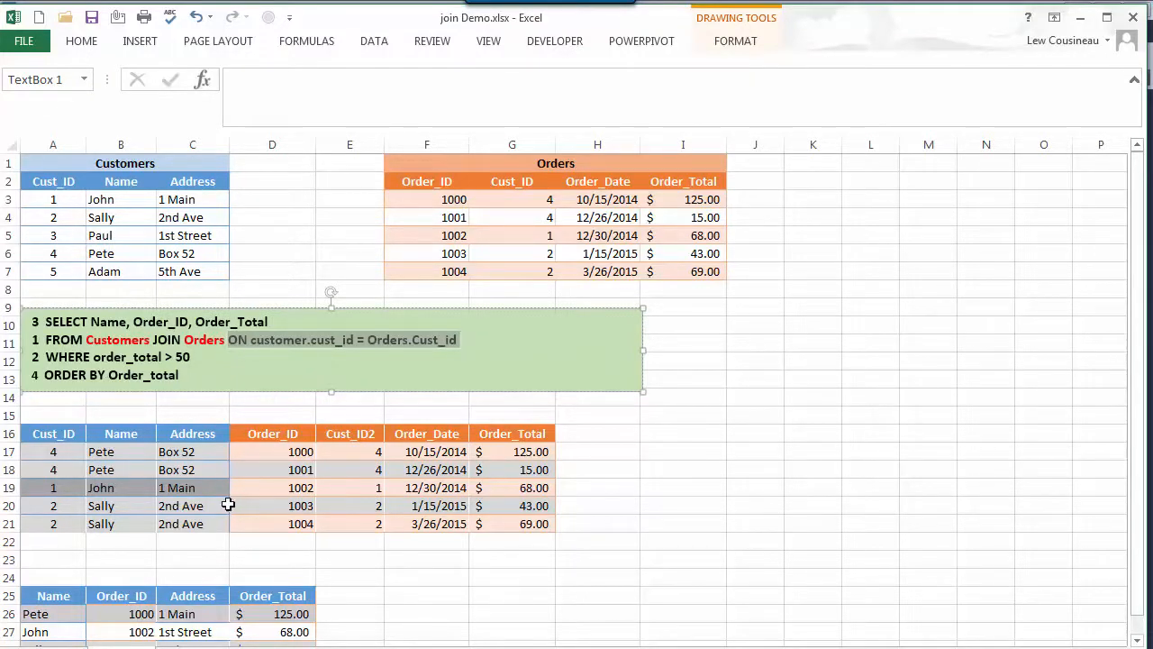
mouse_move(36, 339)
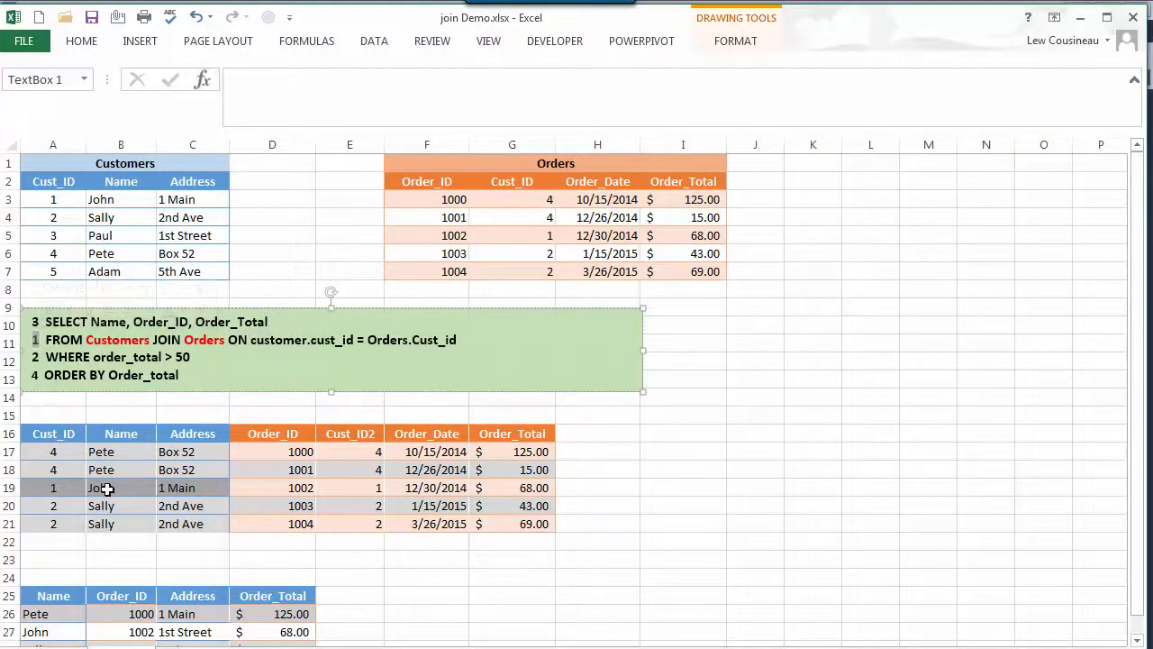
mouse_move(225, 479)
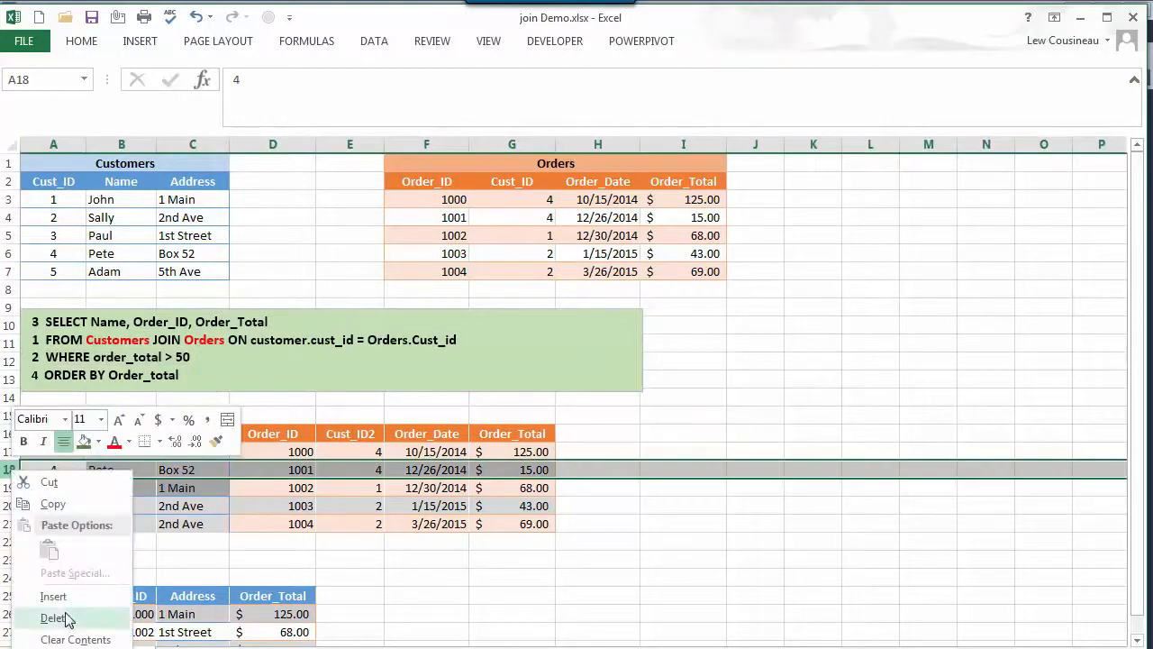
- Delete the joined rows with totals under 50, keeping orders 1000, 1002 and 1004, and highlight the SELECT line
click(54, 616)
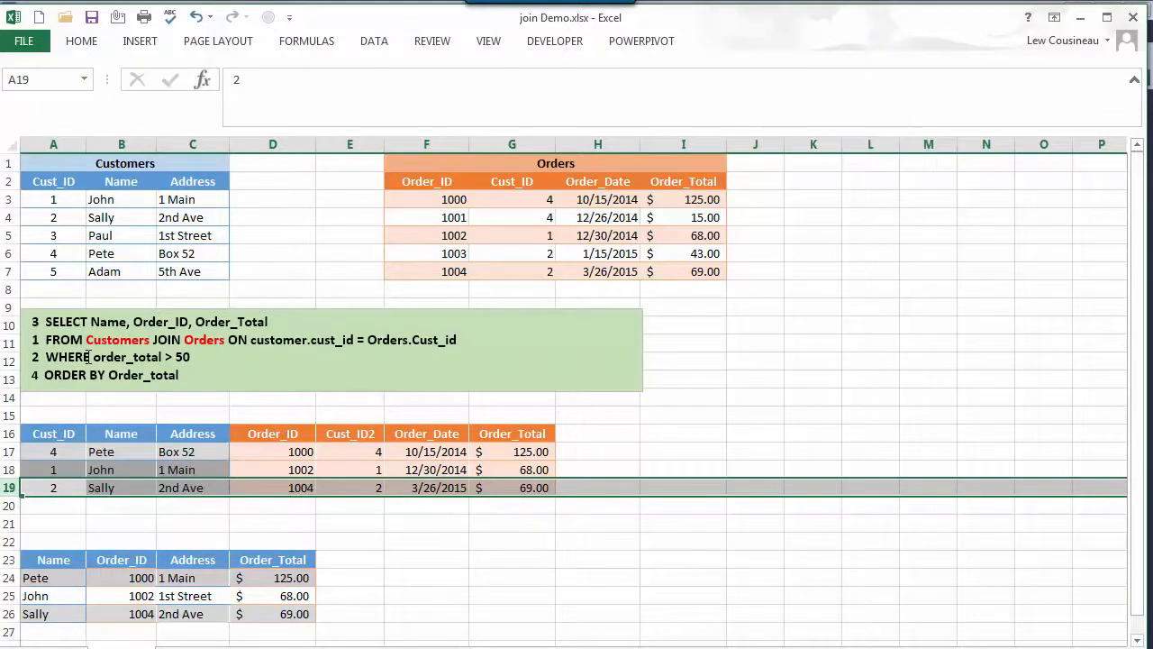
drag(54, 432, 512, 469)
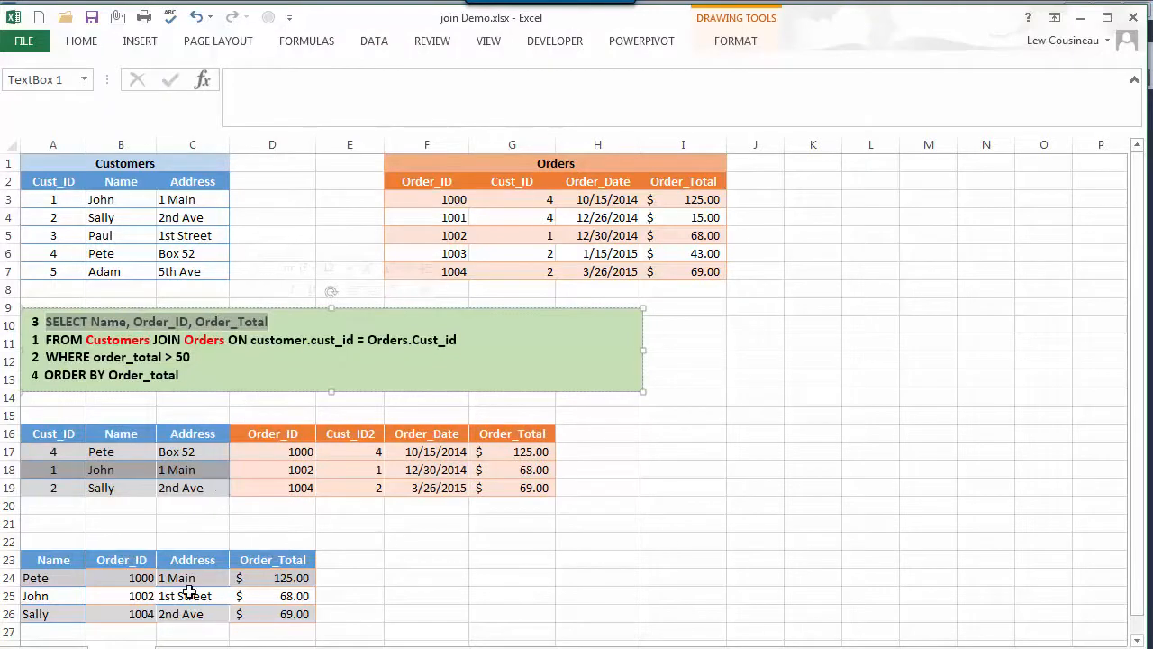
mouse_move(263, 503)
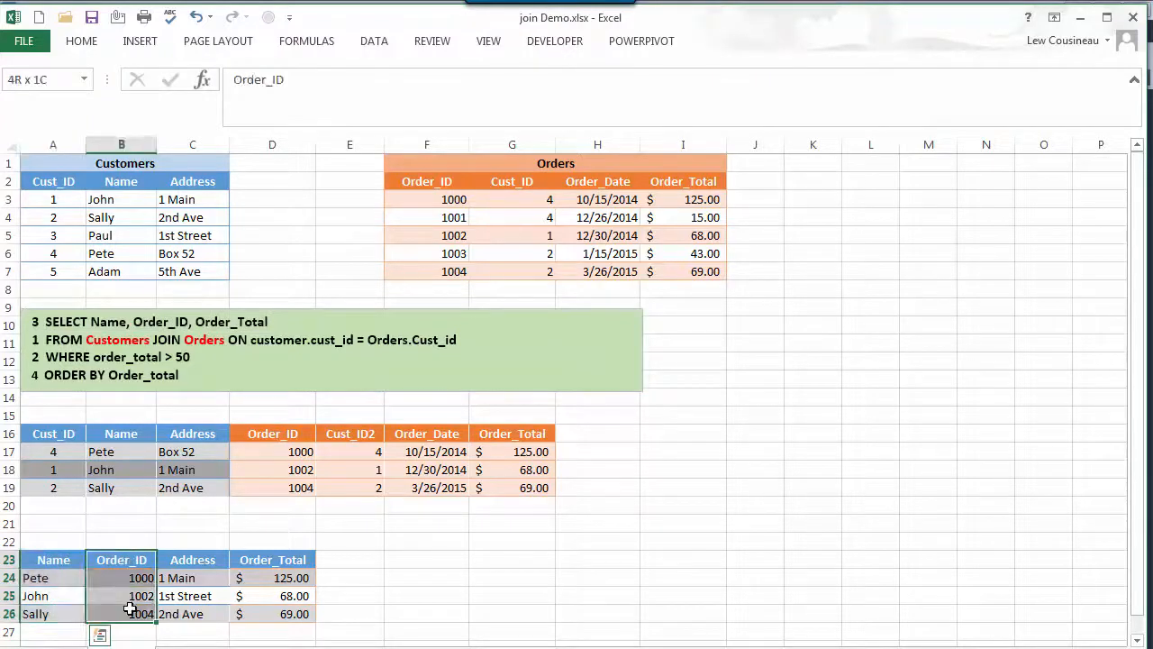
- Delete the Address cells shifting left, leaving Name, Order_ID and Order_Total in the result
click(191, 559)
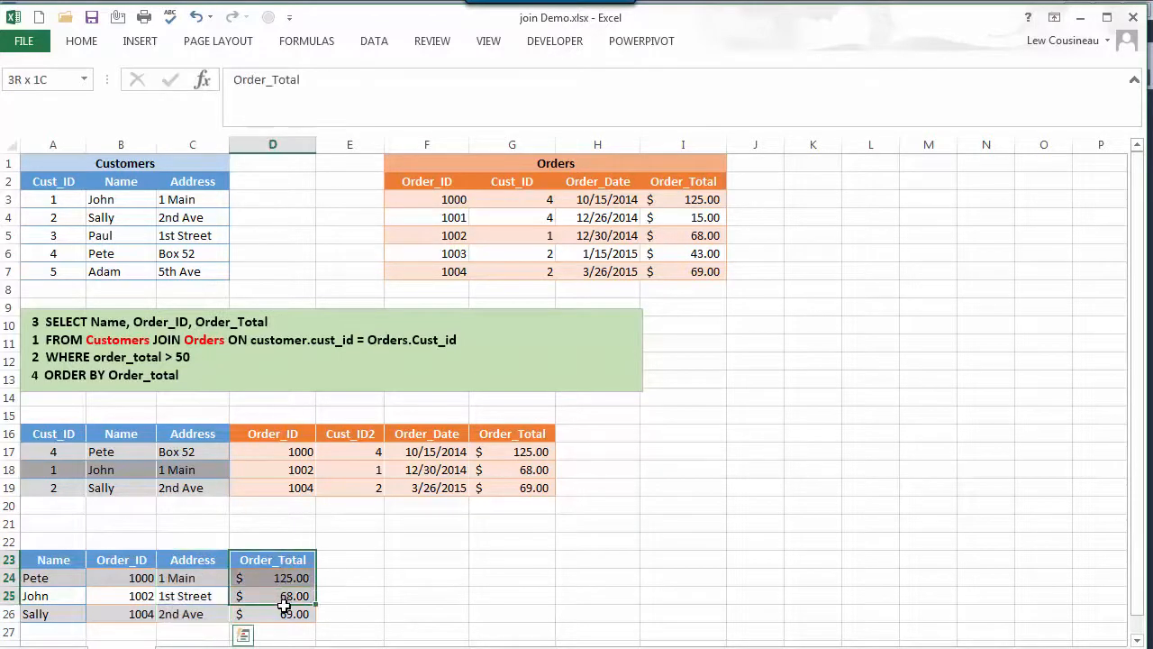
click(272, 559)
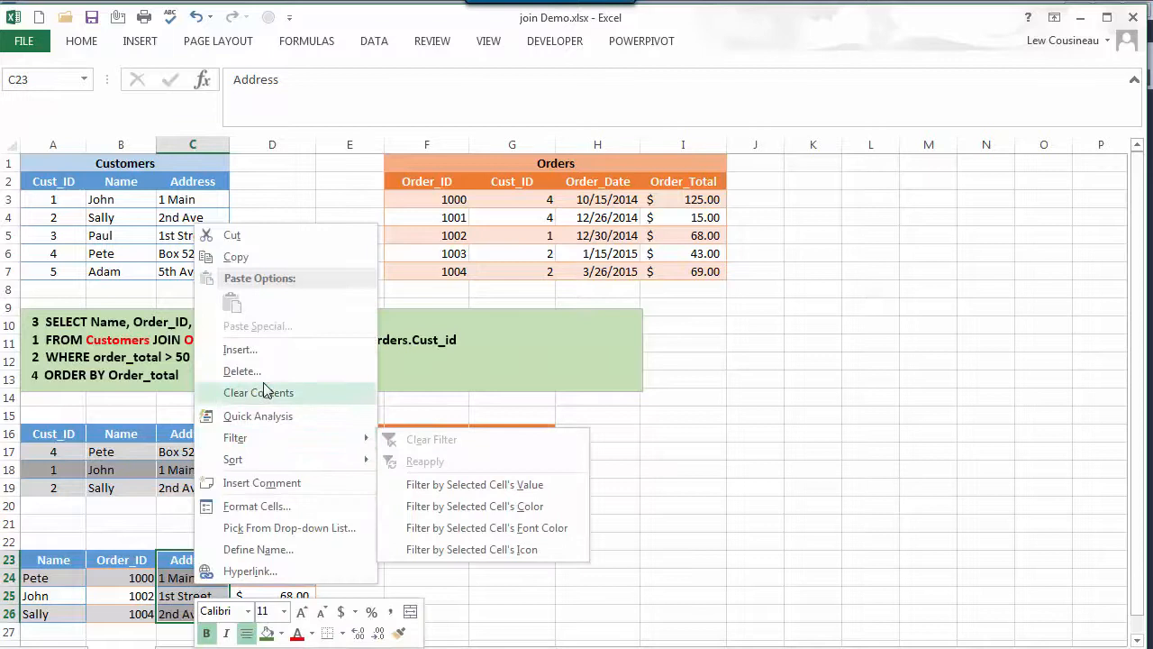
click(242, 371)
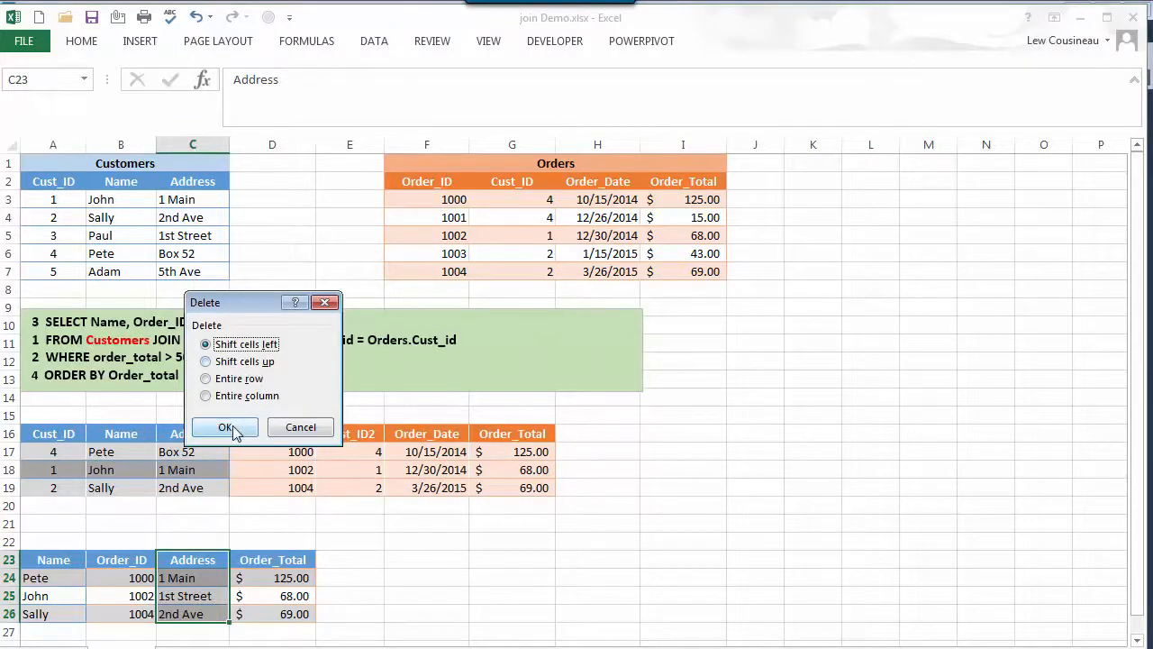
click(225, 425)
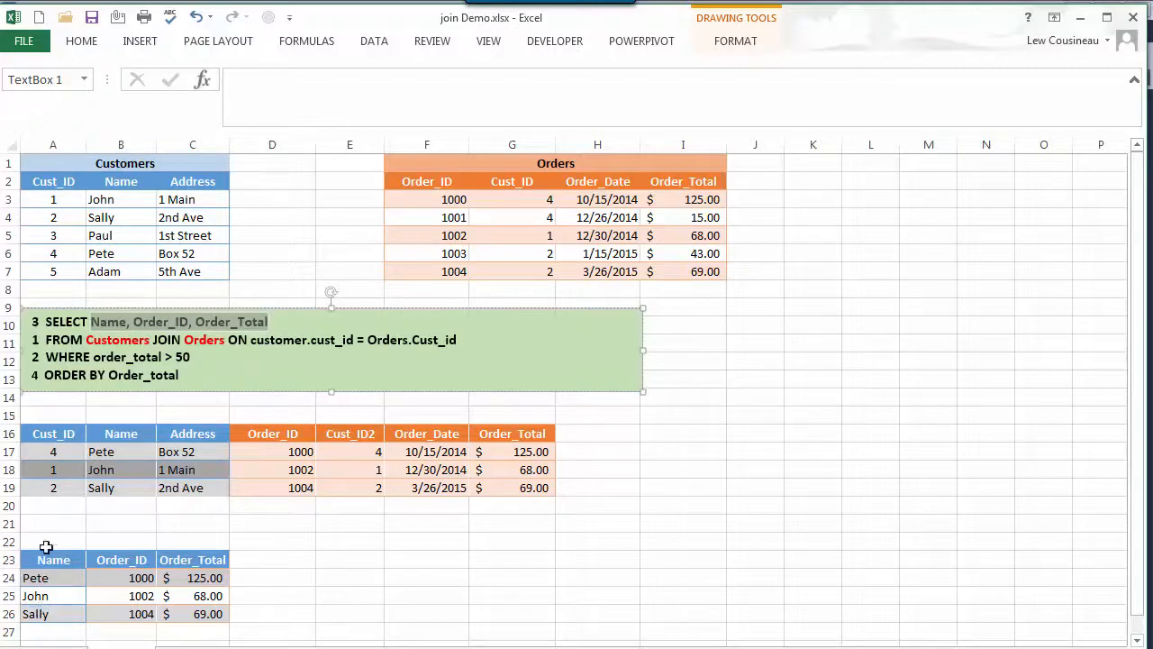
mouse_move(214, 581)
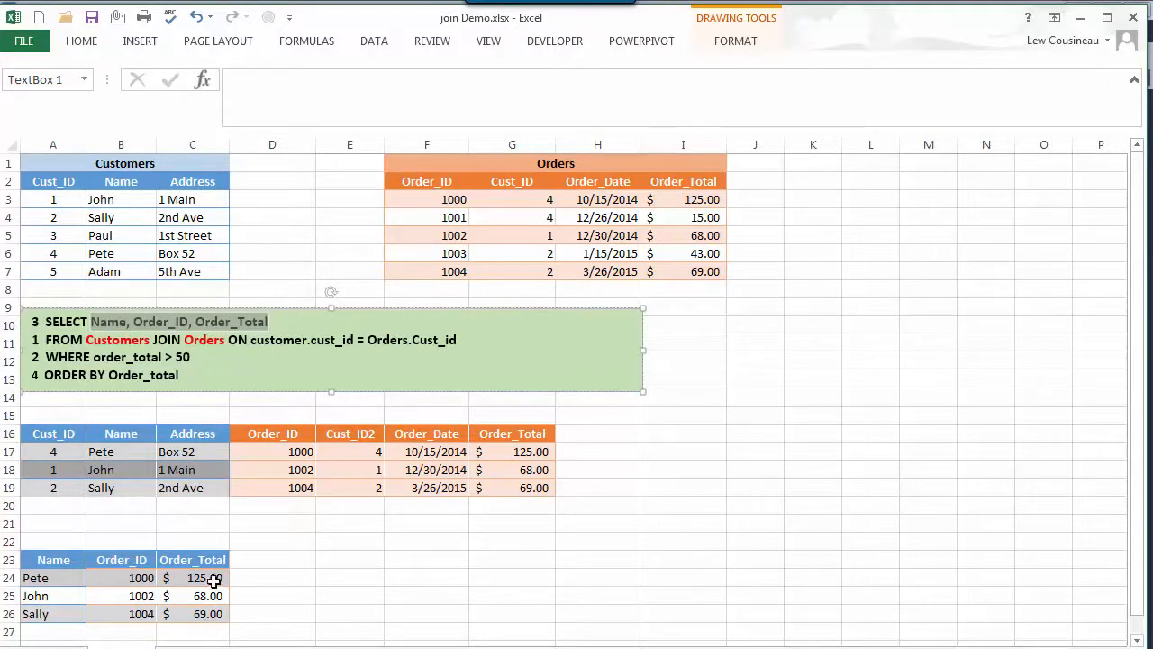
- Sort the result by Order_Total ascending: John 68.00, Sally 69.00, Pete 125.00
click(191, 576)
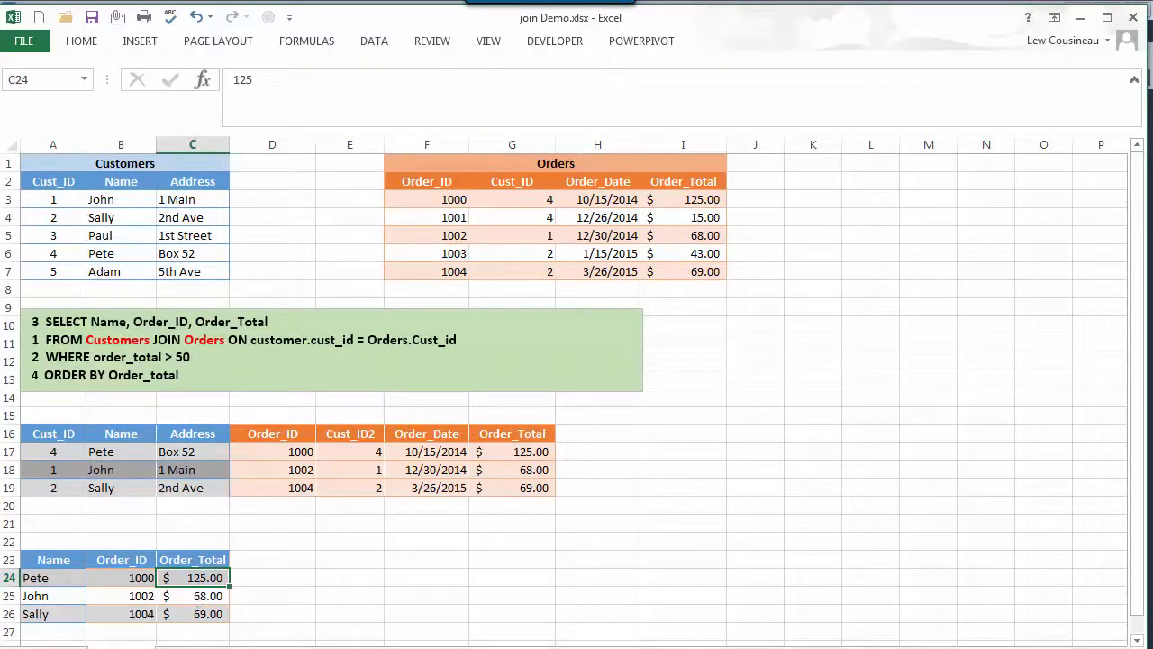
click(373, 39)
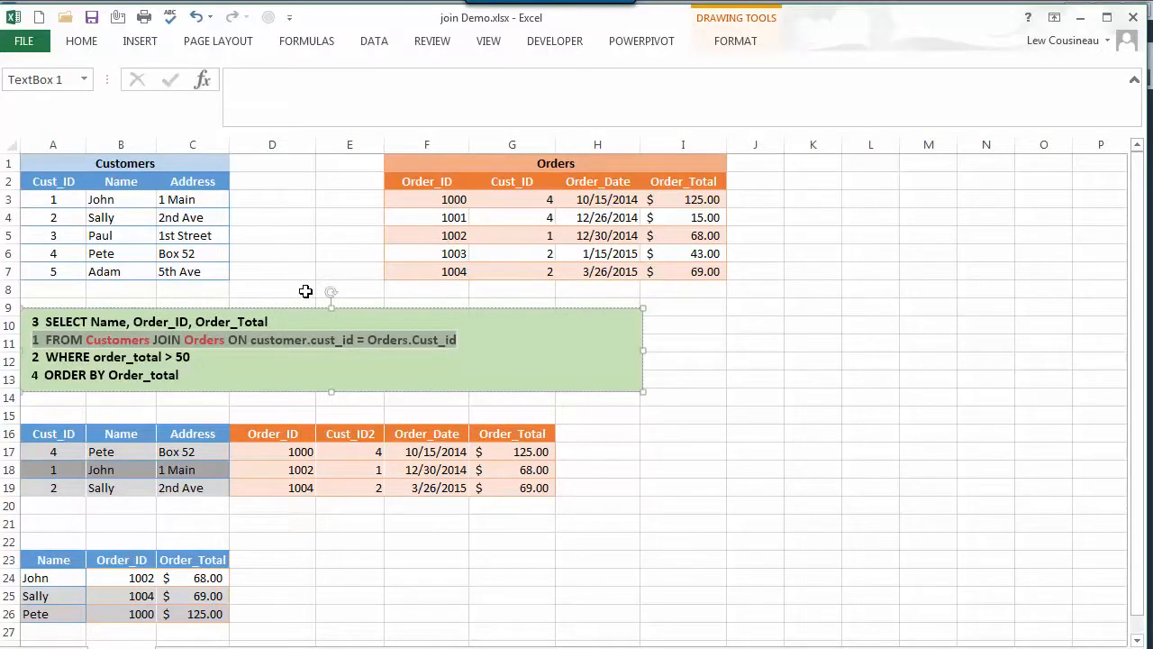
mouse_move(212, 292)
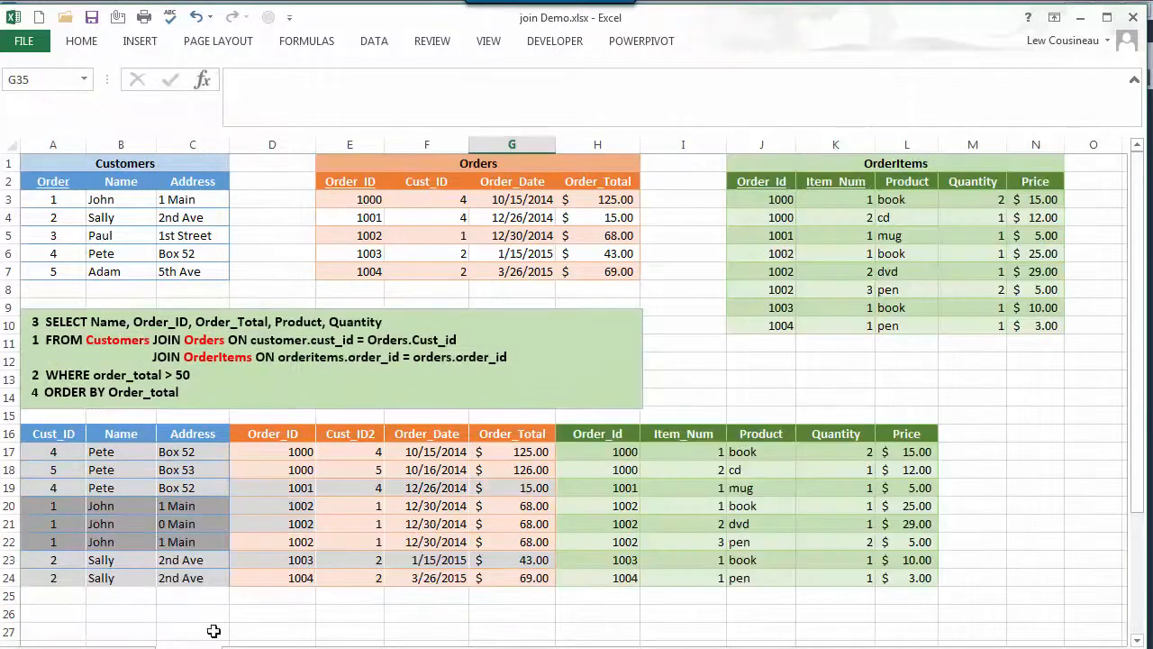
mouse_move(407, 216)
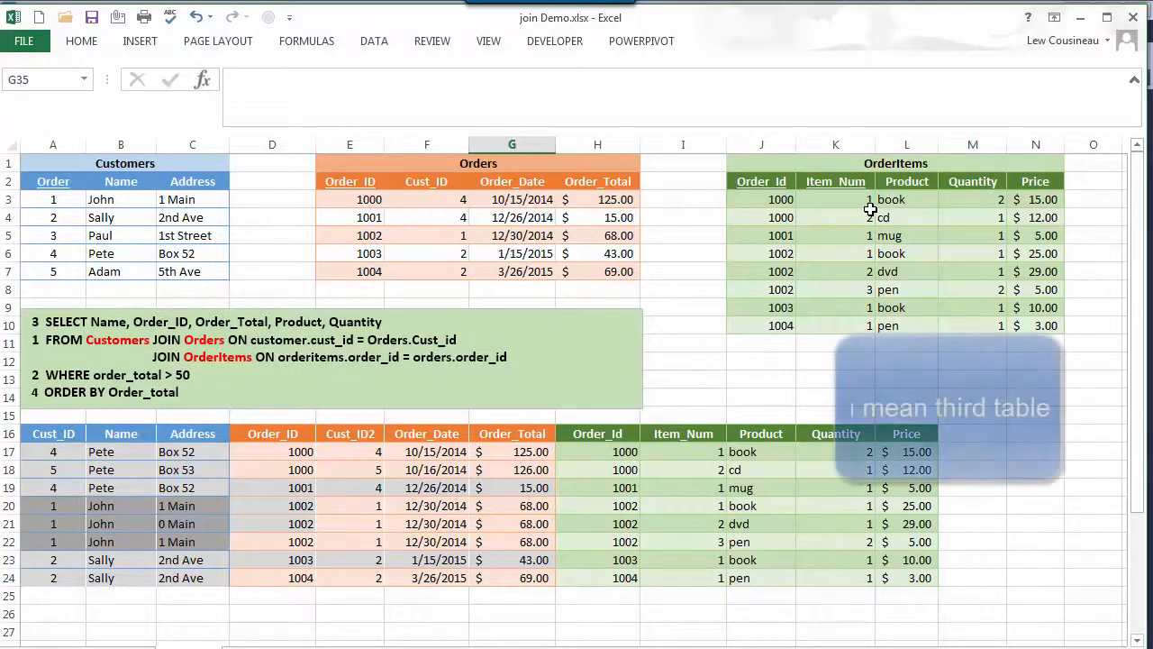
- Walk through order 1000's OrderItems rows: item numbers, product cd, quantity and prices
click(760, 199)
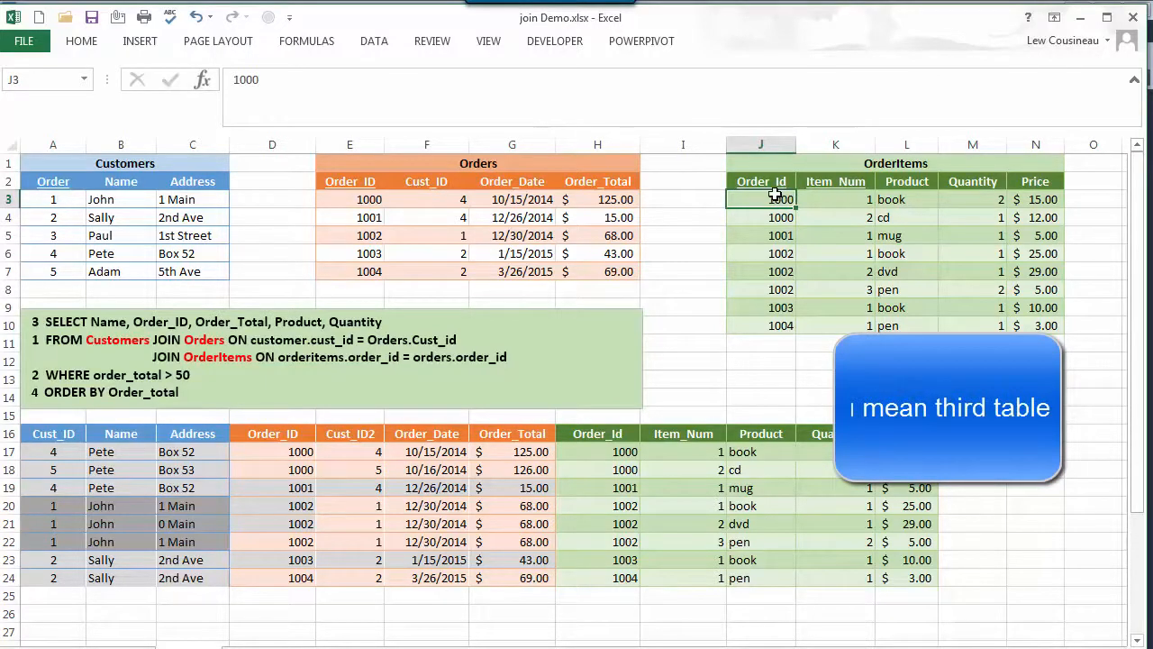
click(836, 199)
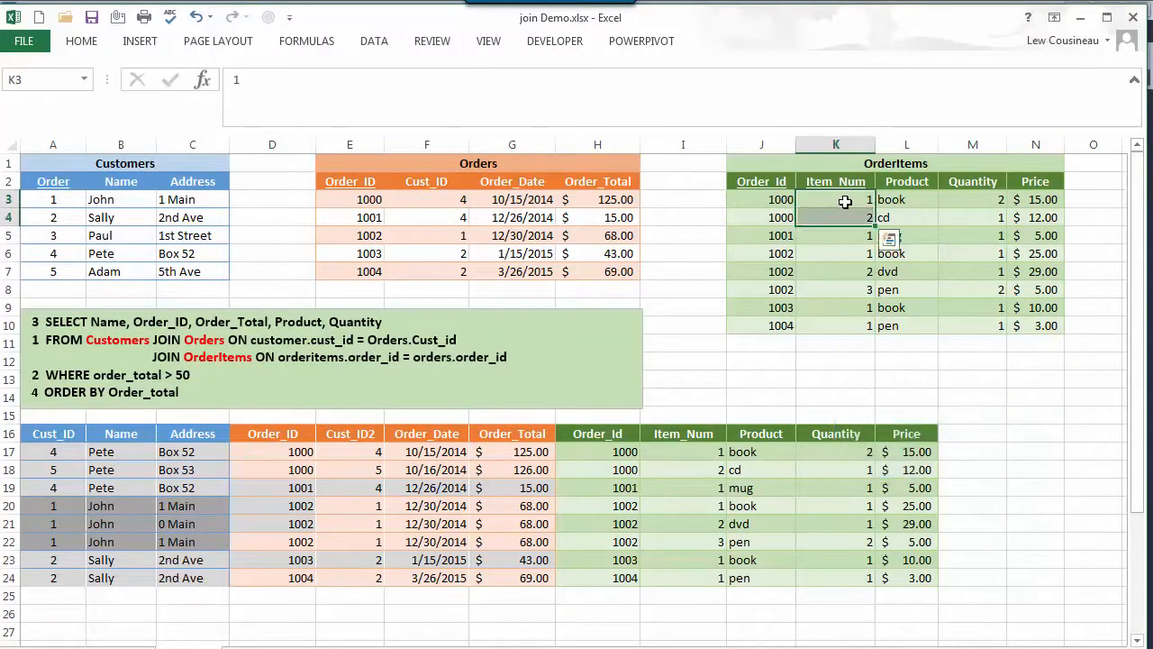
click(836, 217)
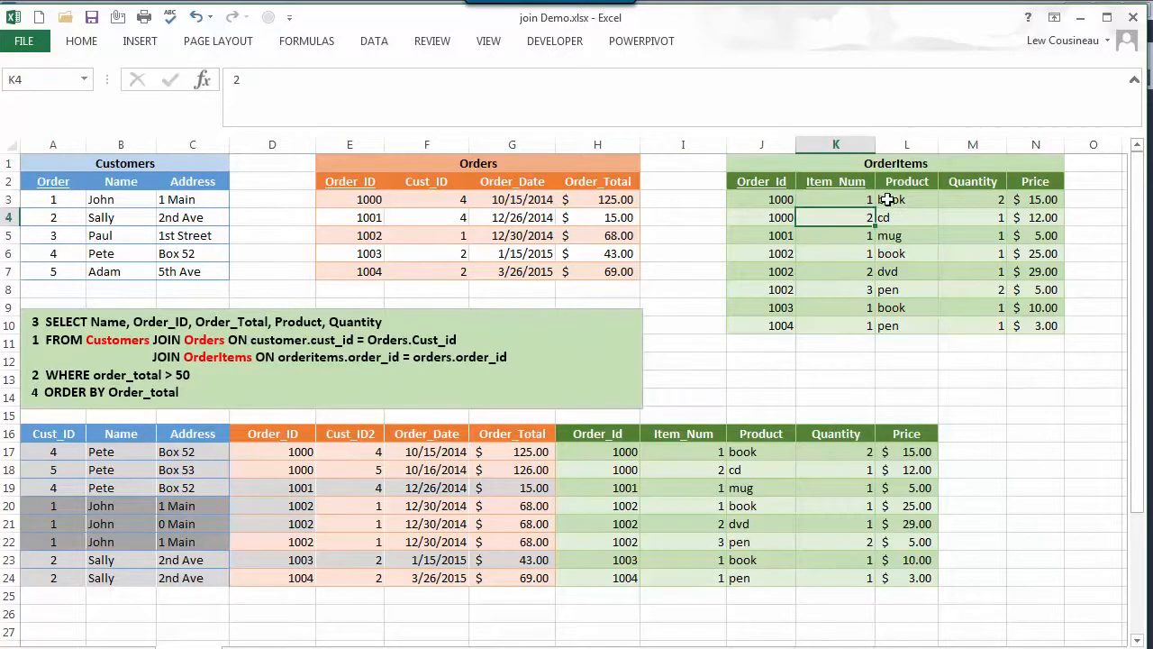
click(907, 216)
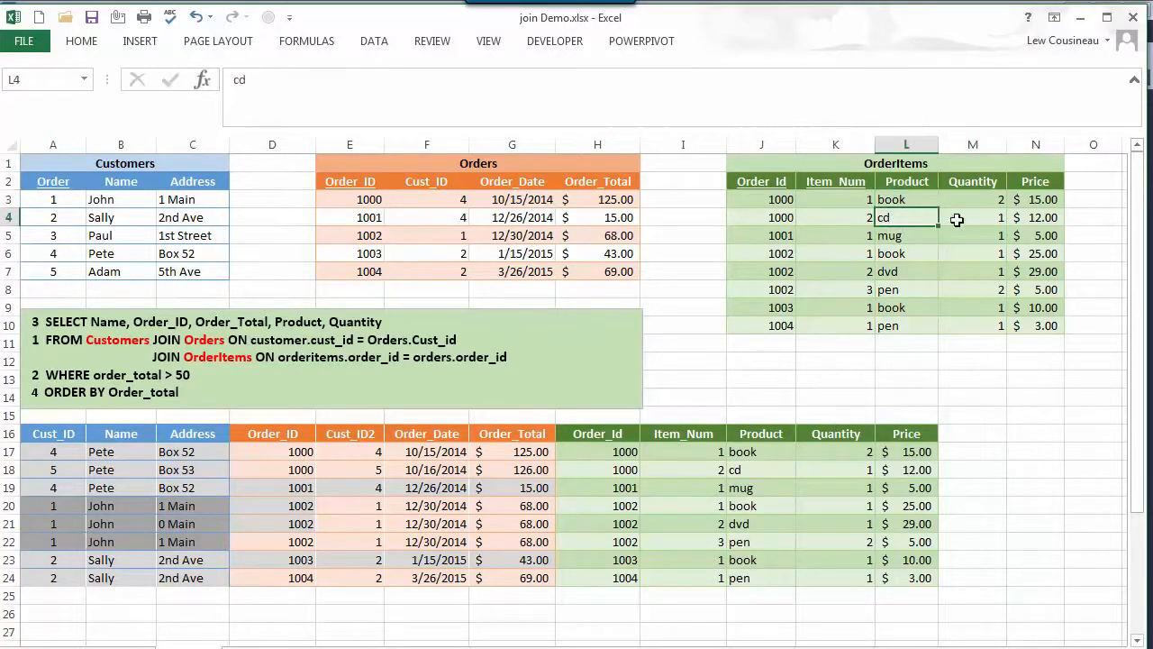
click(973, 198)
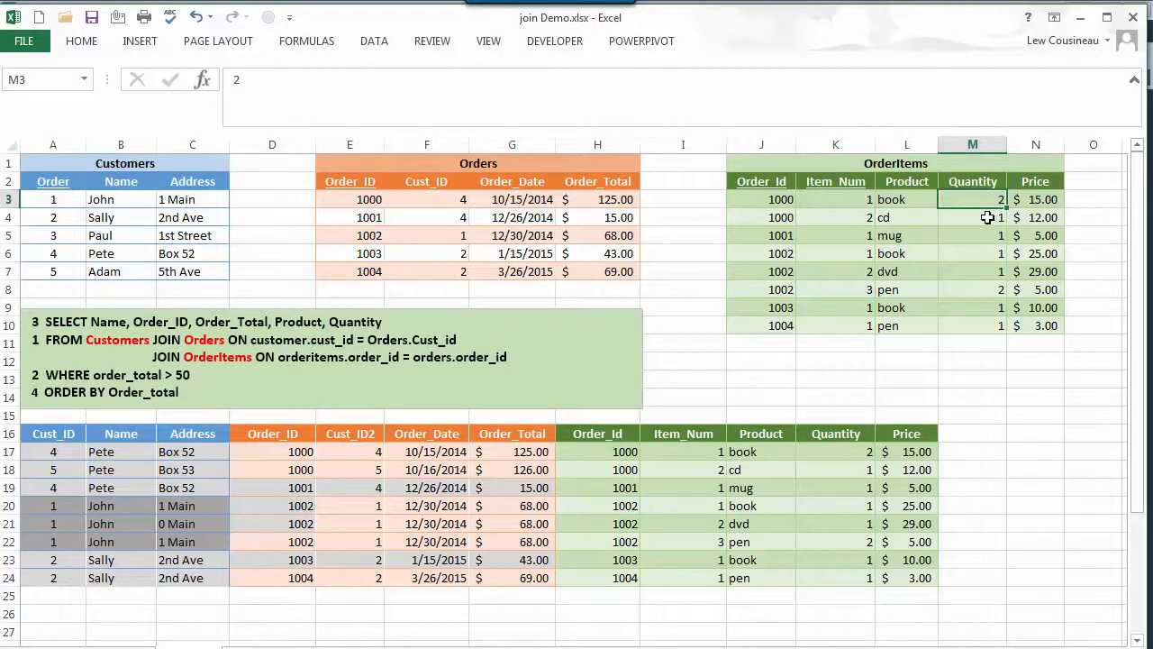
click(1034, 198)
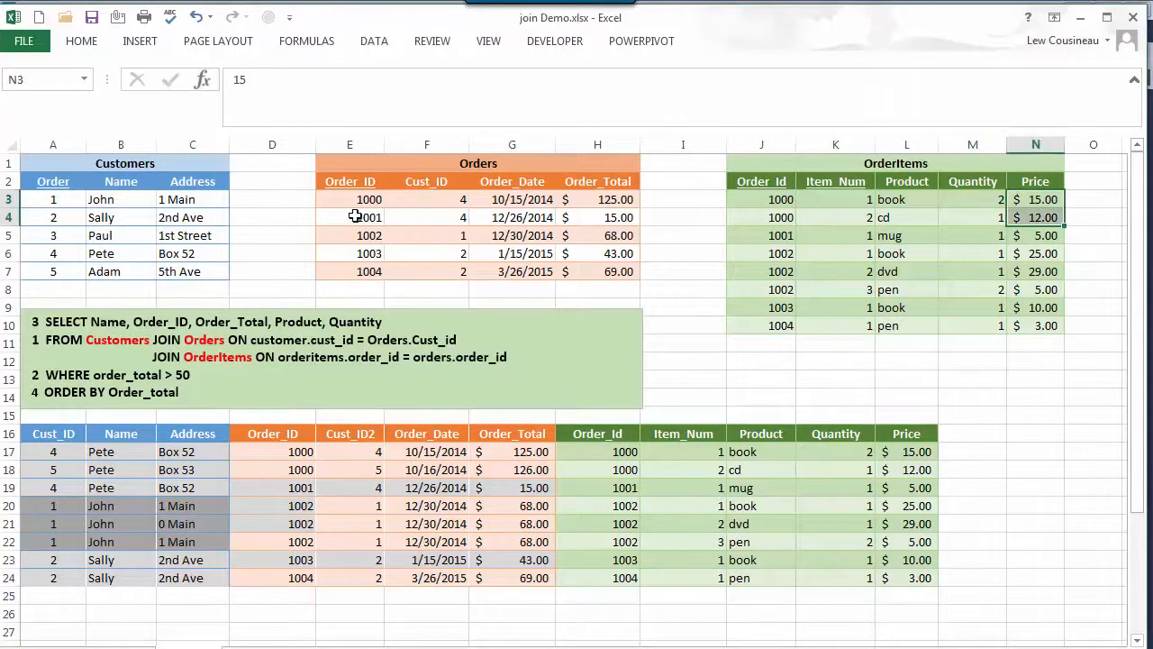
- Relate orders 1001 and 1003 to their mug and book lines, then highlight the three-table query
click(350, 216)
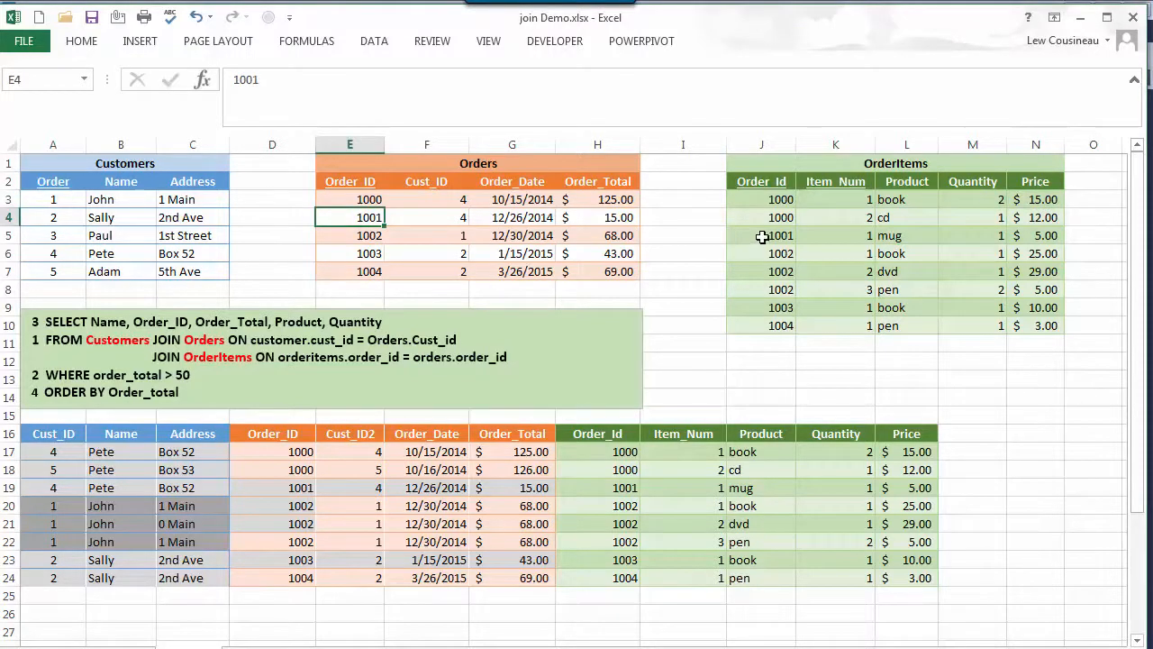
click(837, 235)
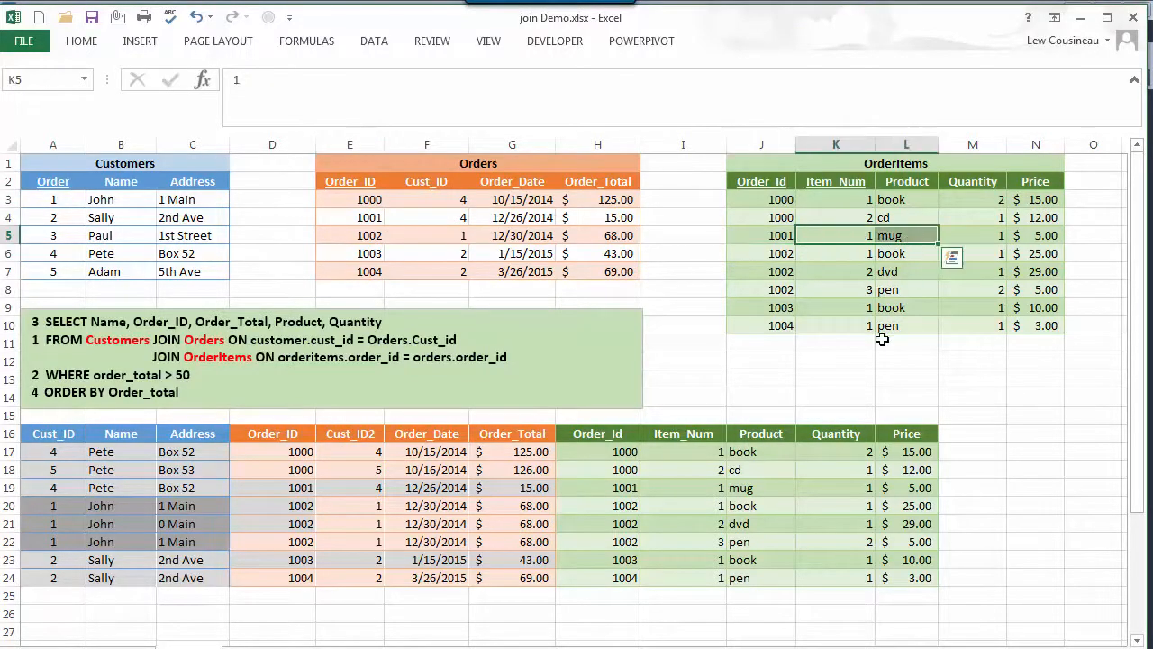
click(350, 234)
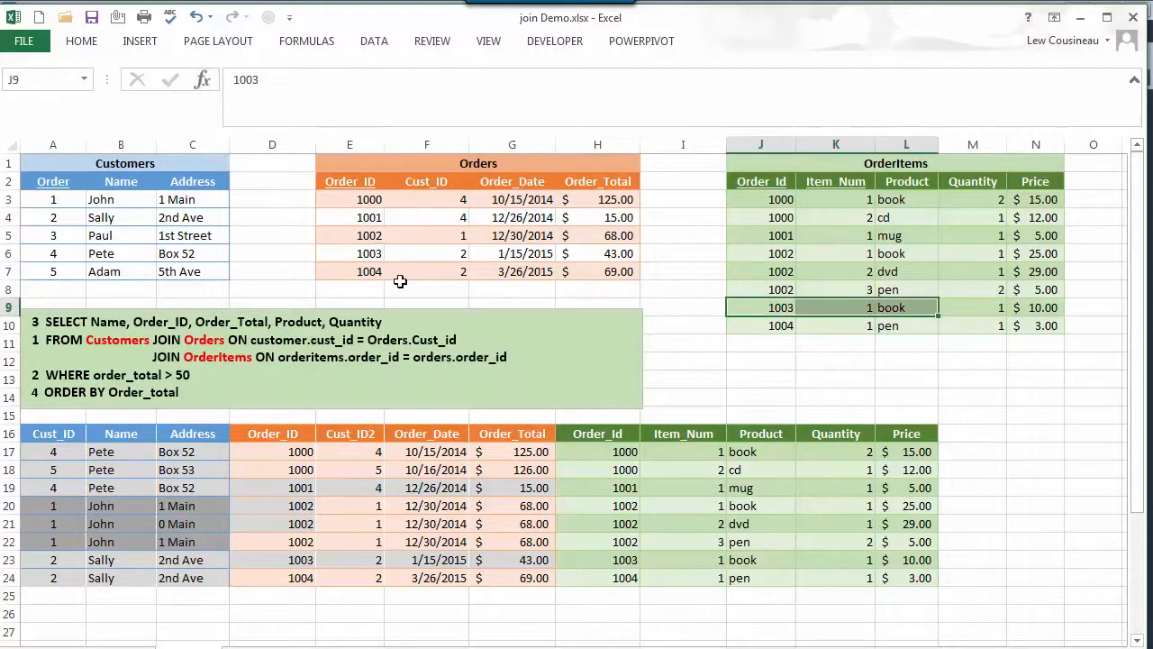
click(780, 324)
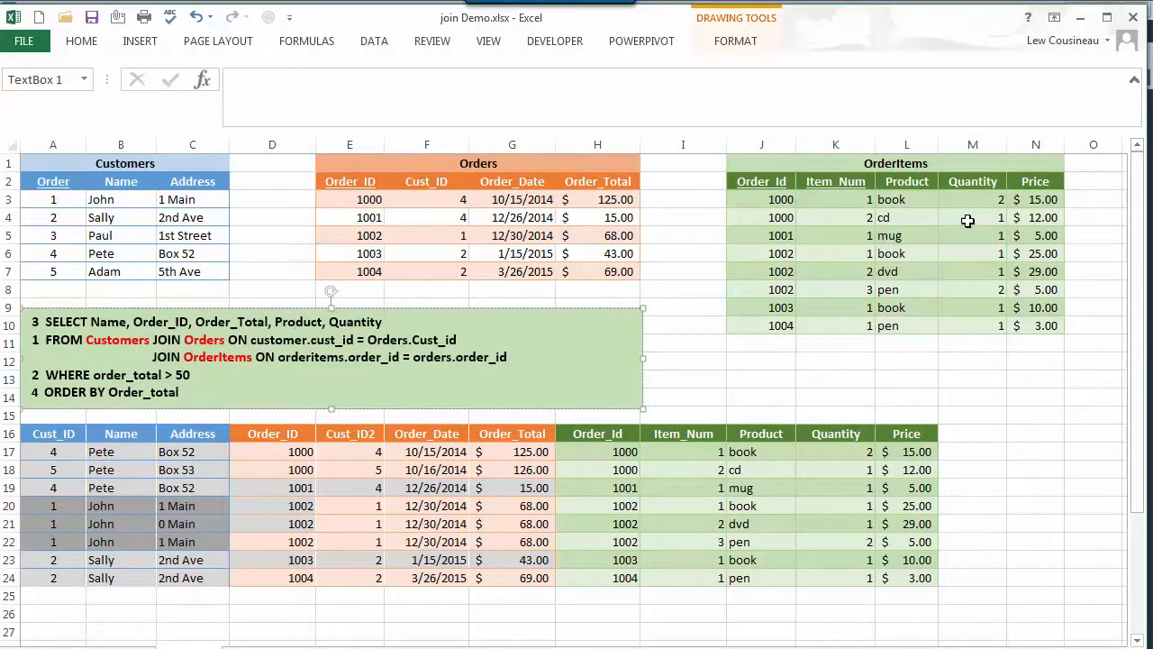
mouse_move(142, 328)
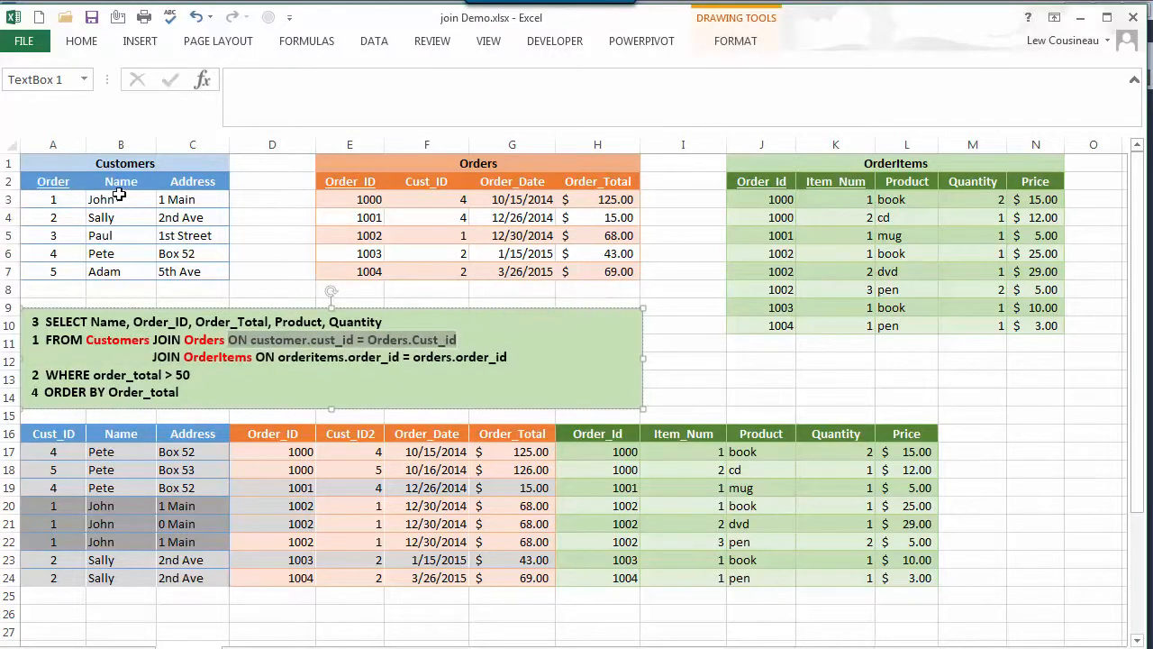
drag(54, 198, 54, 253)
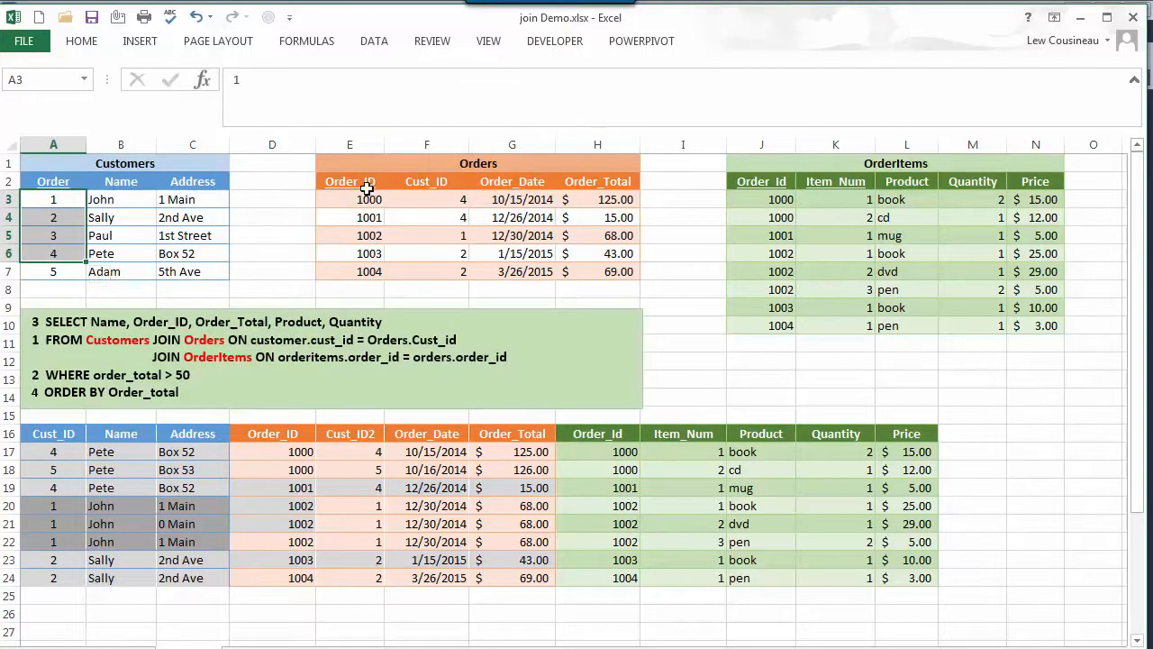
click(349, 180)
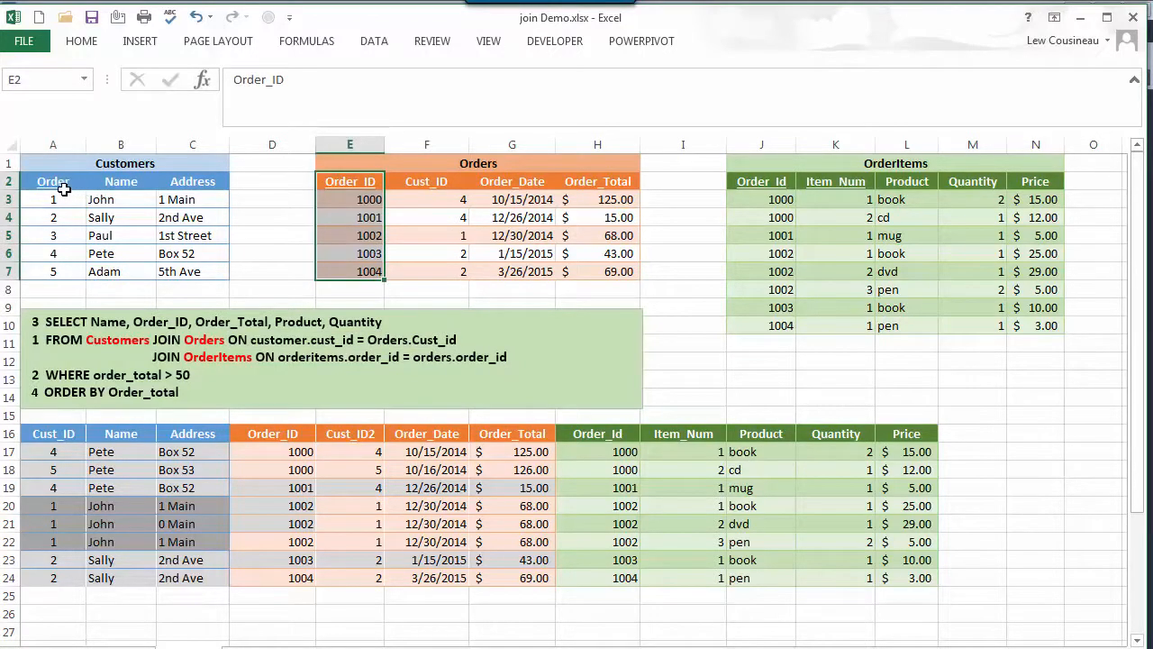
click(53, 180)
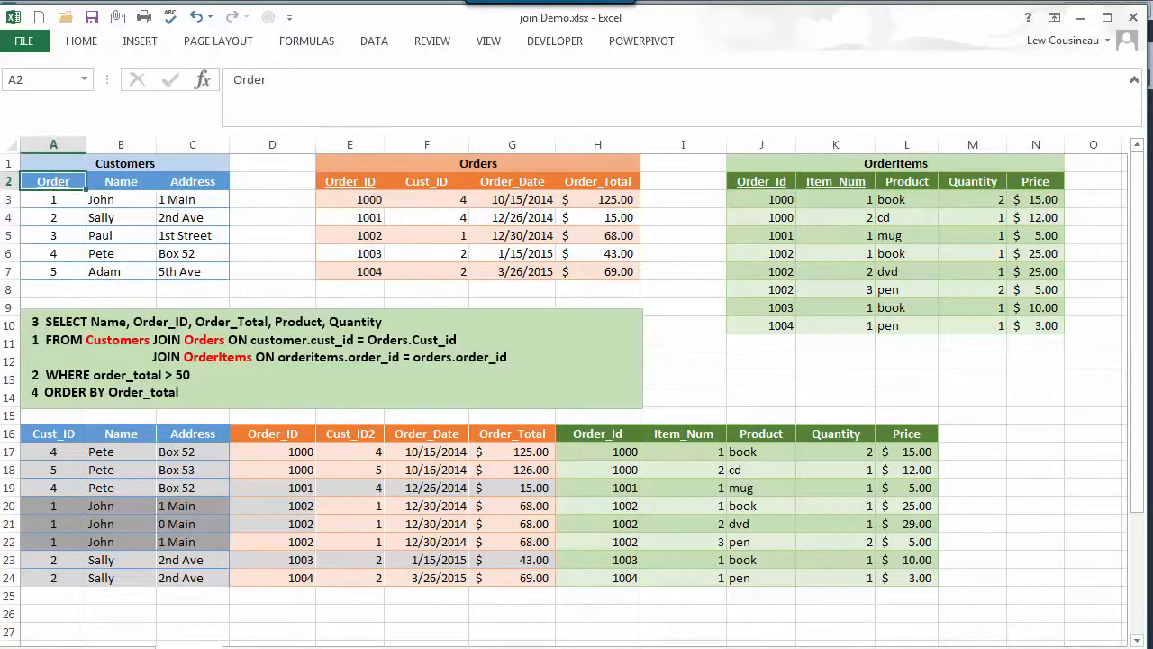
click(53, 198)
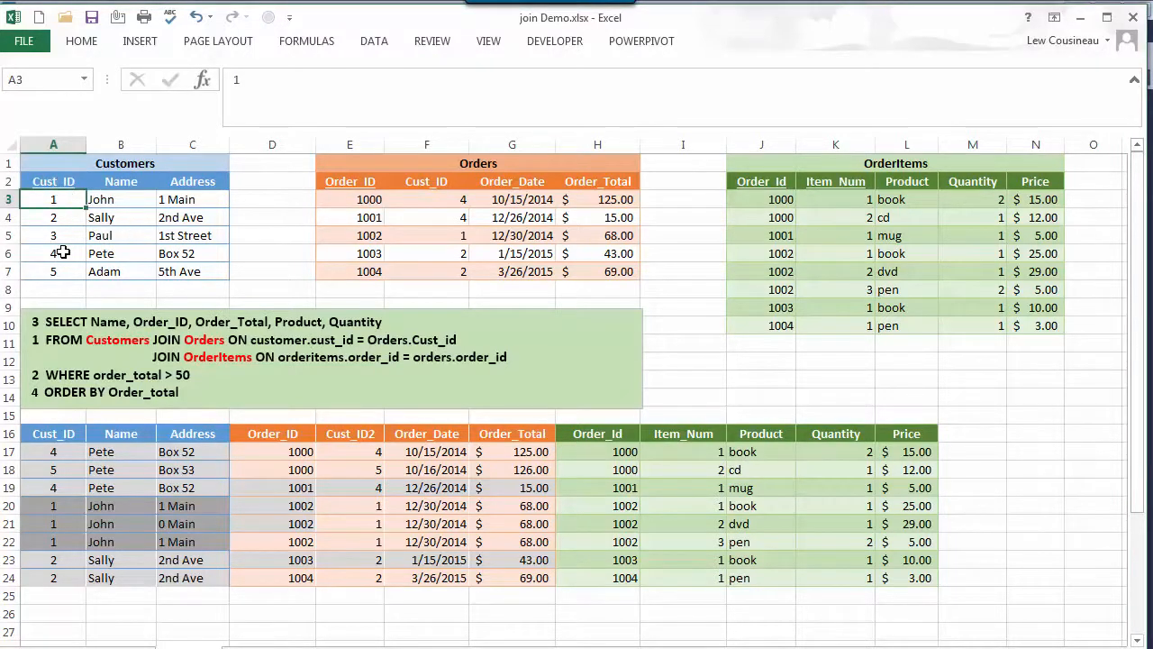
drag(426, 199, 425, 270)
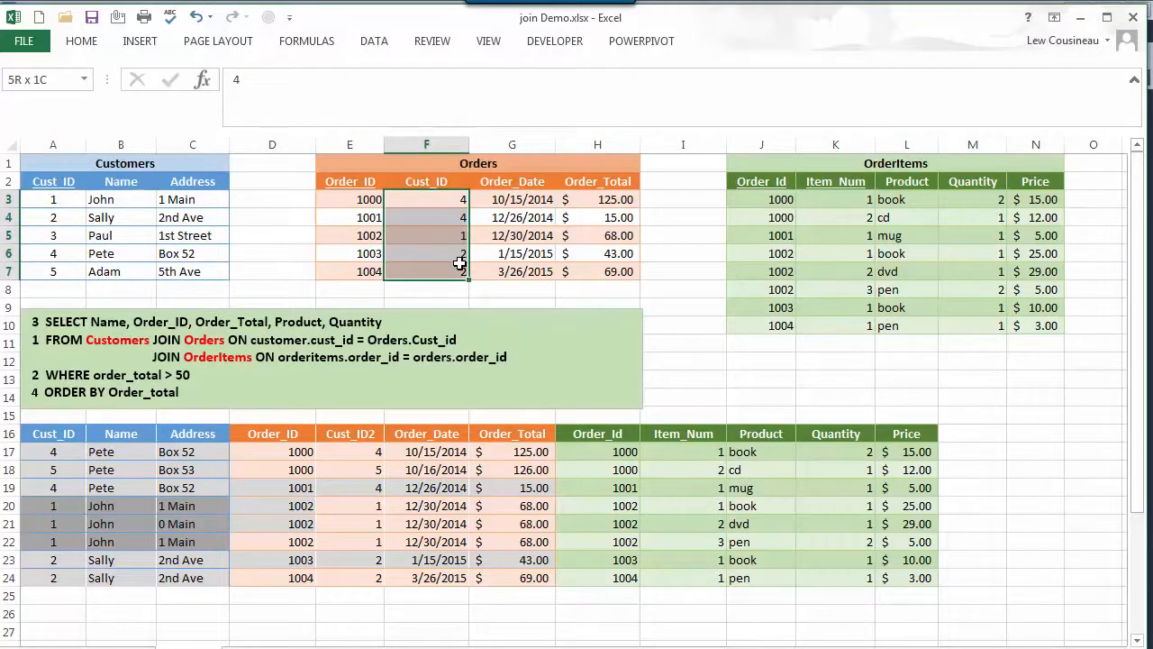
click(426, 198)
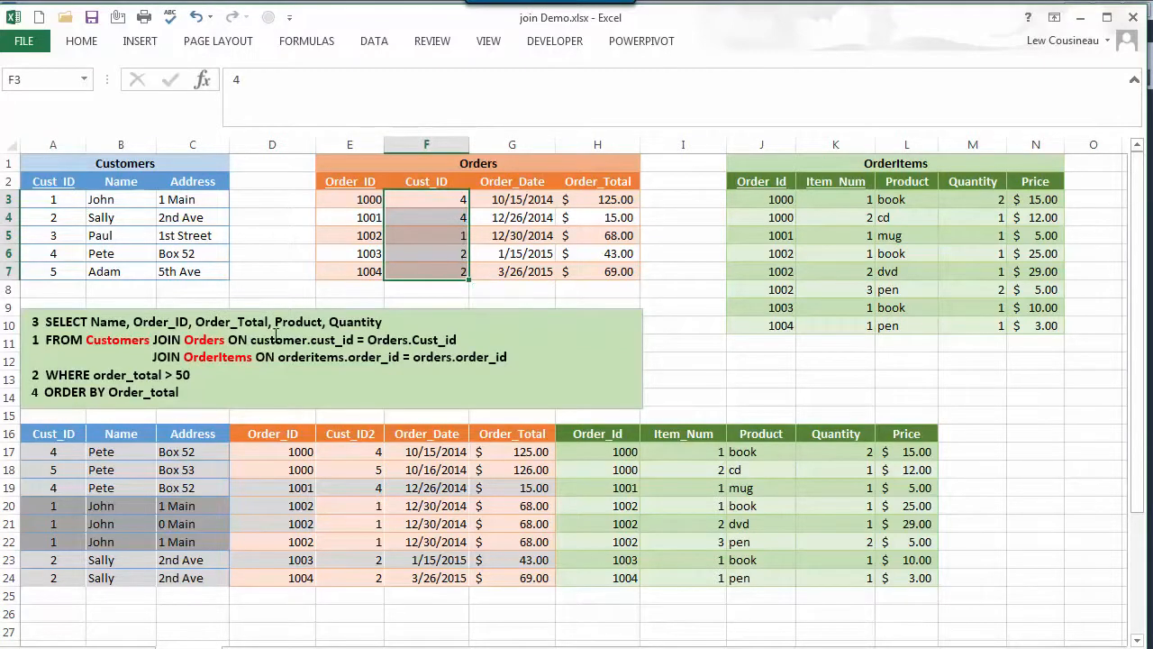
drag(54, 432, 300, 577)
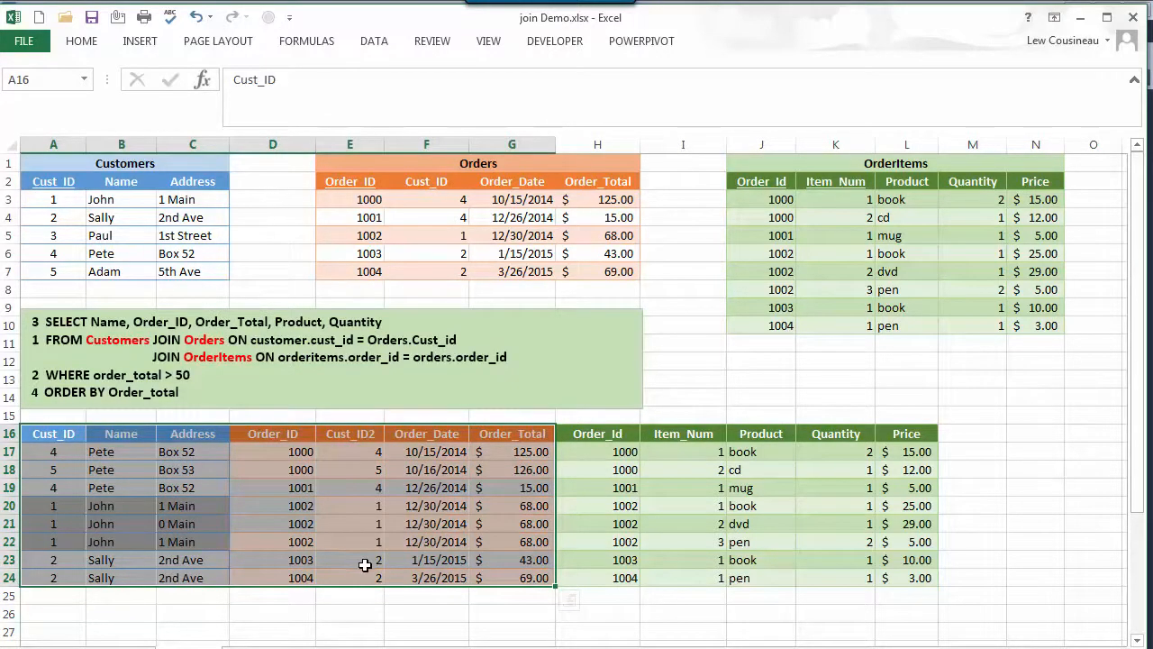
mouse_move(62, 236)
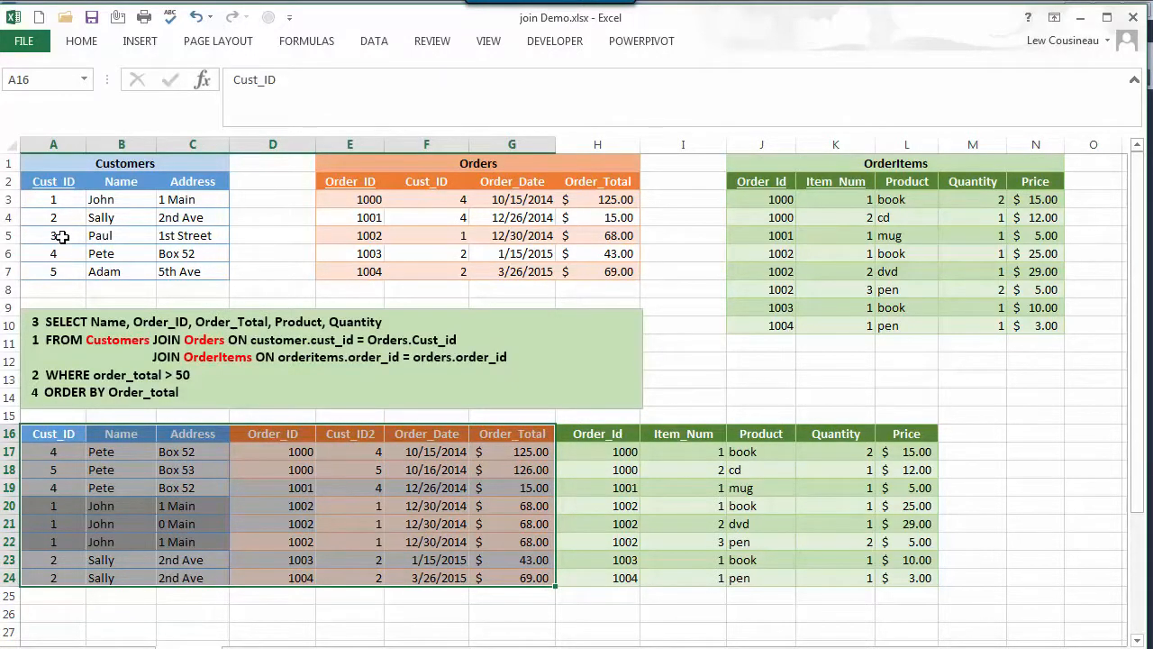
click(54, 270)
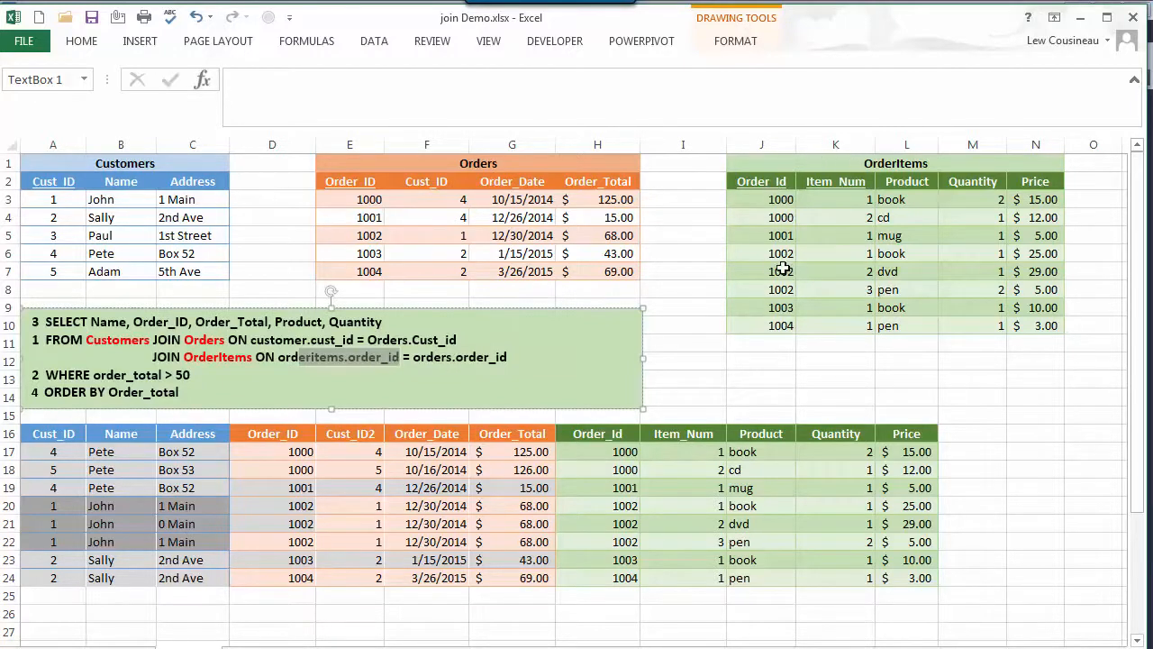
mouse_move(349, 515)
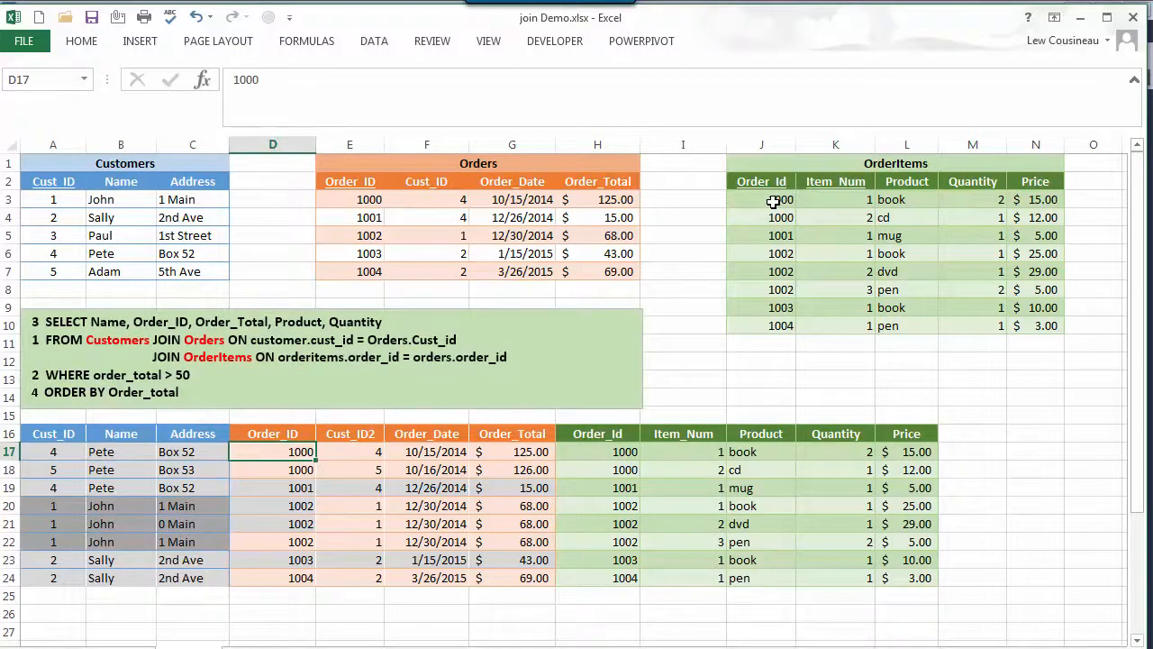
drag(761, 199, 1035, 216)
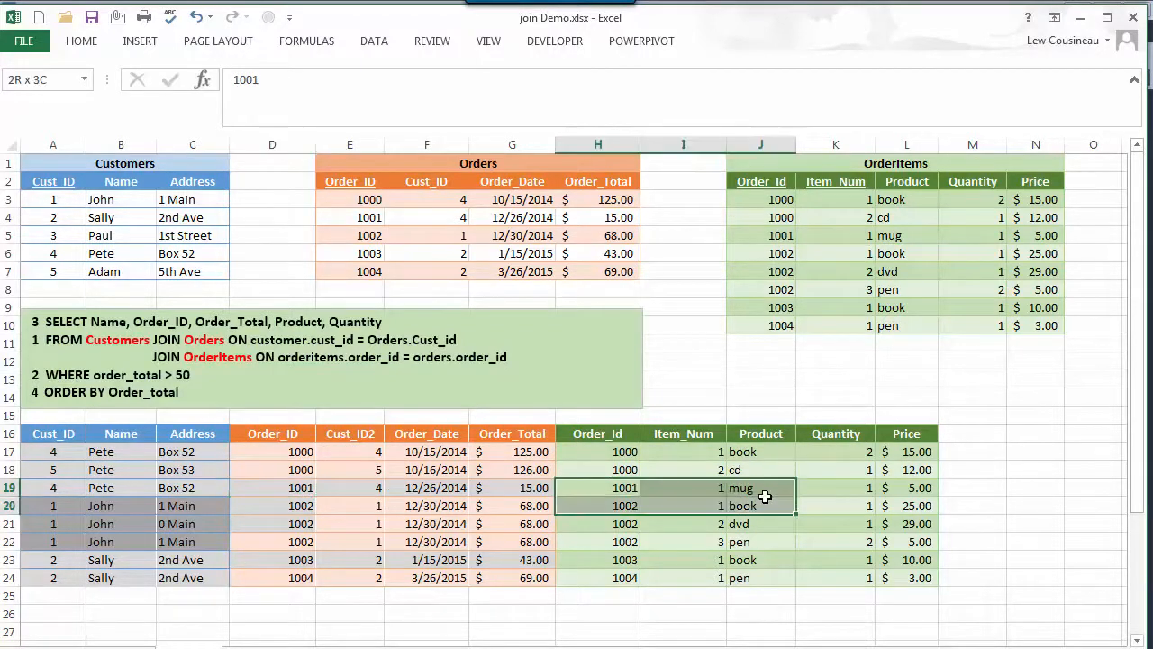
click(598, 487)
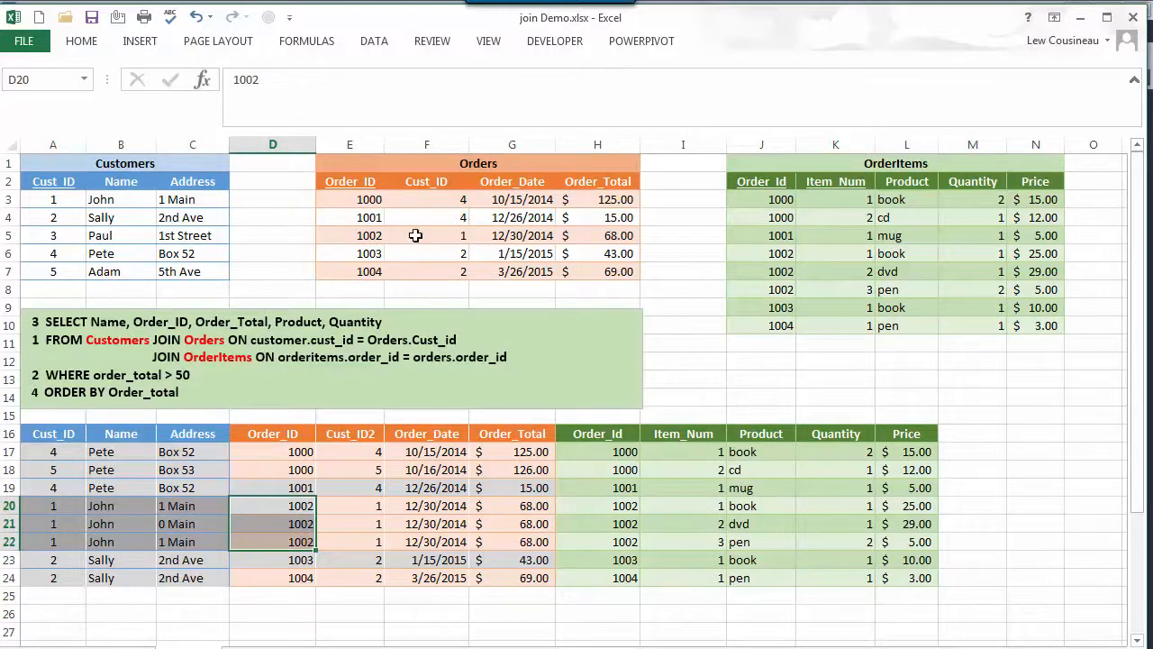
click(761, 253)
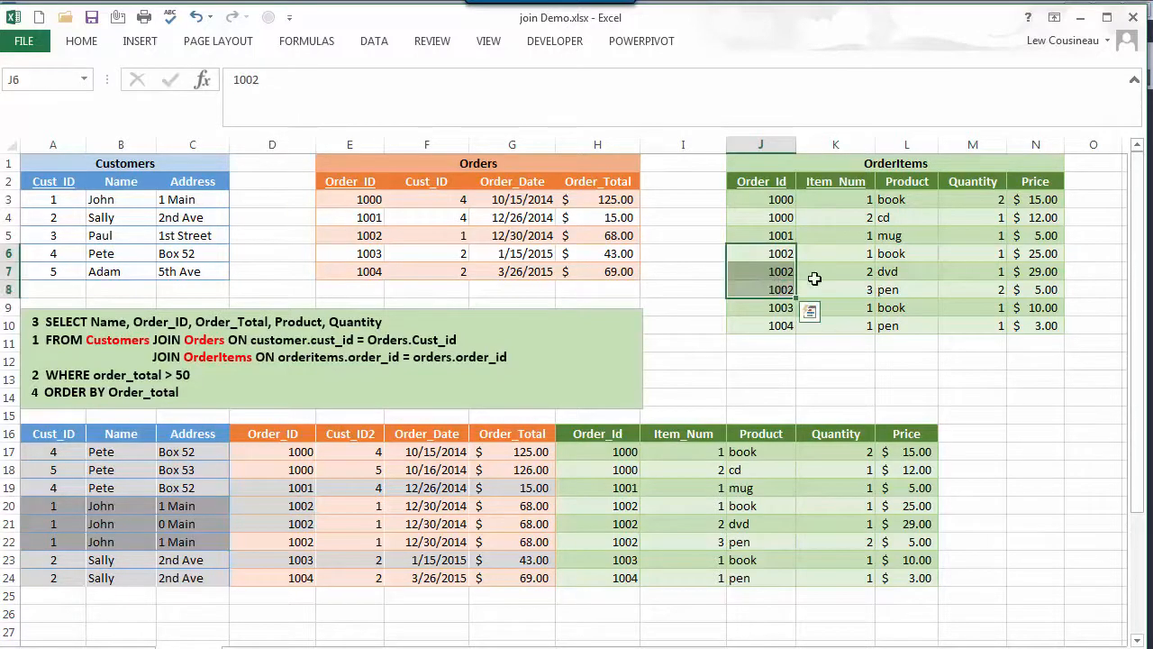
mouse_move(507, 400)
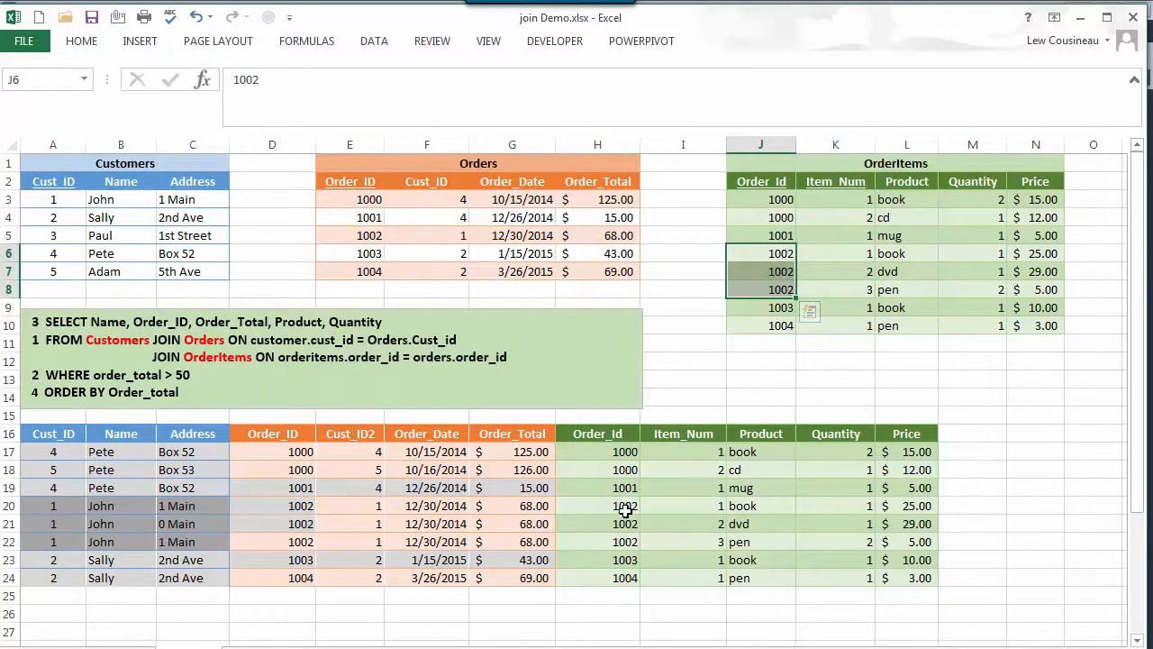
click(598, 505)
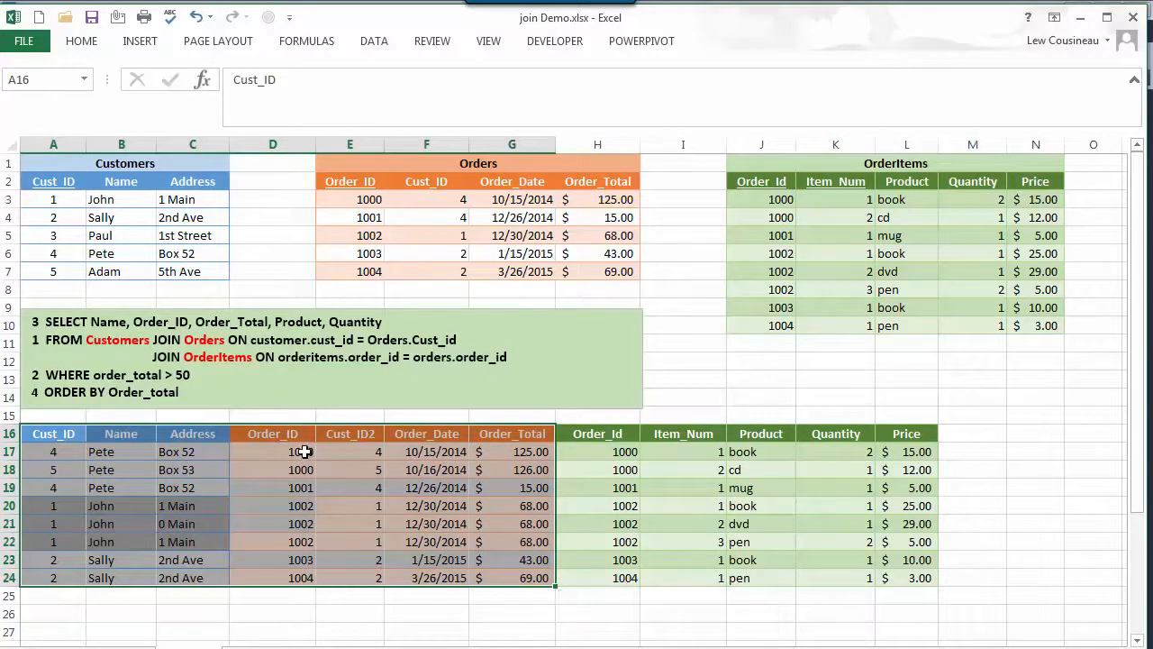
click(782, 216)
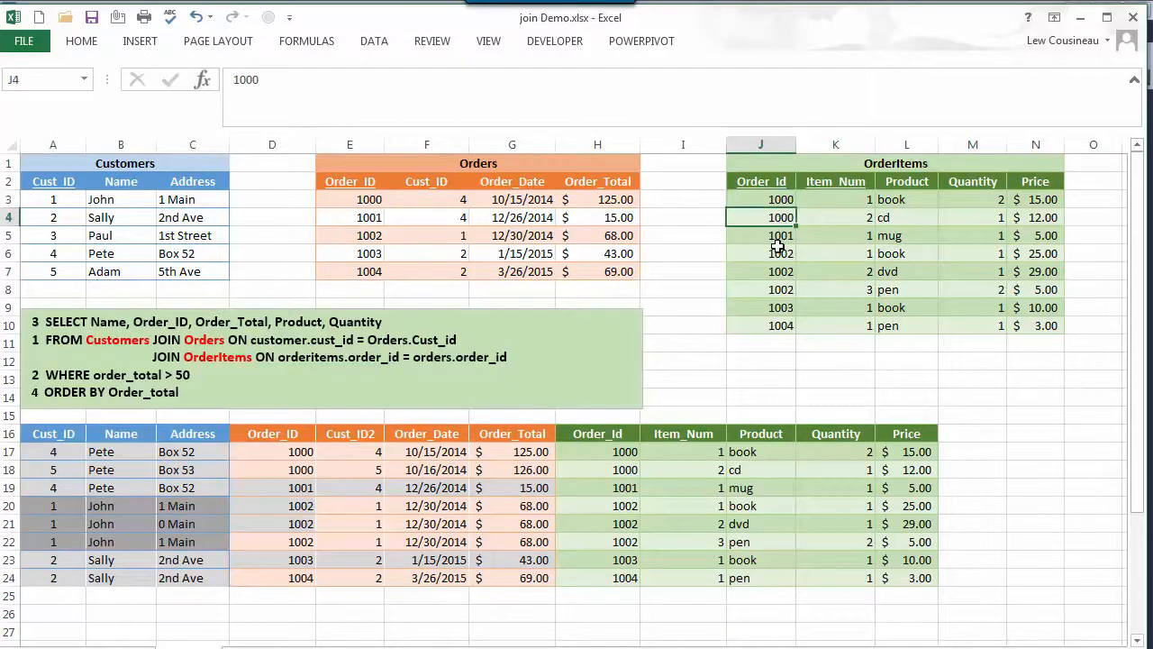
click(780, 252)
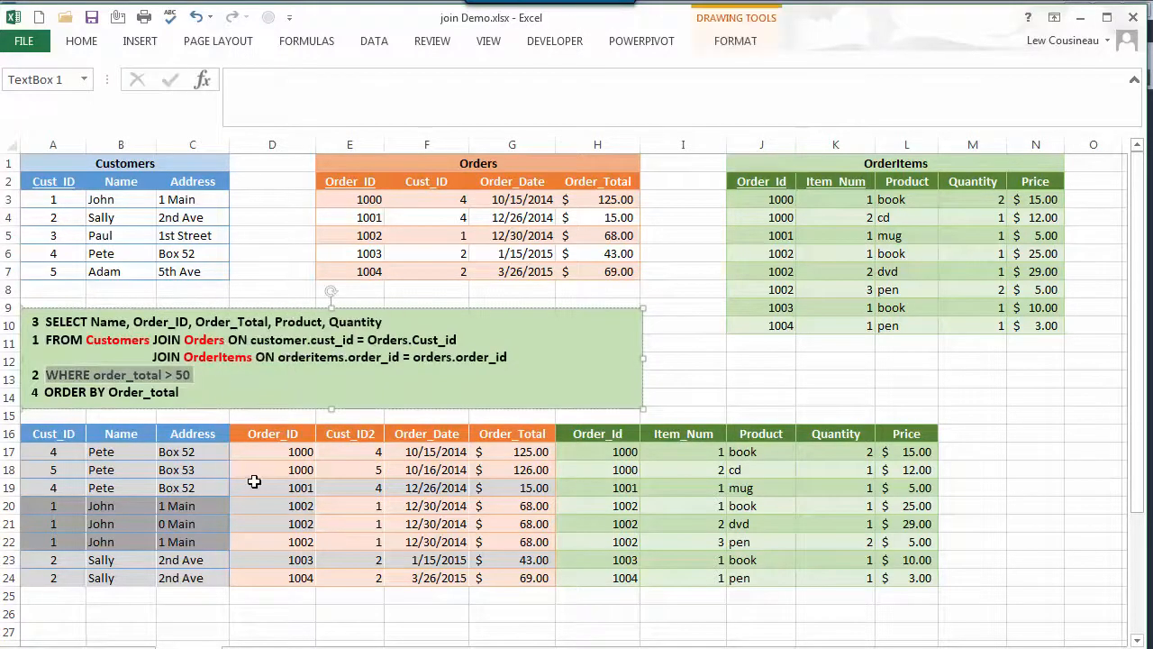
- Delete the joined rows for the 15.00 and 43.00 orders, keeping only totals over 50
click(9, 486)
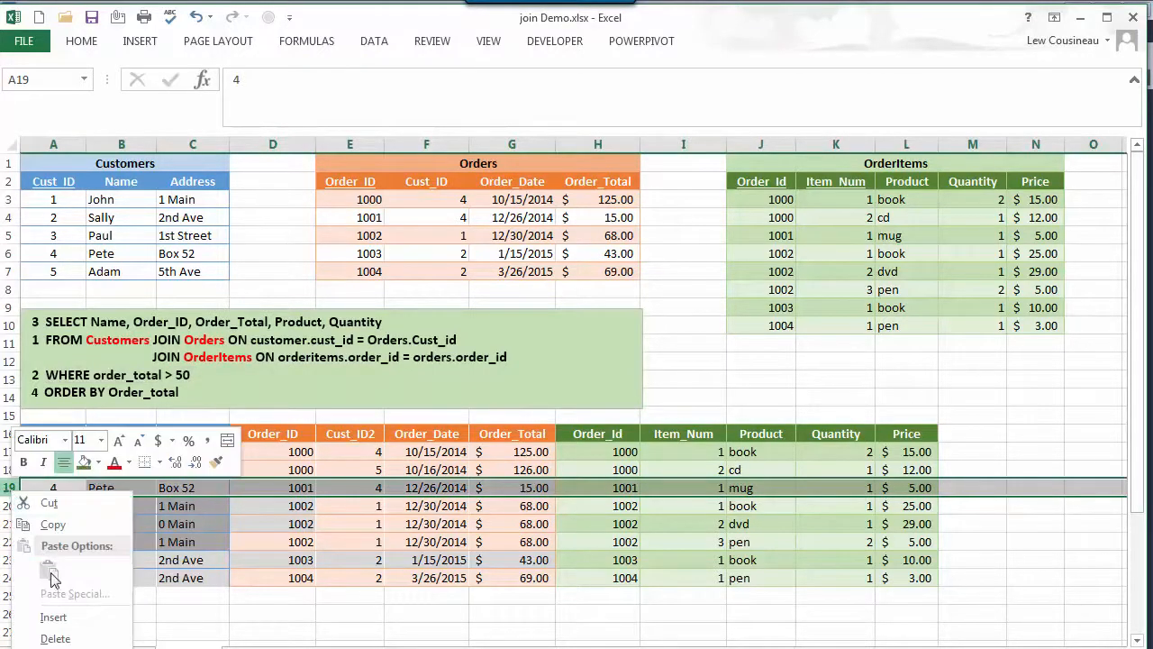
click(47, 566)
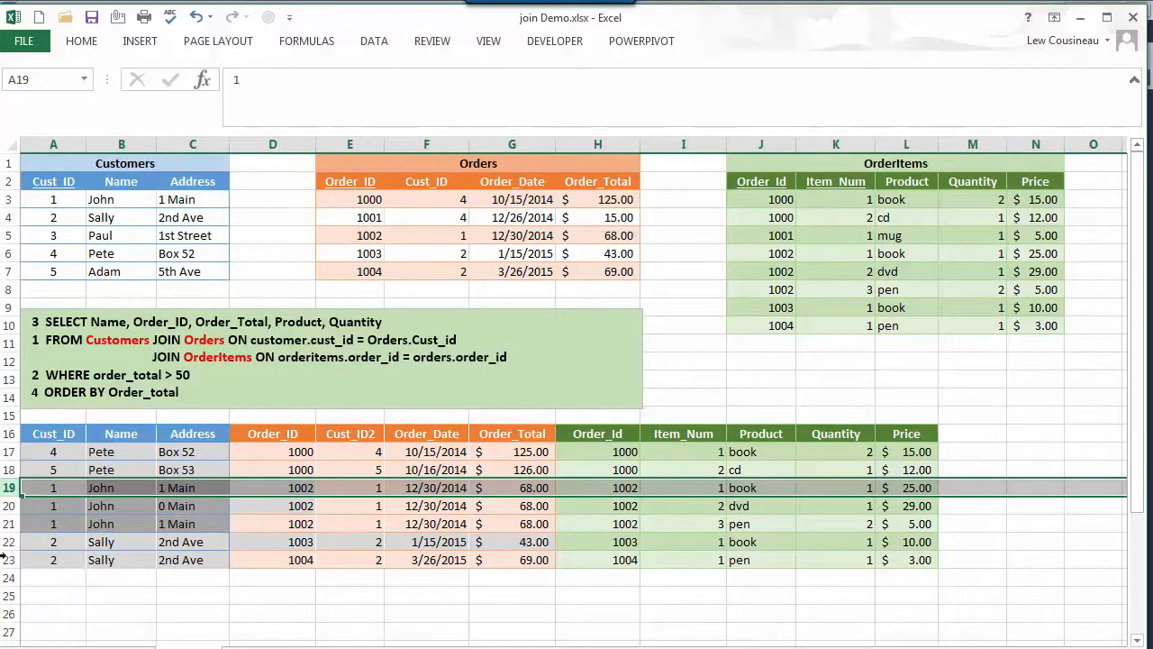
right_click(54, 541)
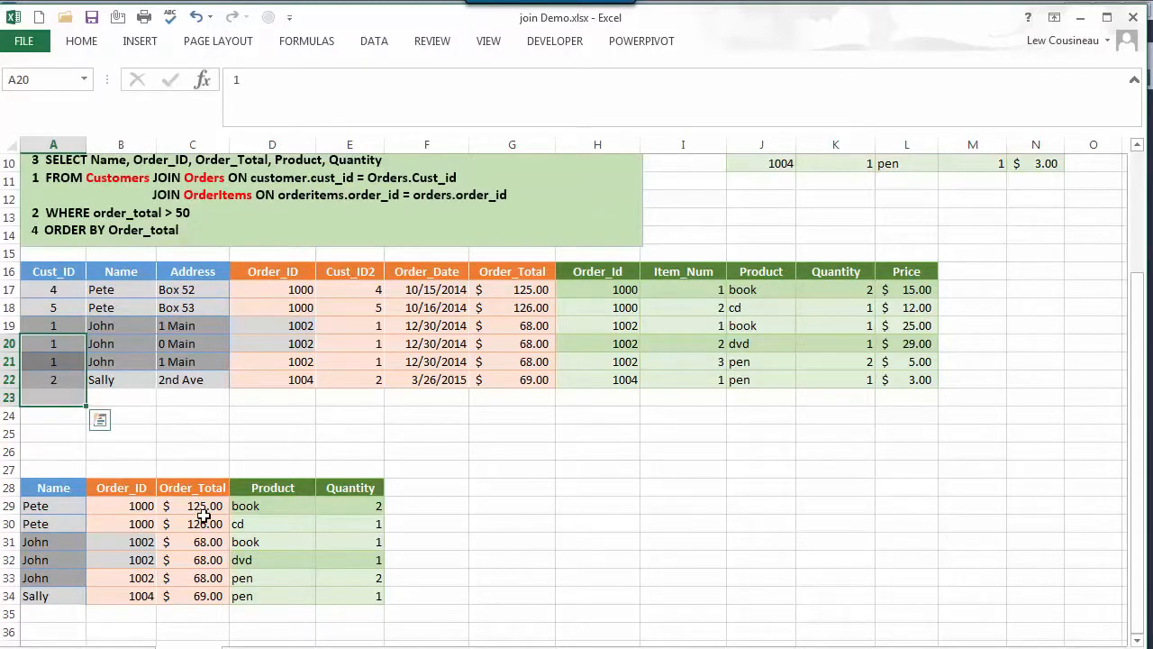
- Sort the five-column result by Order_Total ascending, John's 68.00 rows first and Pete's last
click(191, 504)
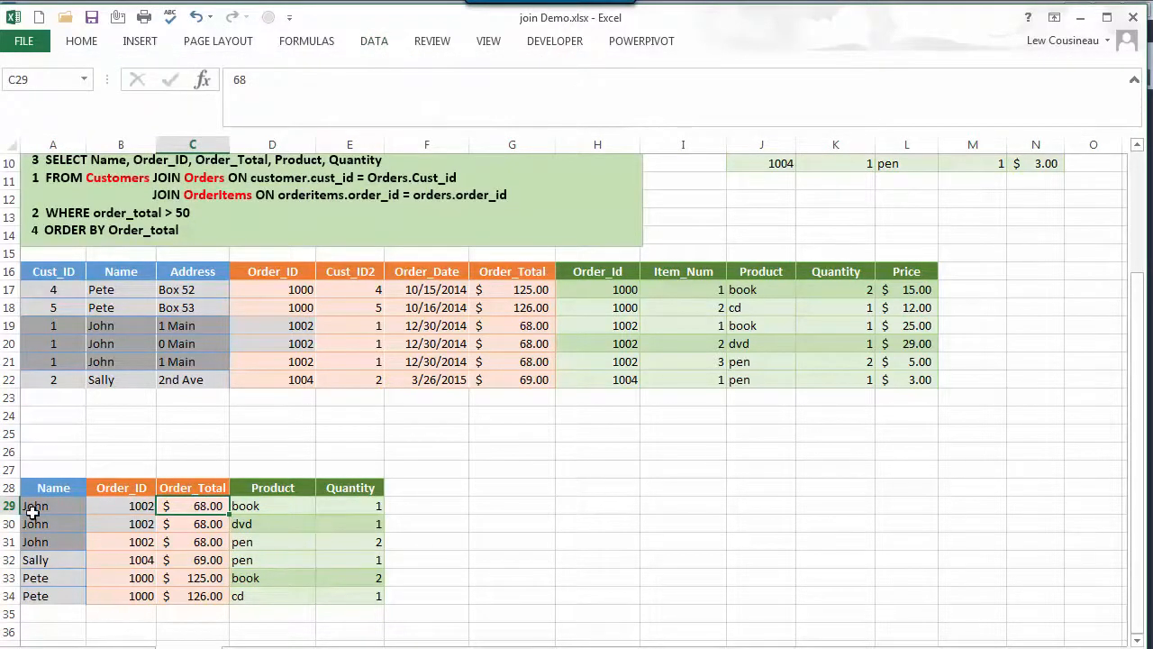
drag(54, 505, 54, 541)
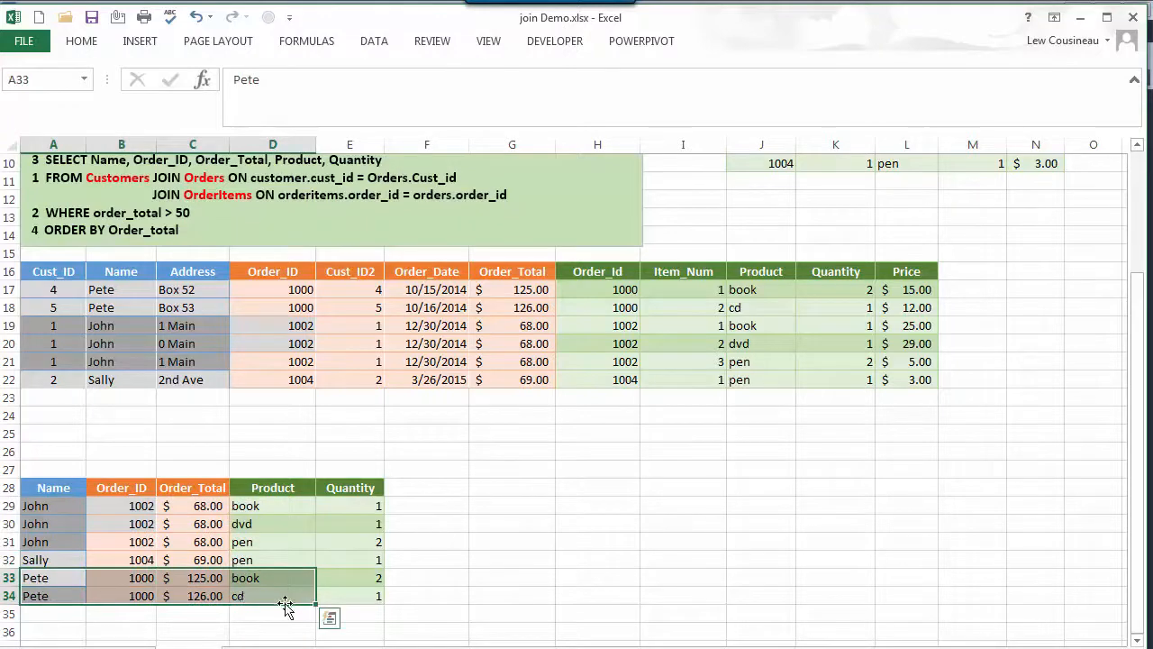
mouse_move(249, 596)
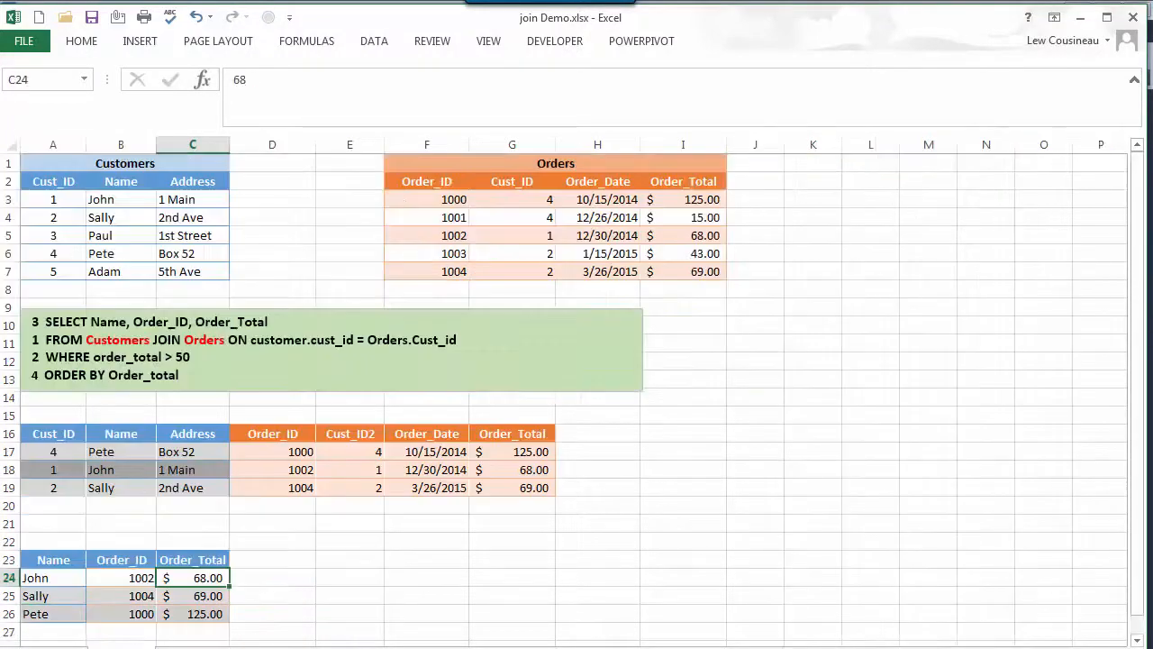
mouse_move(55, 617)
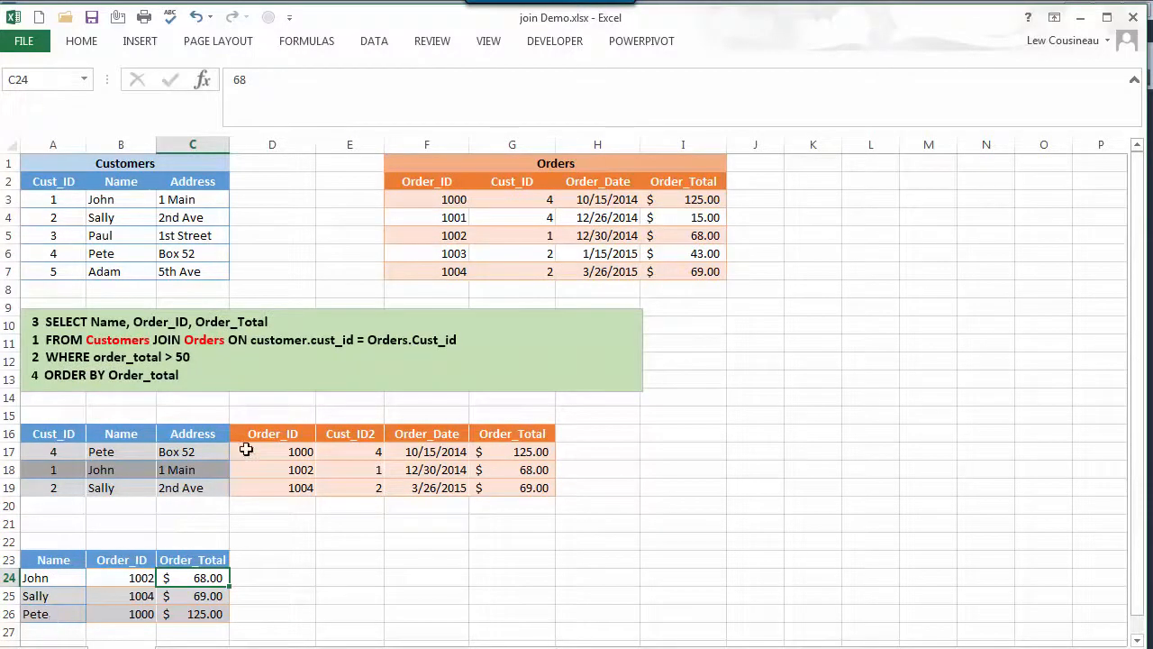
mouse_move(224, 317)
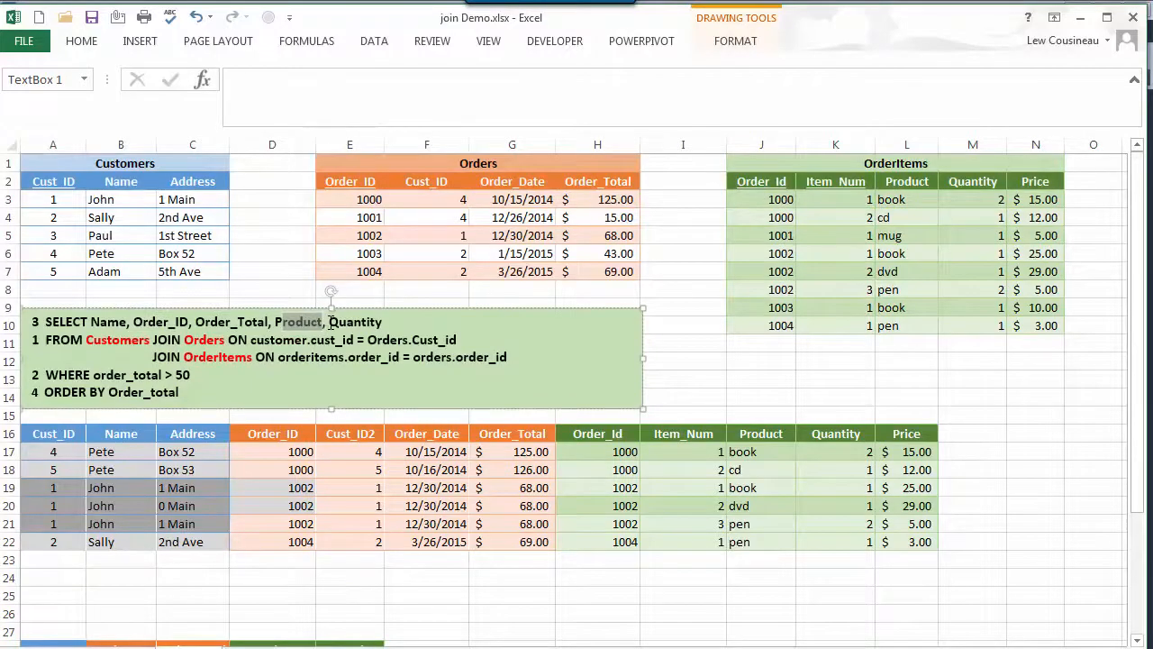
mouse_move(509, 234)
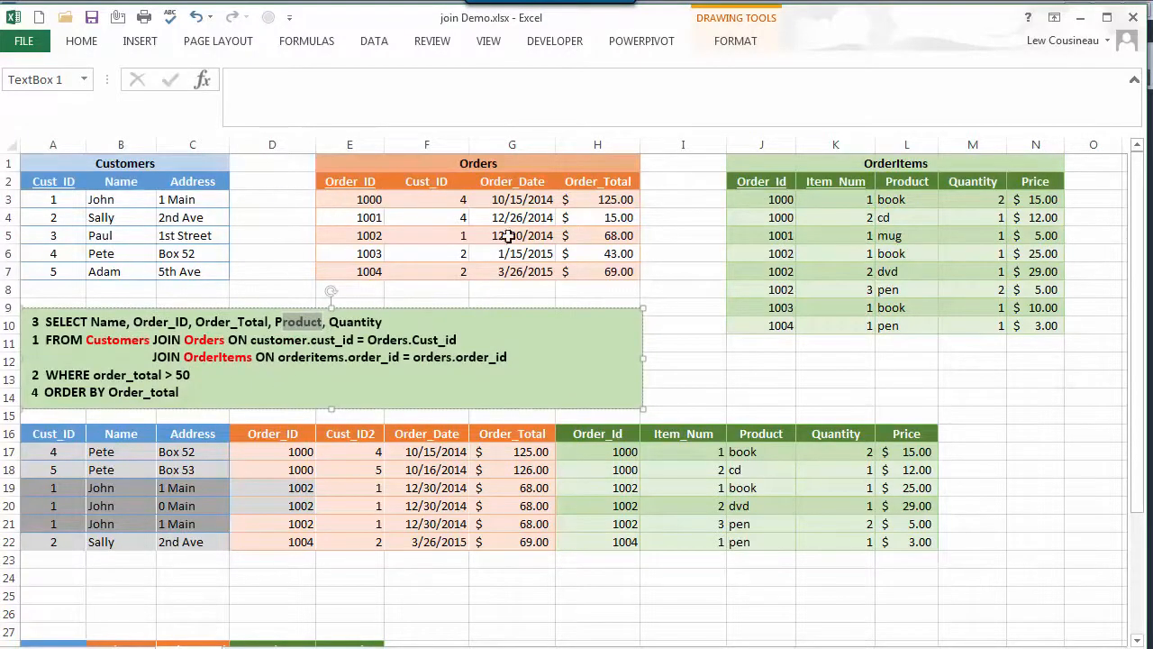
mouse_move(421, 243)
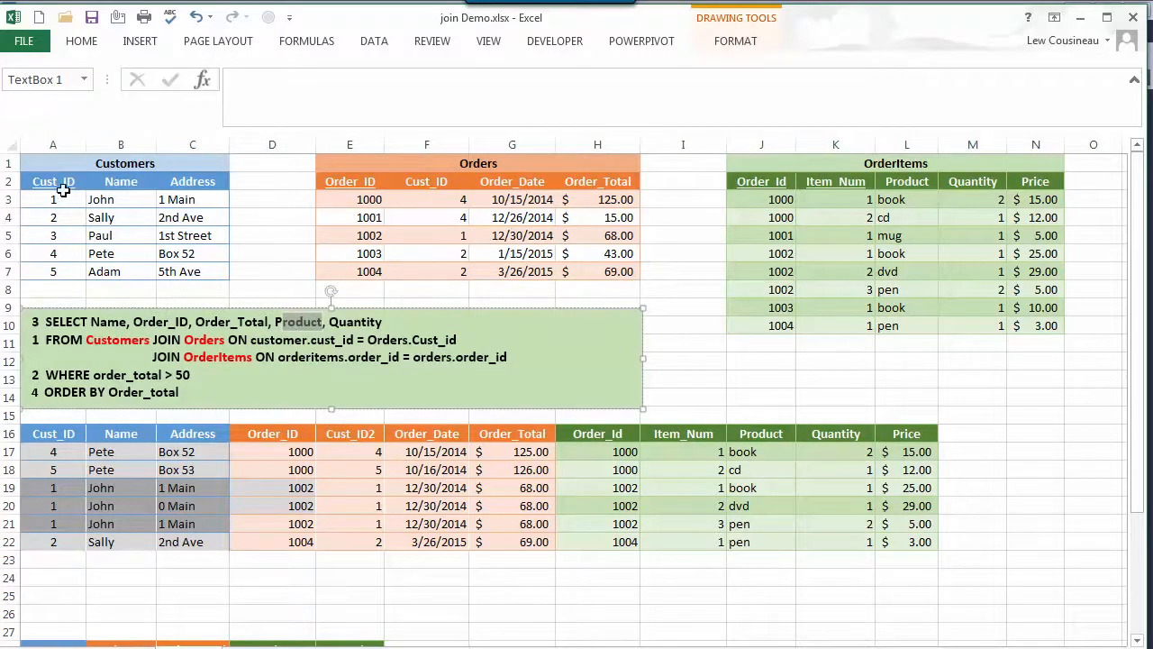
mouse_move(777, 243)
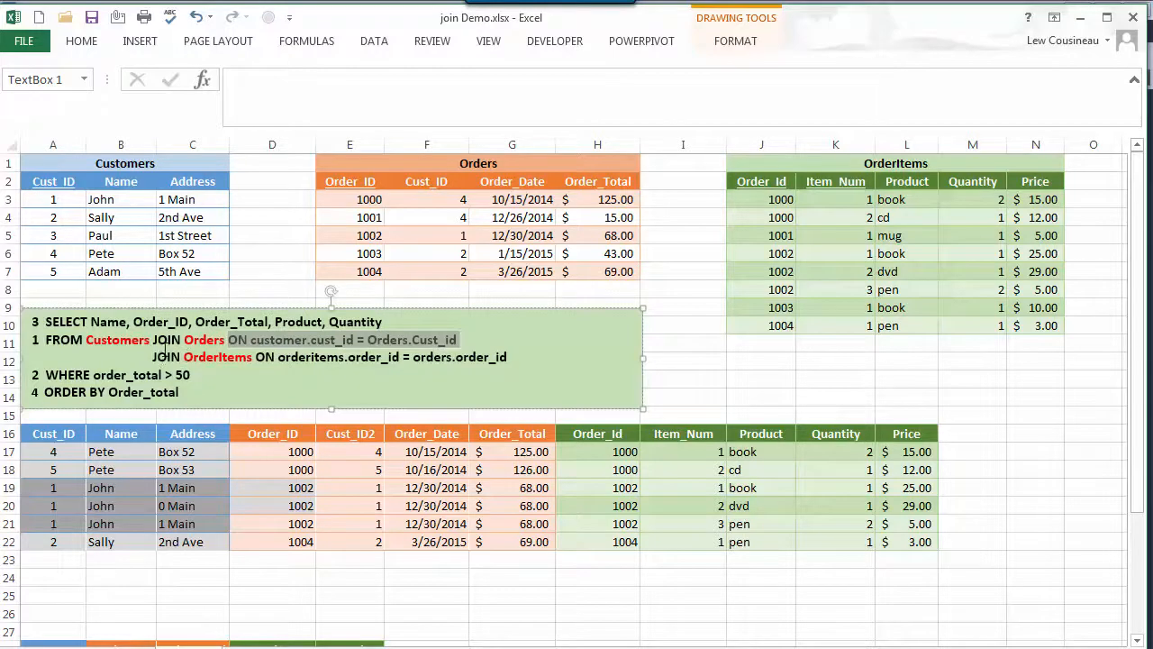
mouse_move(826, 271)
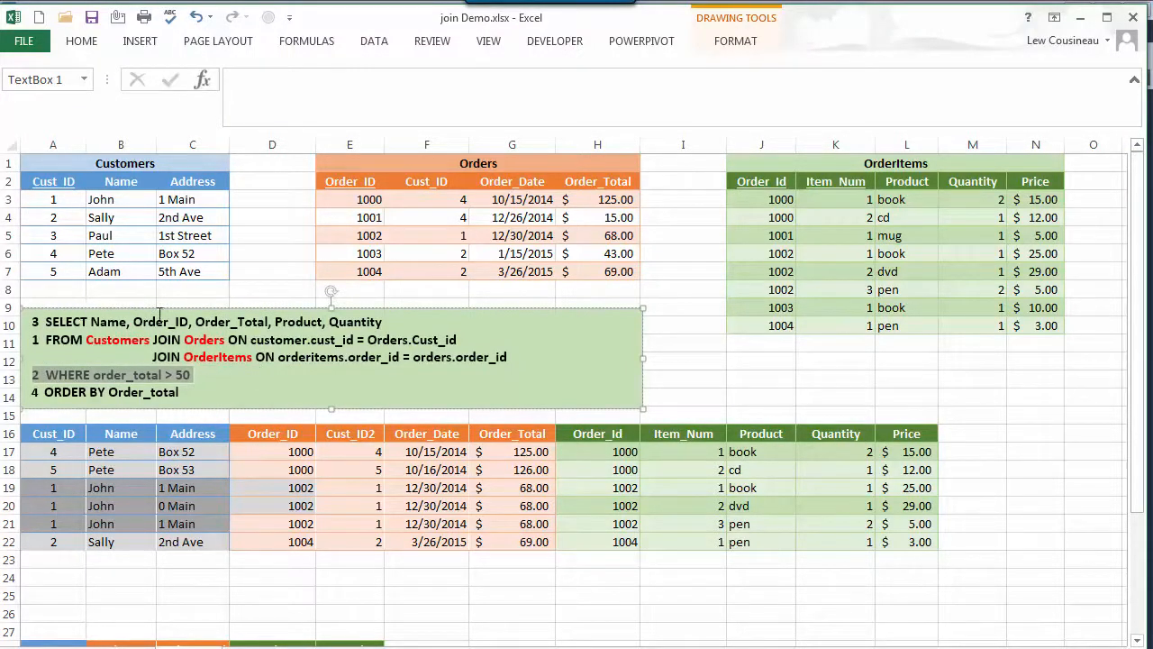
mouse_move(316, 400)
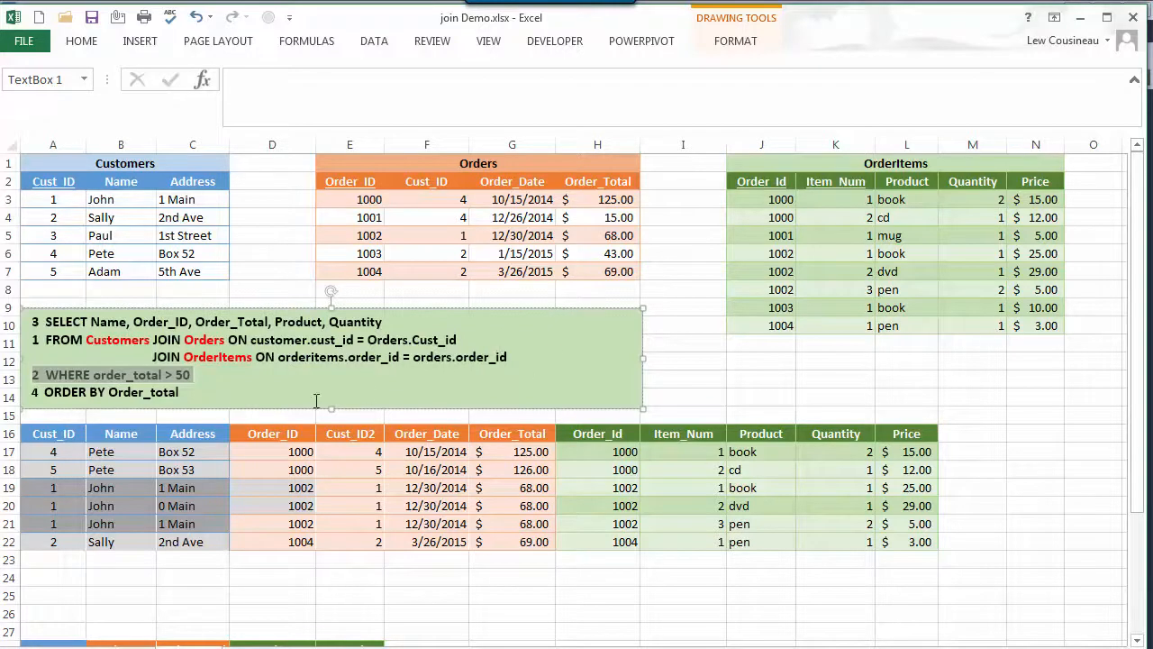